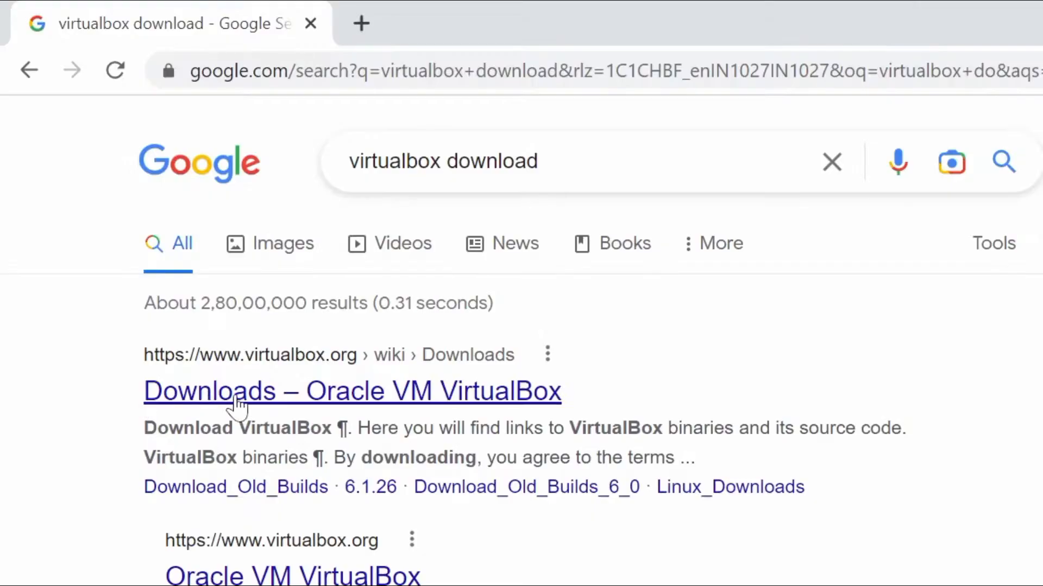
mouse_move(345, 369)
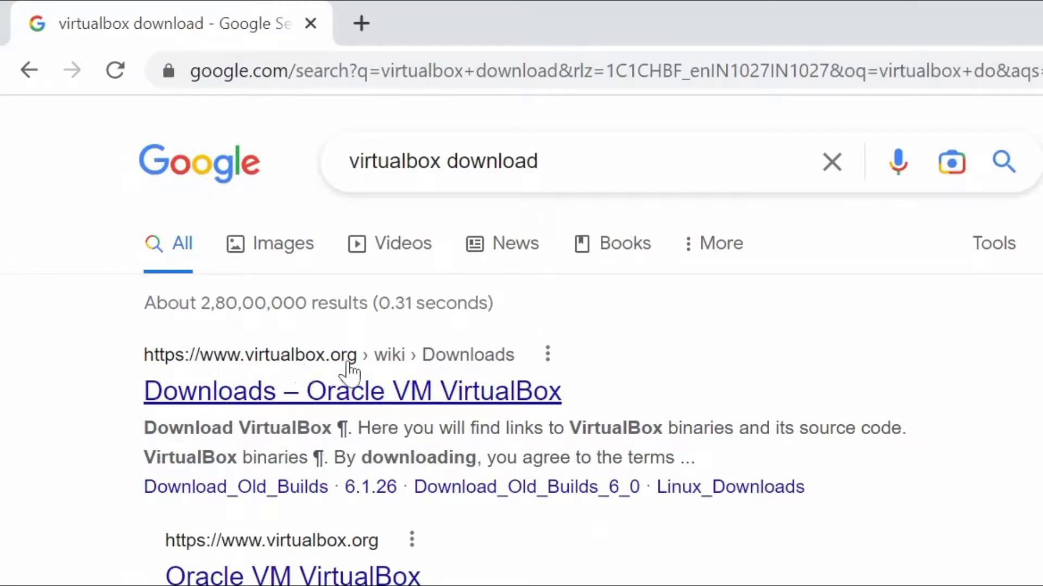
mouse_move(426, 409)
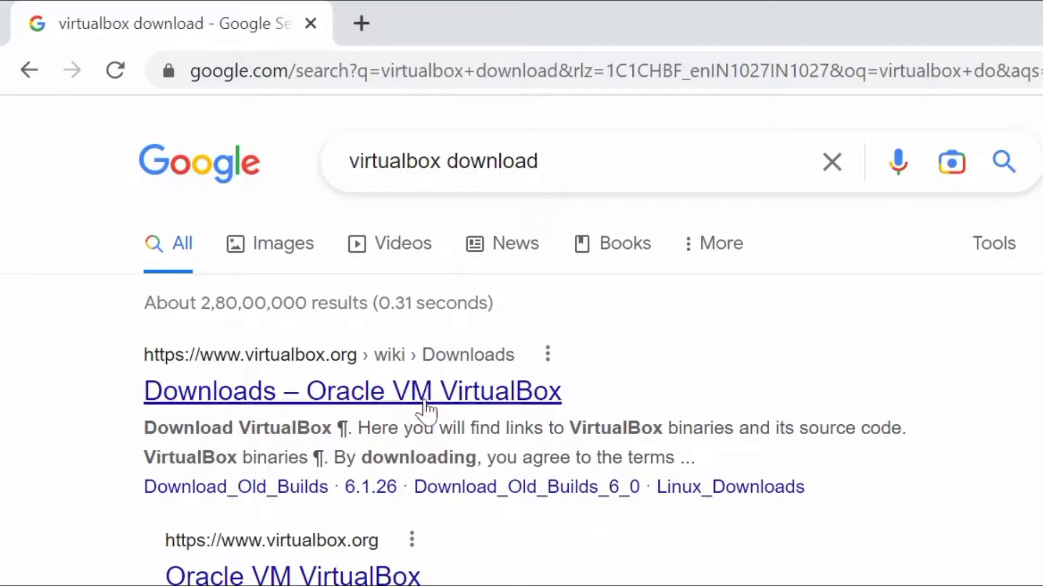
Open the 'Downloads – Oracle VM VirtualBox' search result
left_click(352, 391)
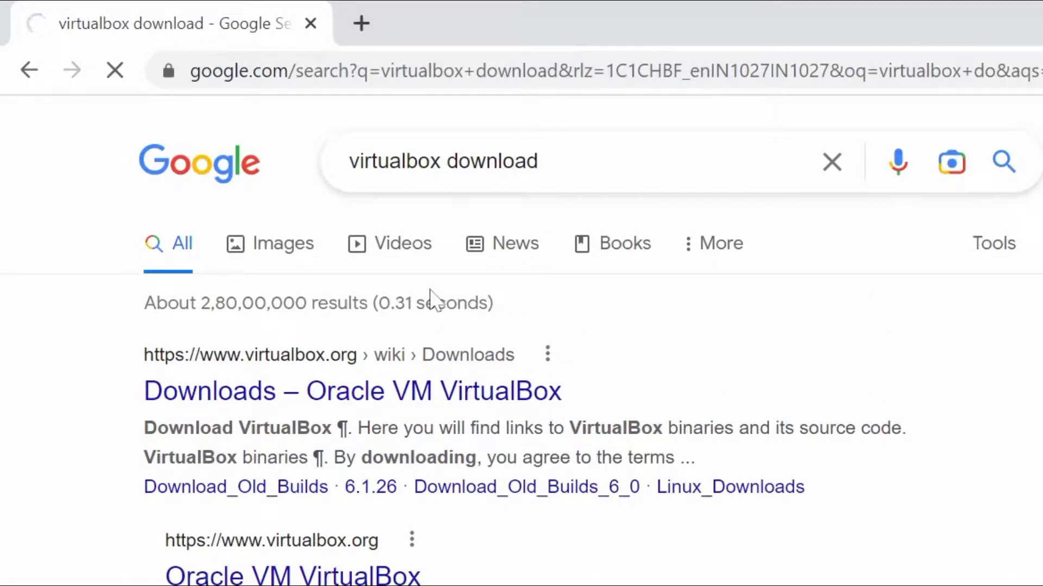
mouse_move(651, 333)
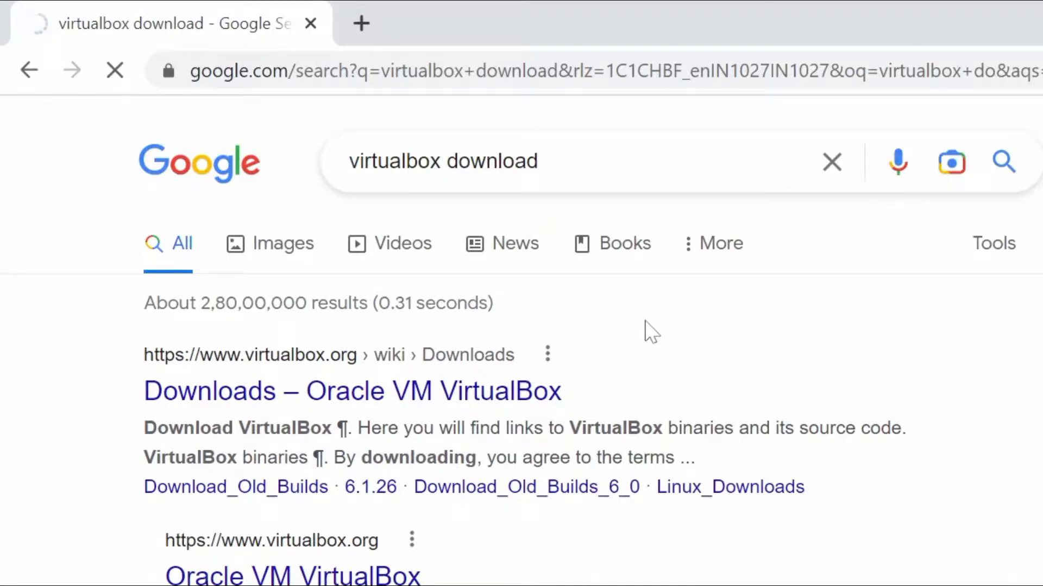
mouse_move(414, 273)
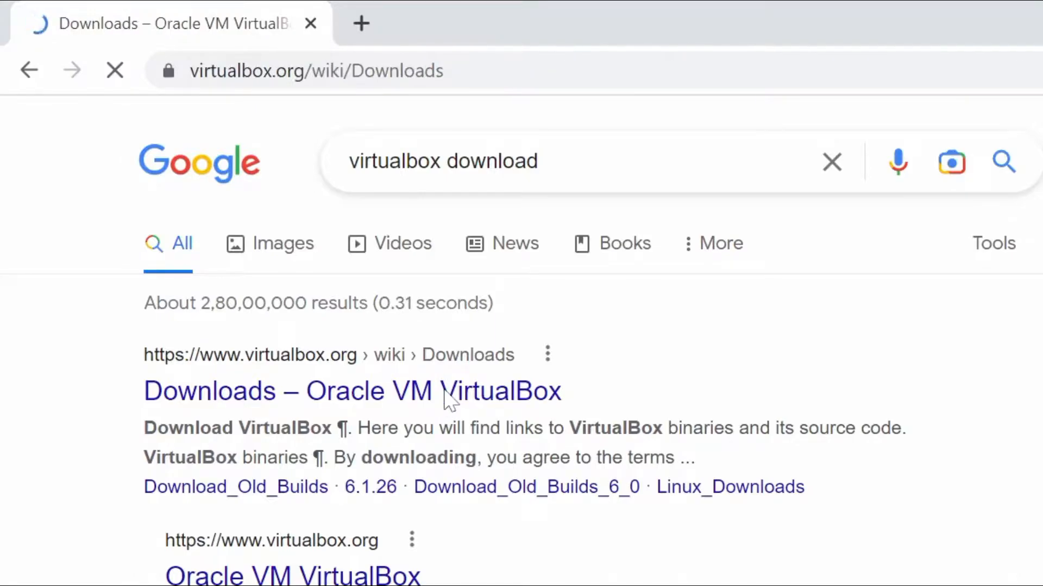
Scroll the Downloads page to the VirtualBox 7.0.2 platform packages
left_click(352, 391)
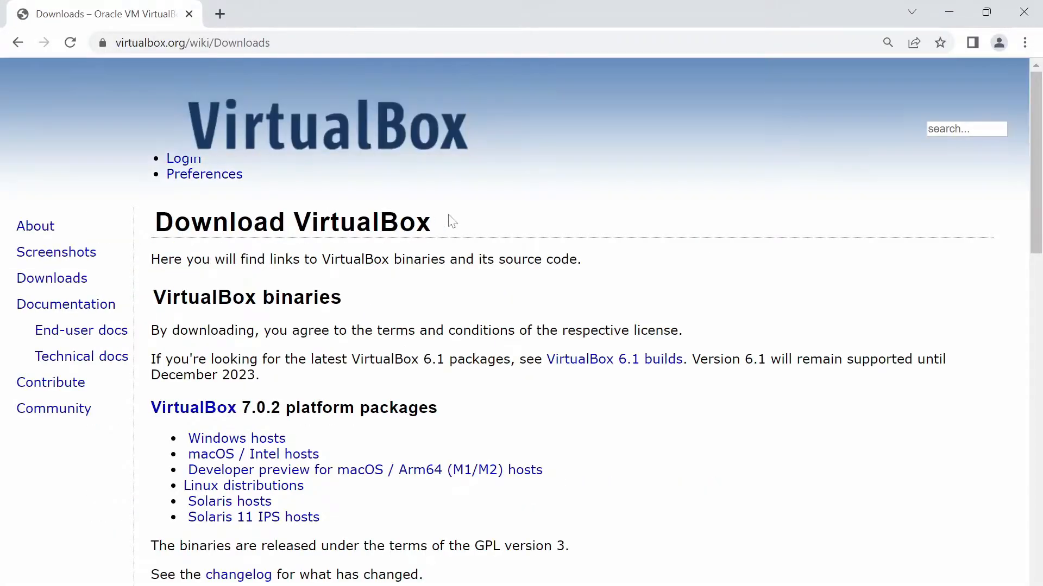
scroll("down", 3)
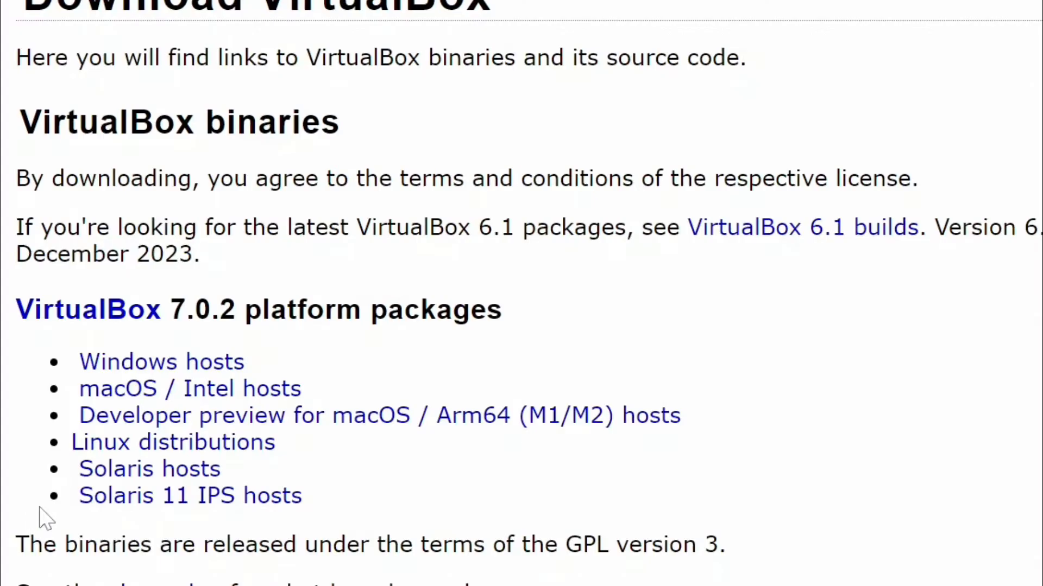
mouse_move(53, 369)
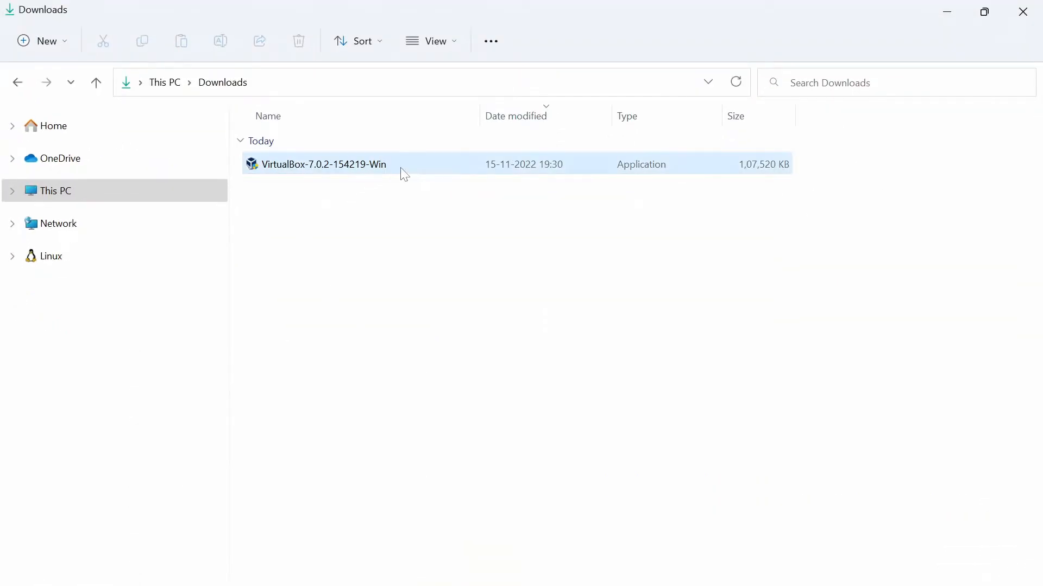
Run the downloaded VirtualBox installer and continue with the default features
double_click(323, 164)
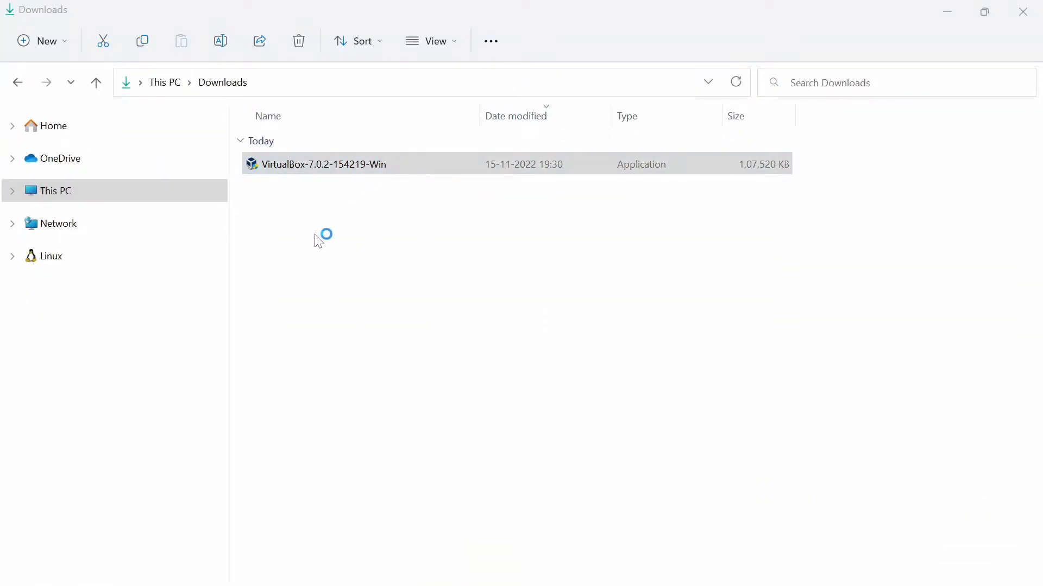
double_click(323, 164)
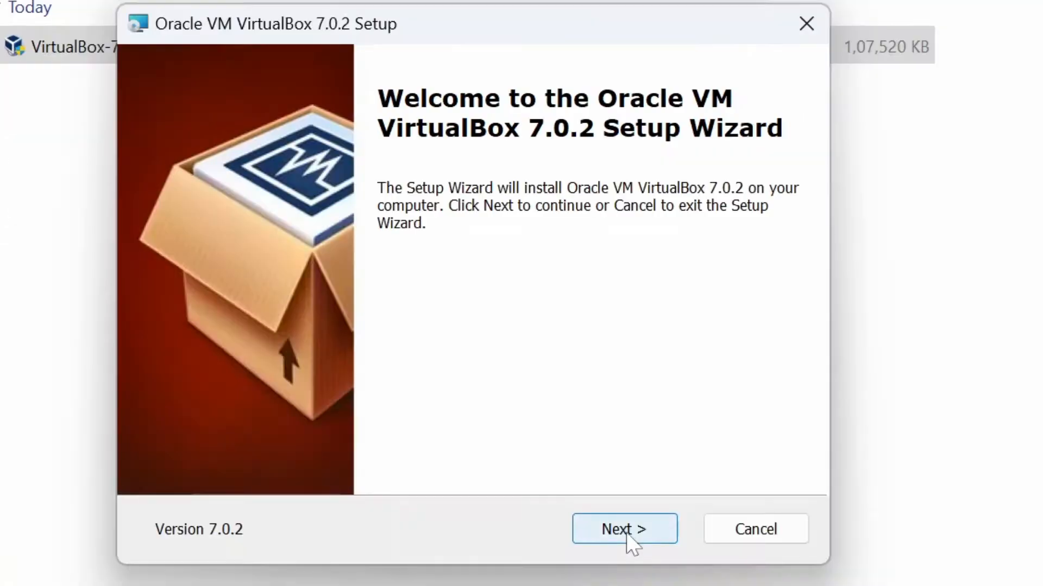
left_click(624, 529)
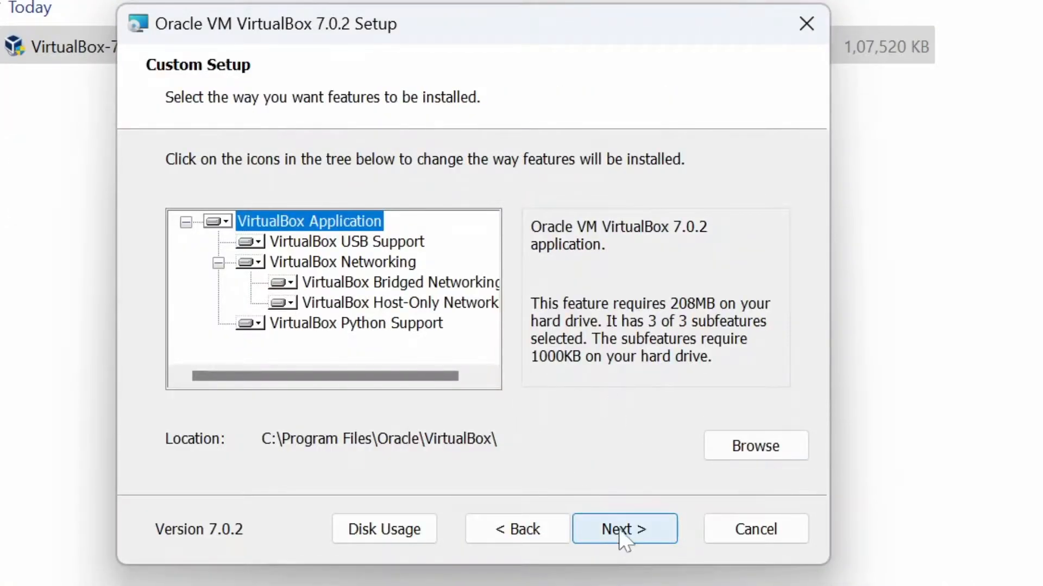
left_click(624, 529)
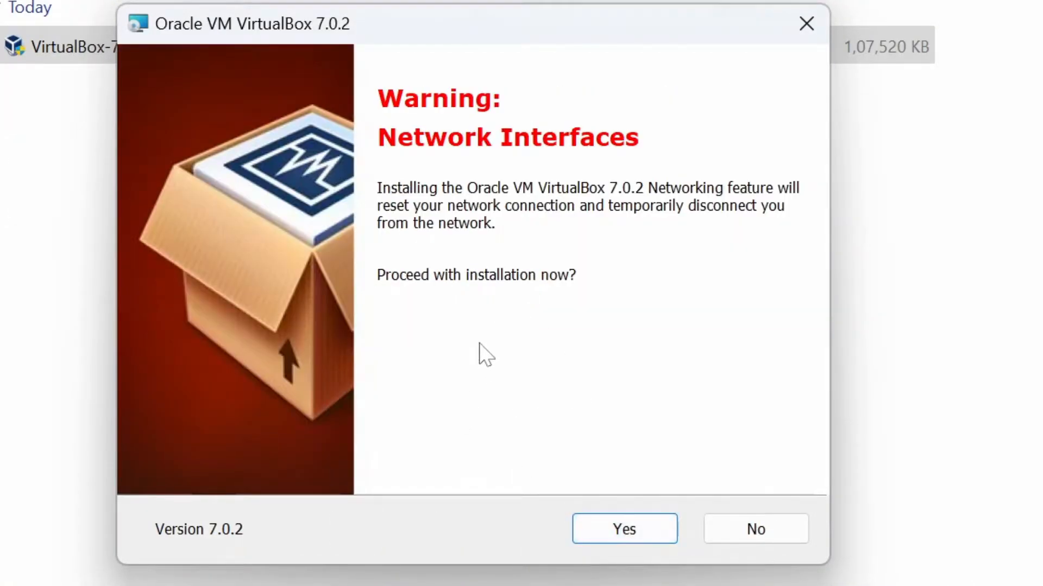
mouse_move(376, 140)
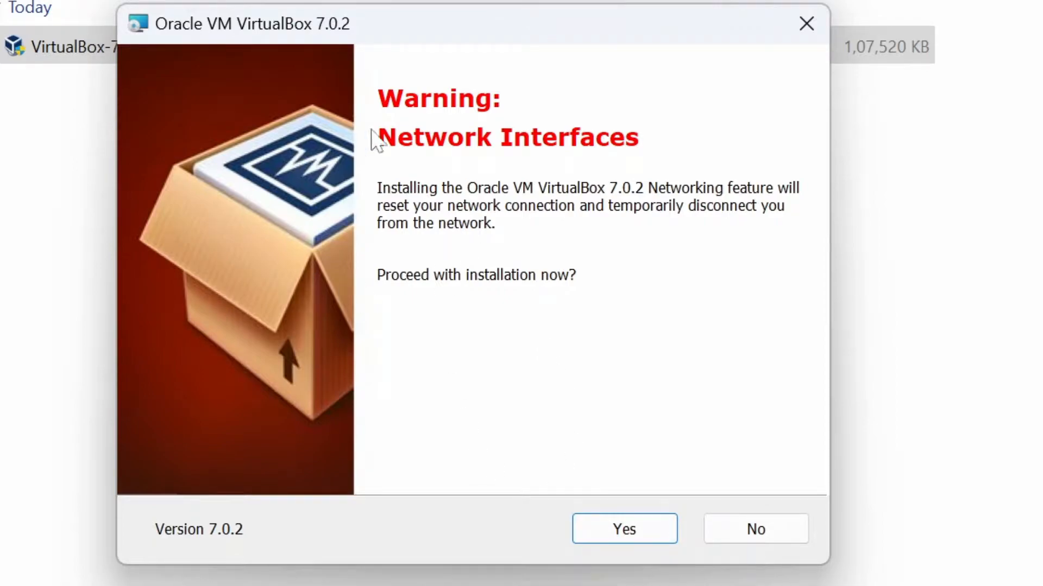
mouse_move(562, 154)
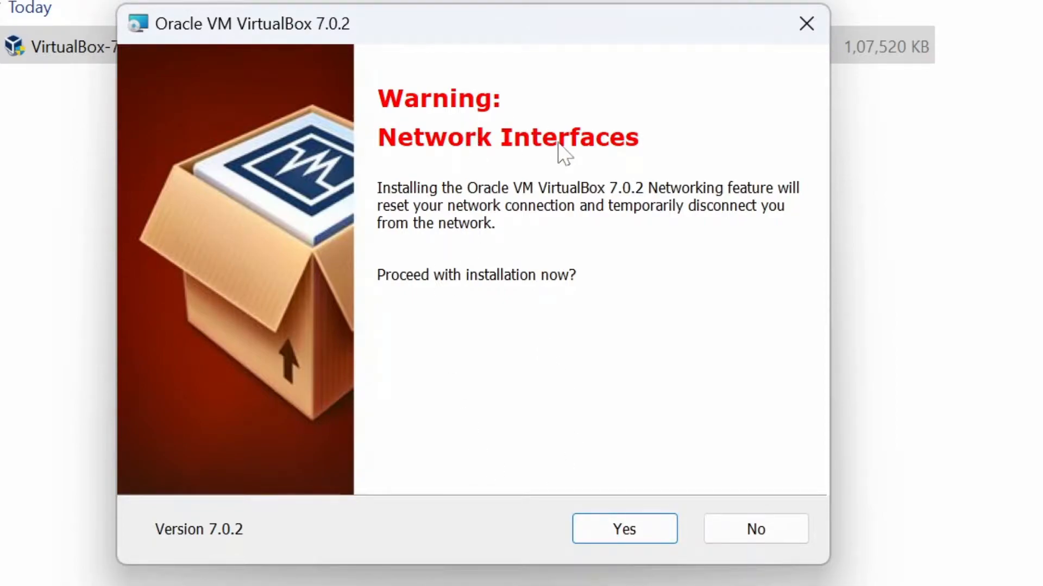
mouse_move(562, 197)
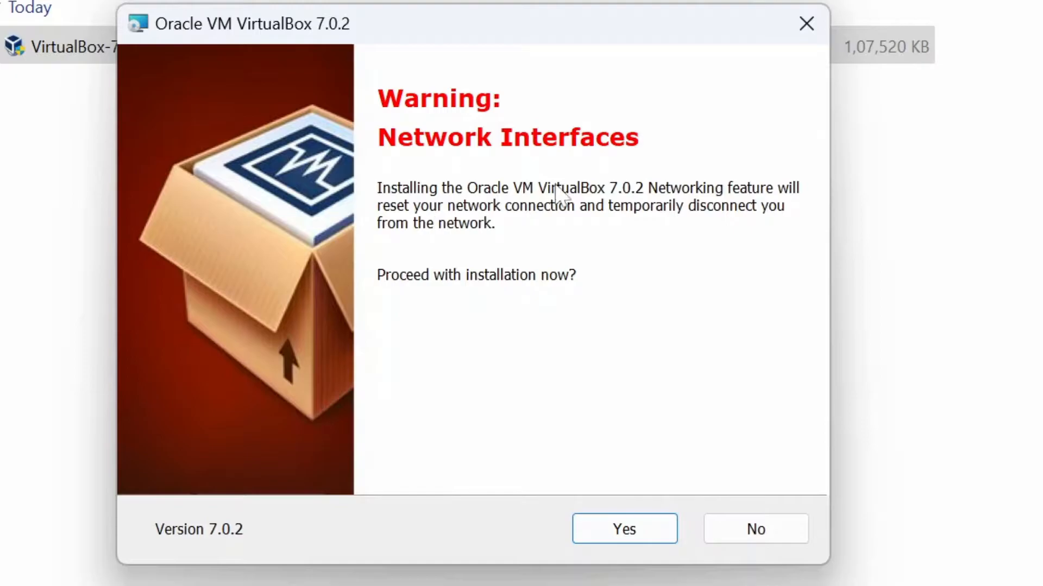
mouse_move(535, 217)
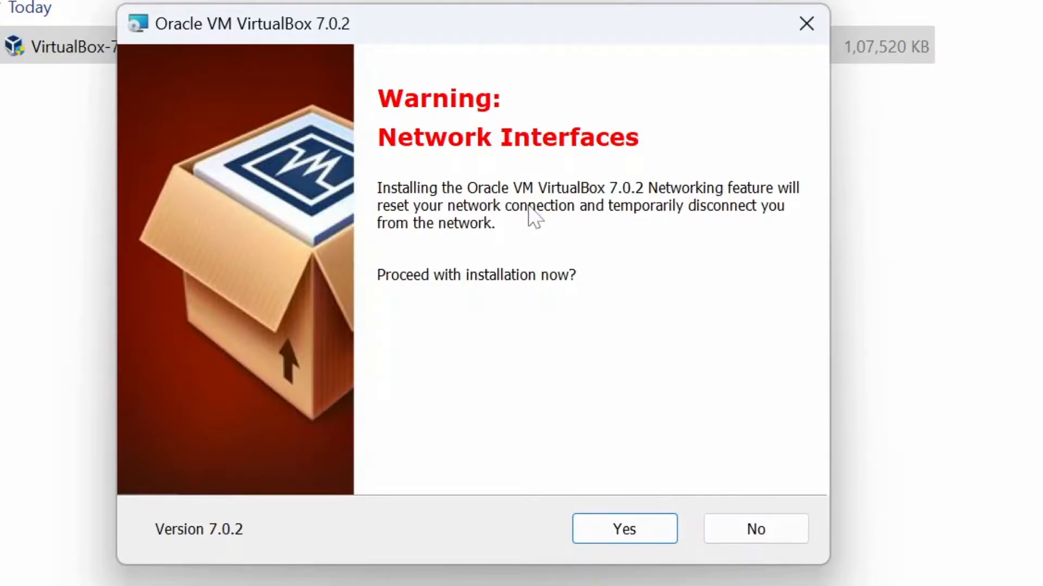
Accept the network reset warning, install VirtualBox 7.0.2 and finish the wizard
left_click(622, 529)
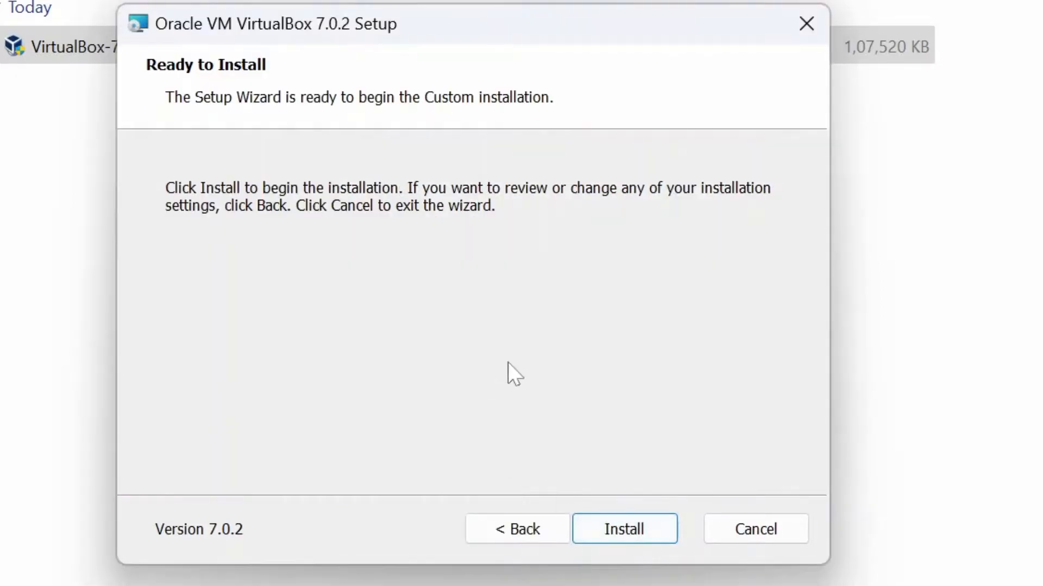
left_click(623, 529)
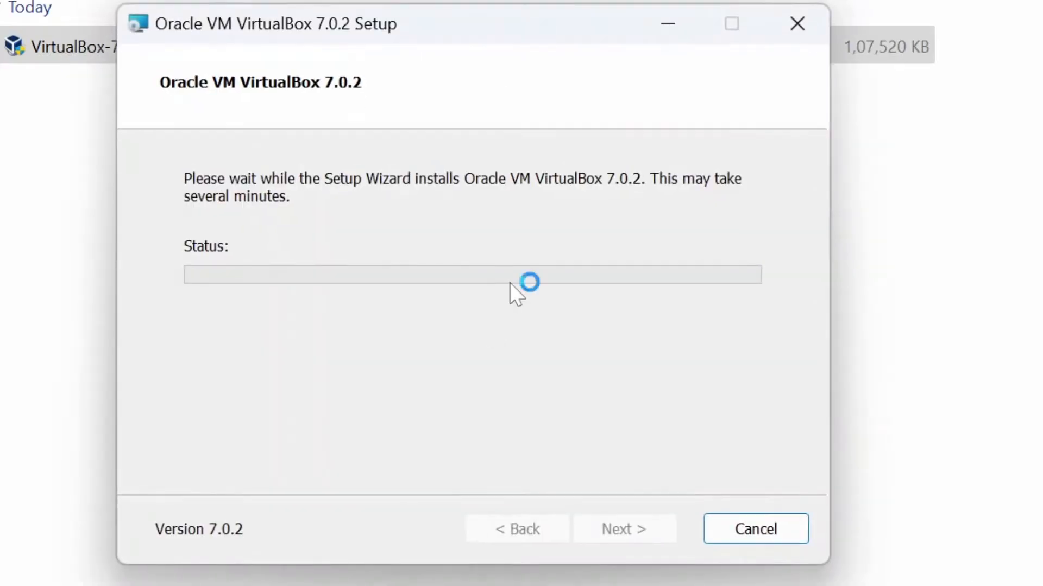
mouse_move(455, 399)
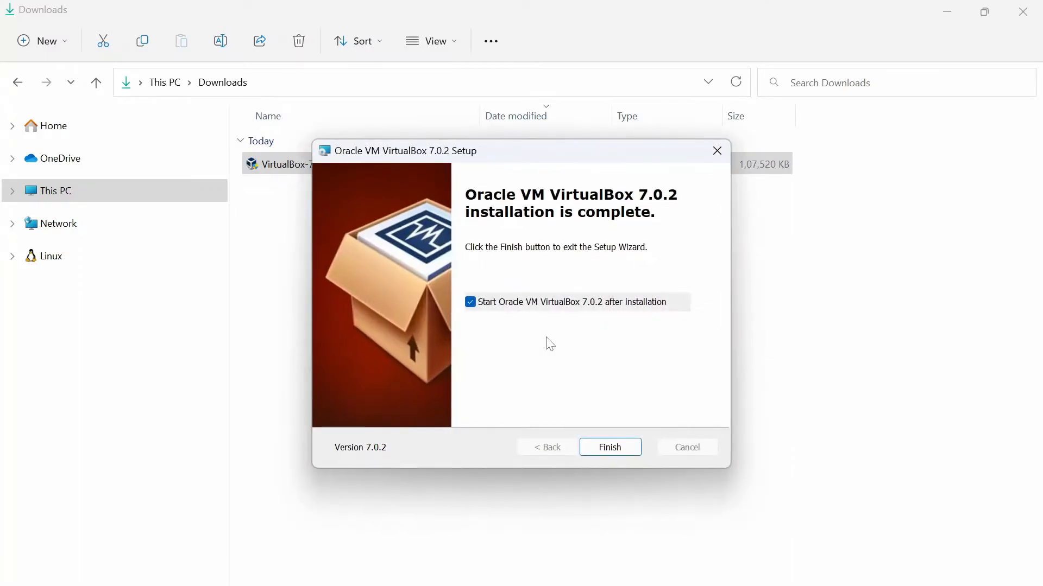
left_click(609, 446)
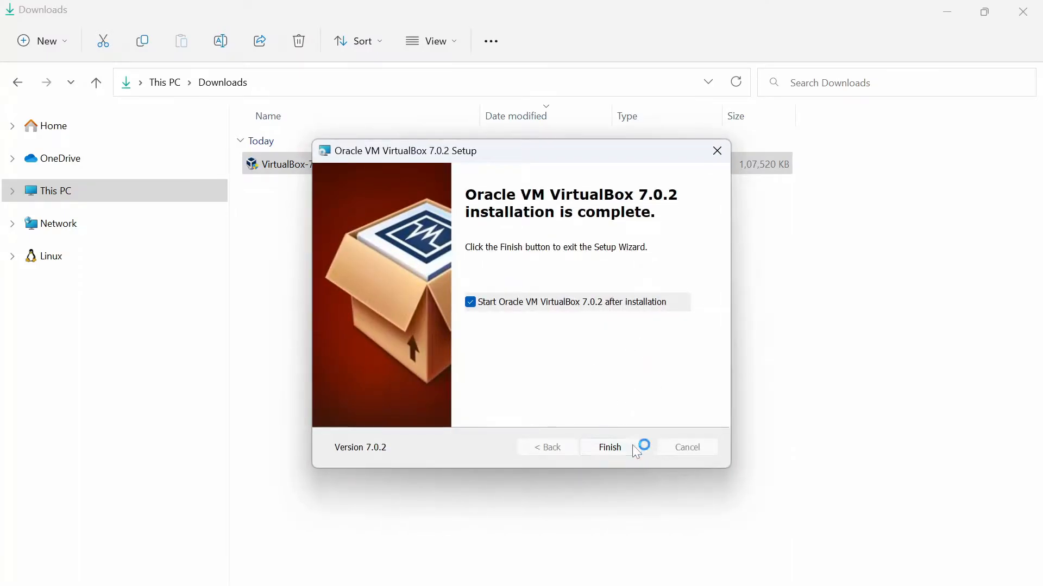
left_click(609, 447)
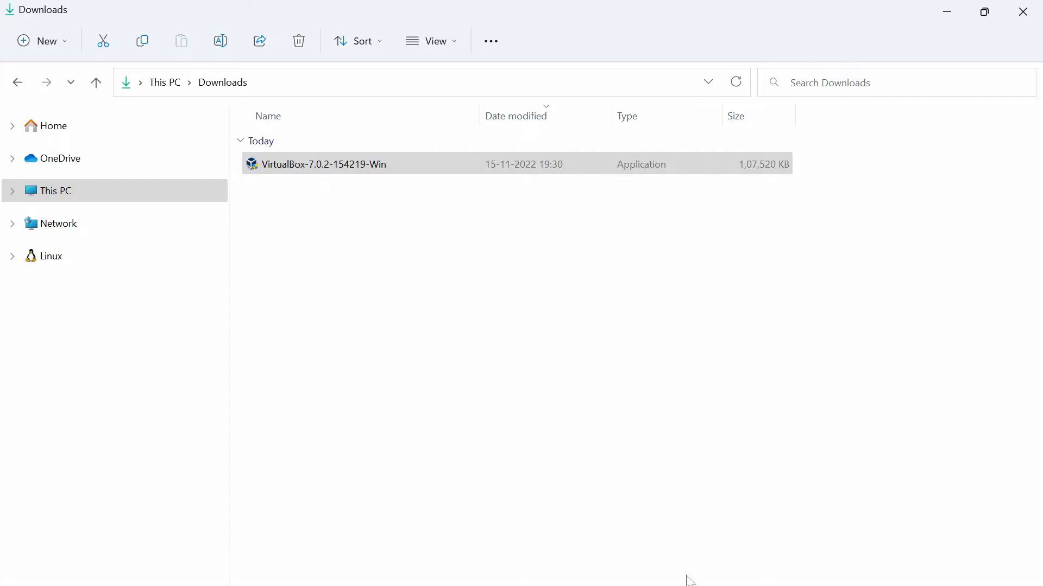
Maximize VirtualBox Manager and bring up File > Preferences
double_click(324, 164)
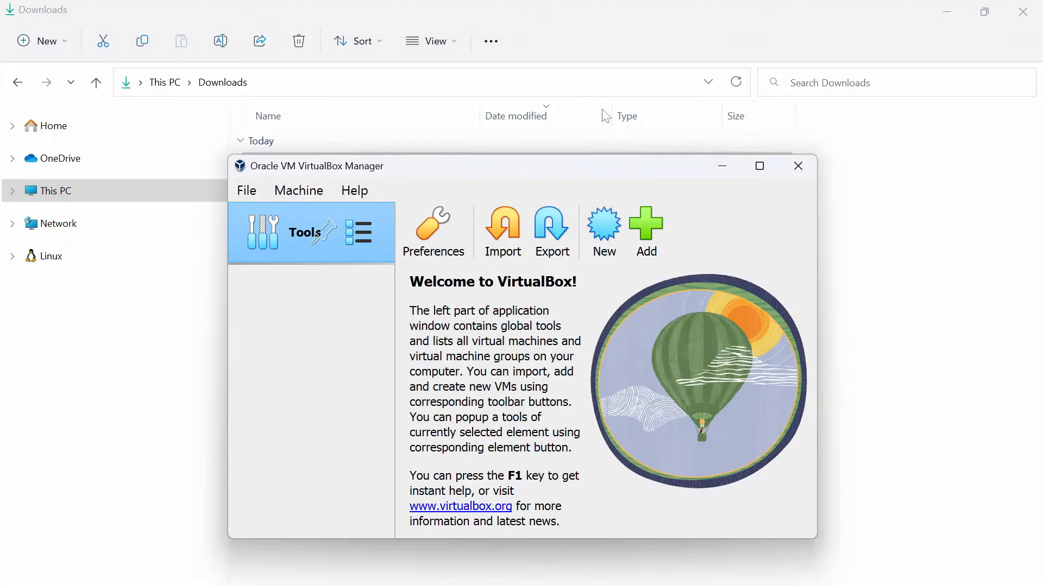
left_click(760, 165)
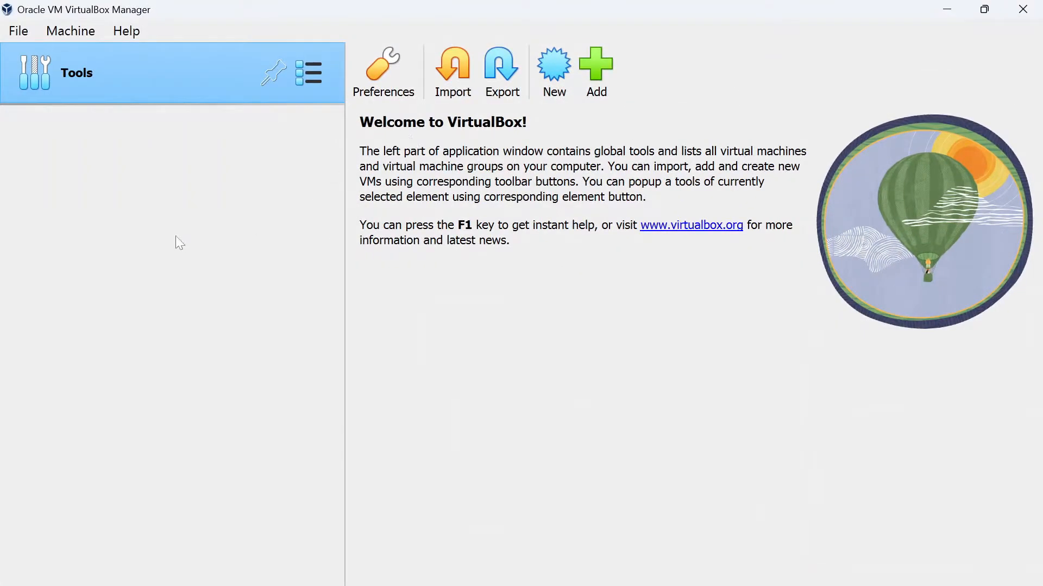
mouse_move(278, 198)
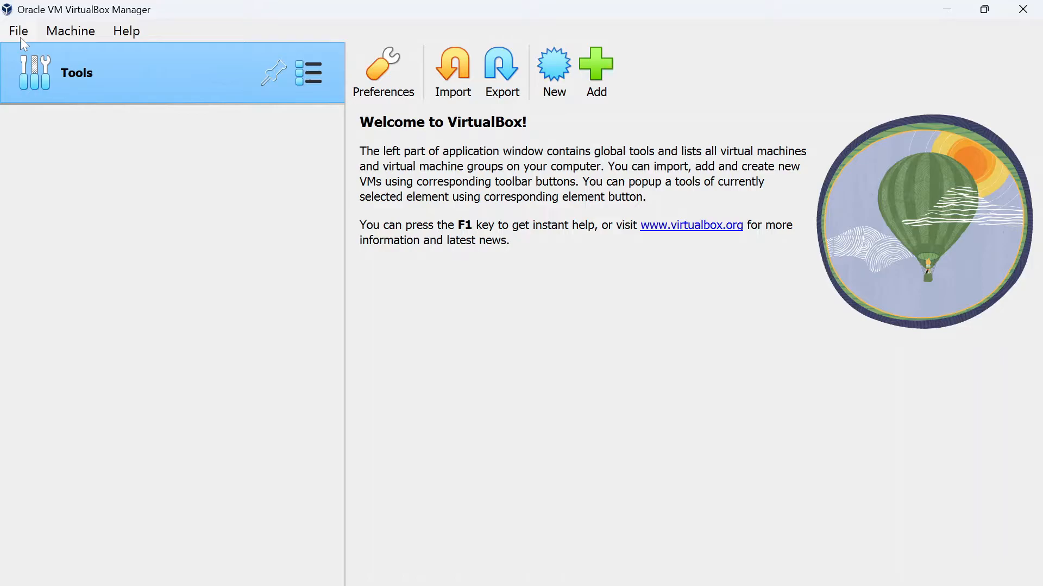
left_click(19, 30)
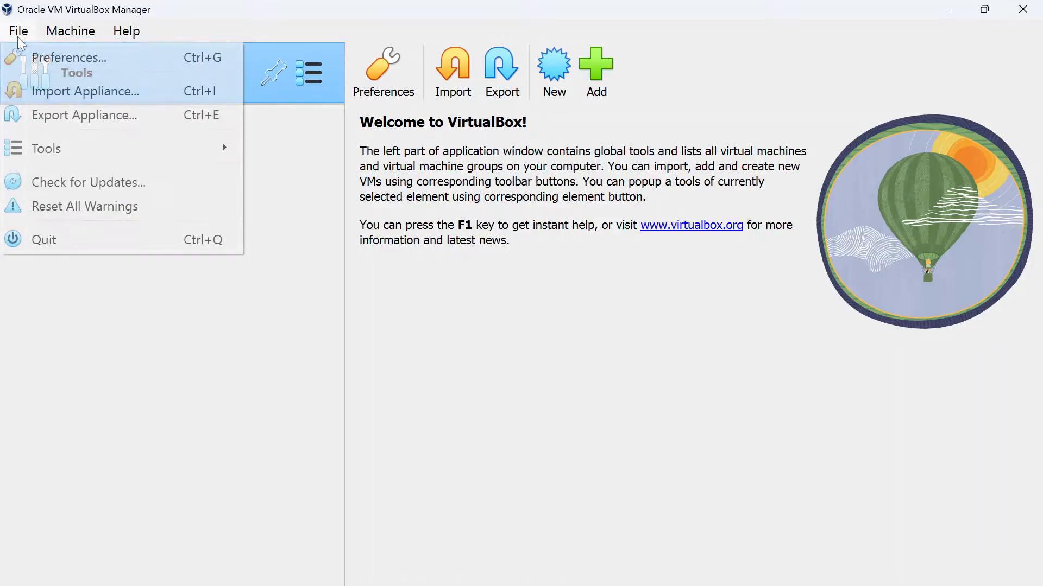
left_click(67, 58)
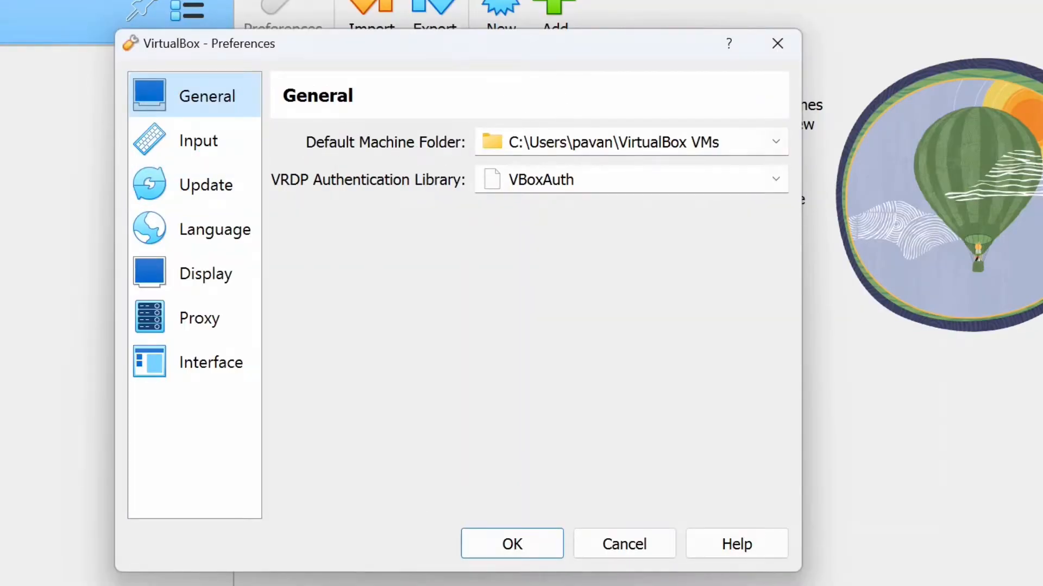
mouse_move(626, 141)
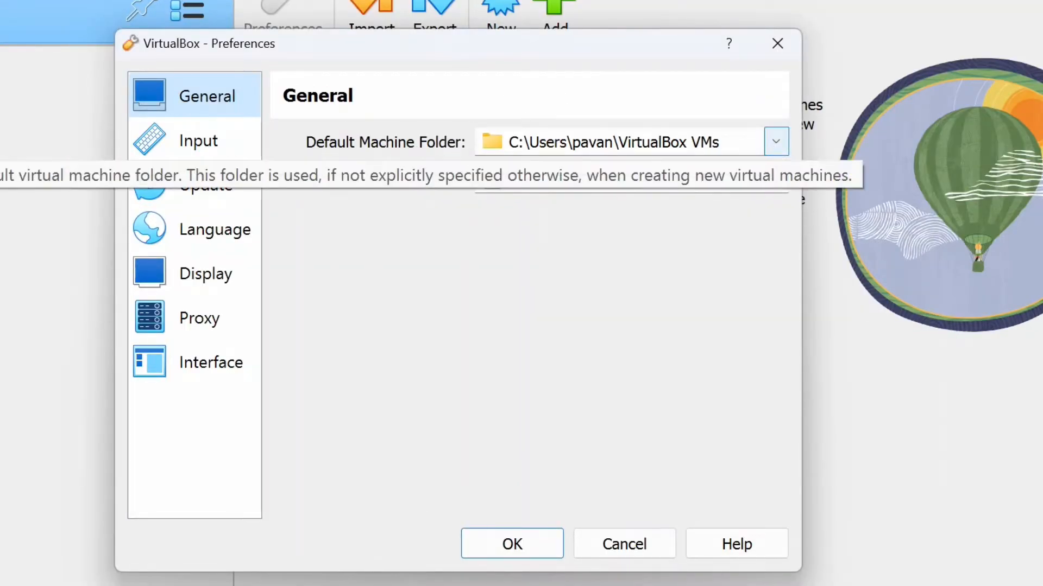
Browse for a new default machine folder on the New Volume (D:) drive
left_click(775, 141)
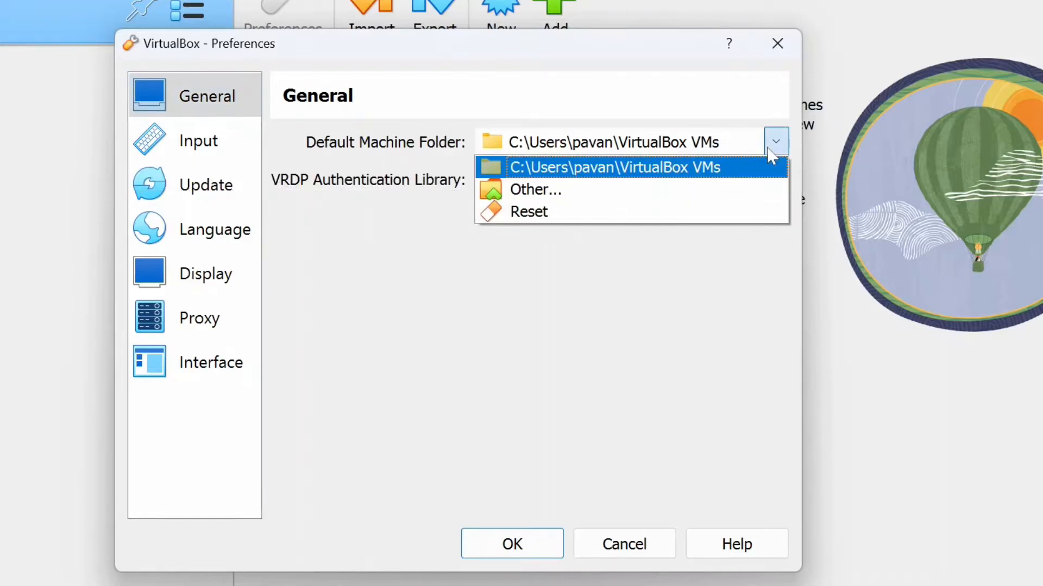
mouse_move(539, 189)
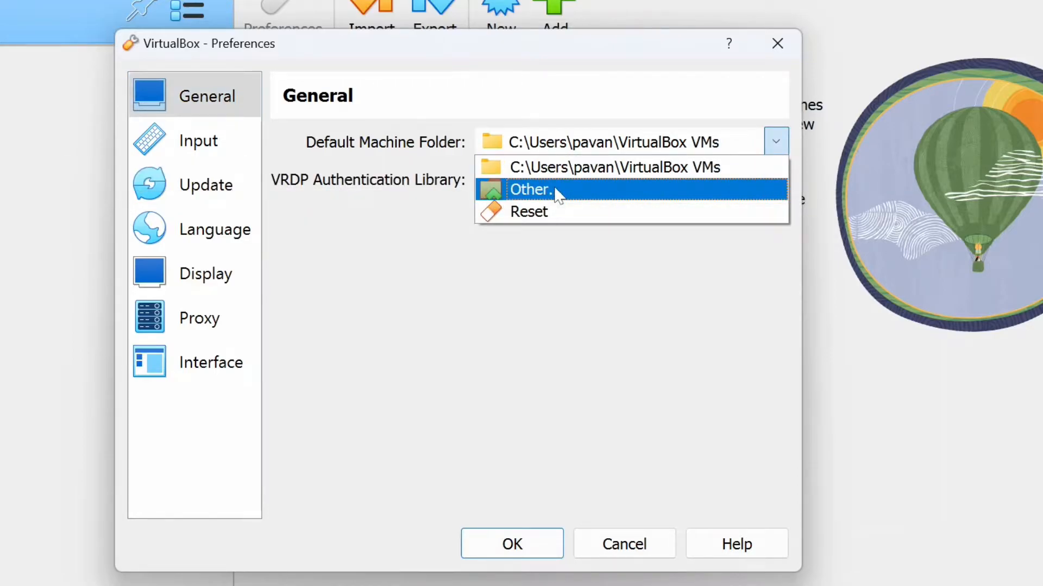
left_click(530, 189)
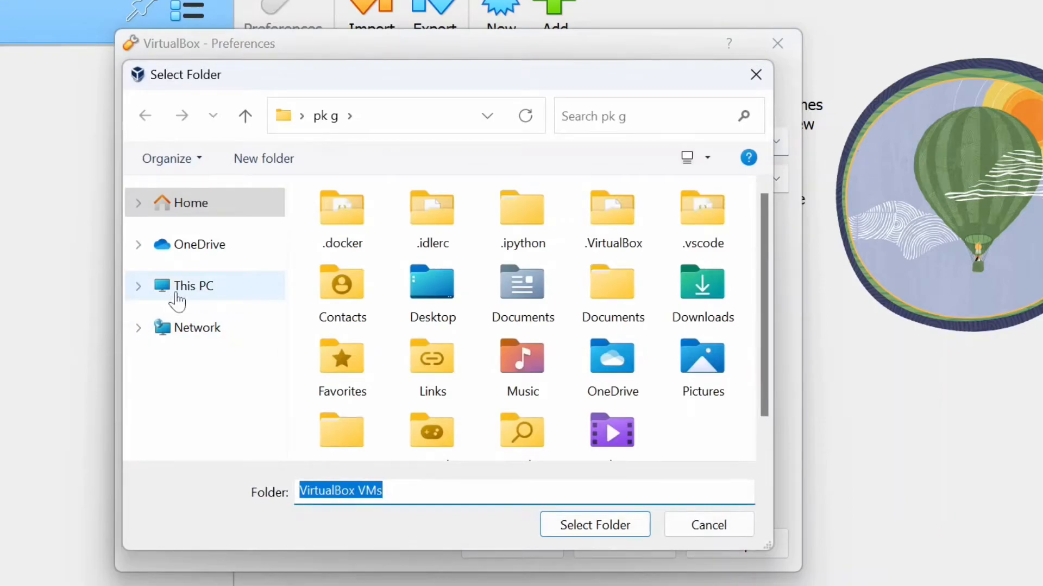
left_click(193, 286)
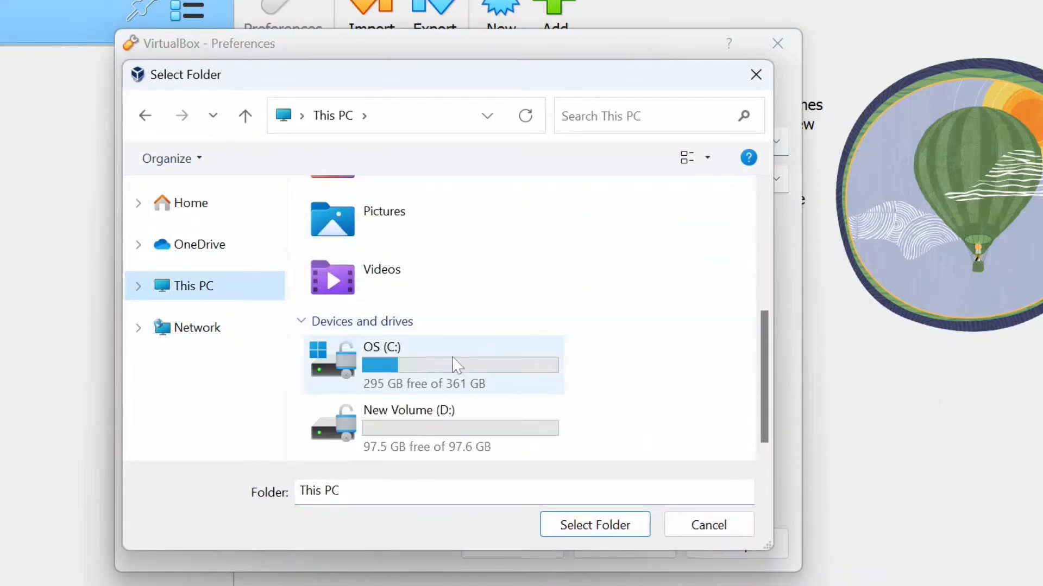
double_click(408, 426)
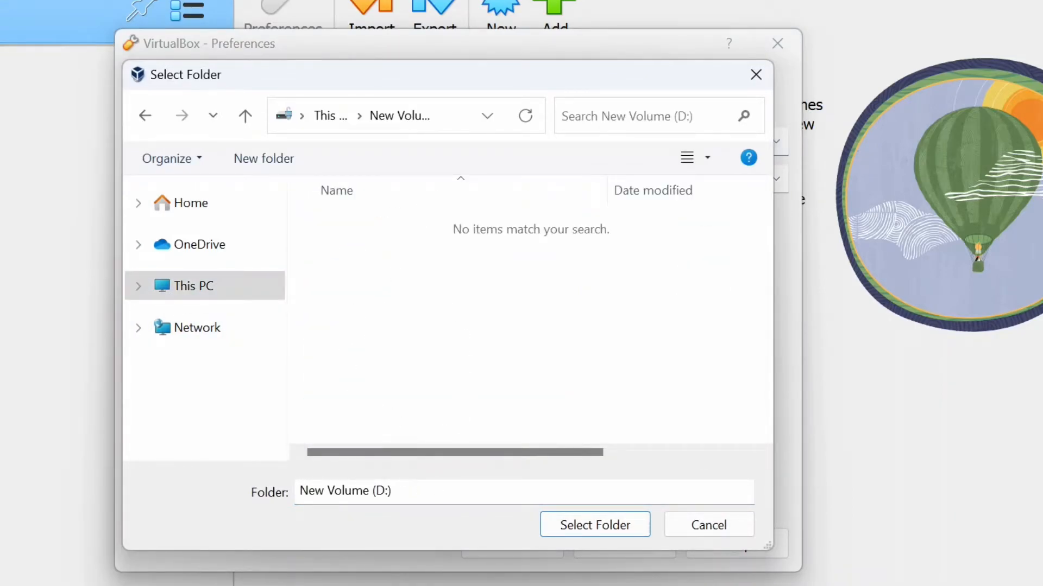
mouse_move(466, 273)
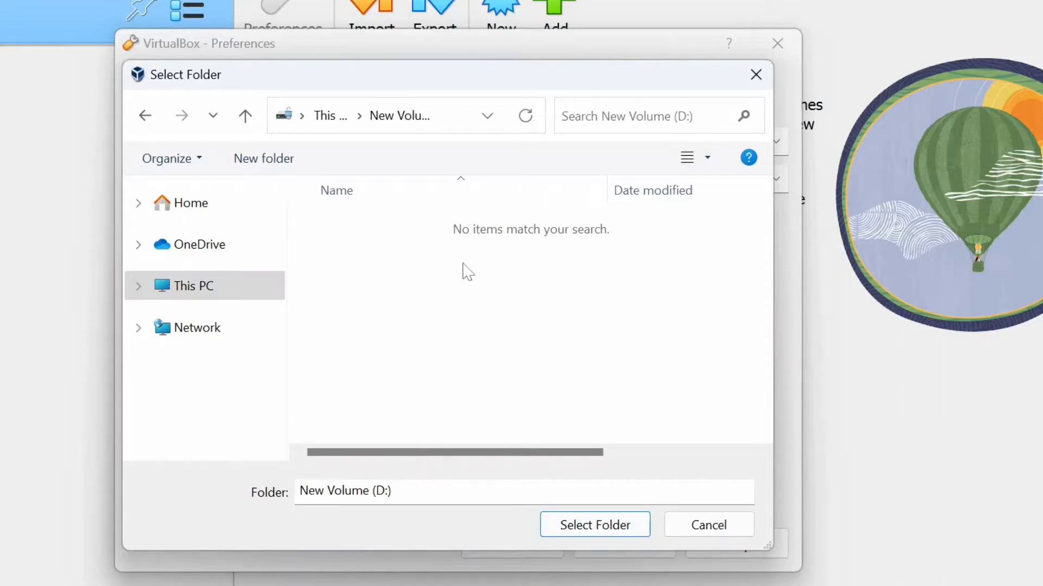
Create D:\virtual_machines, select it as Default Machine Folder and confirm with OK
right_click(466, 272)
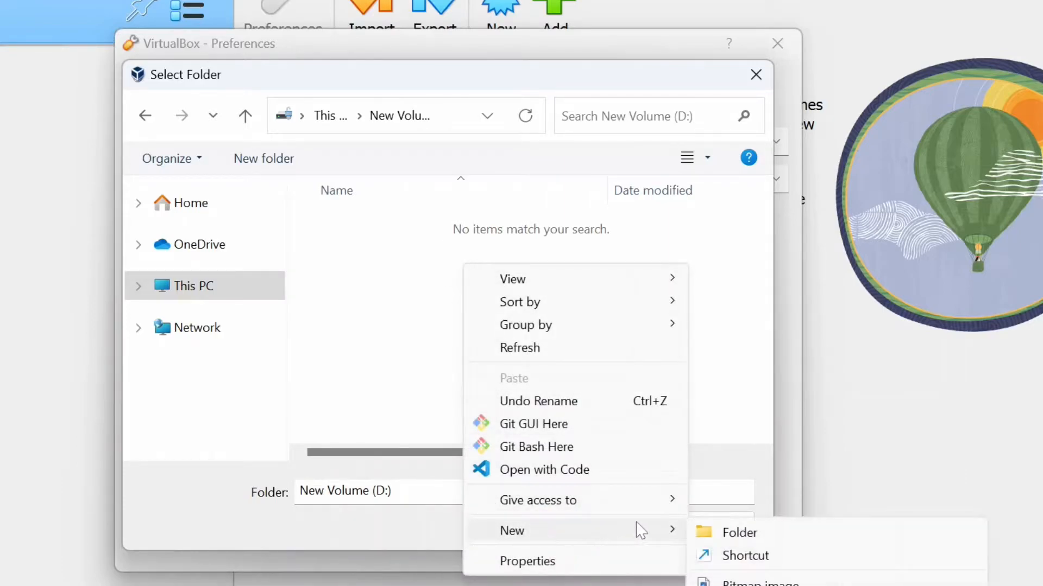
left_click(739, 532)
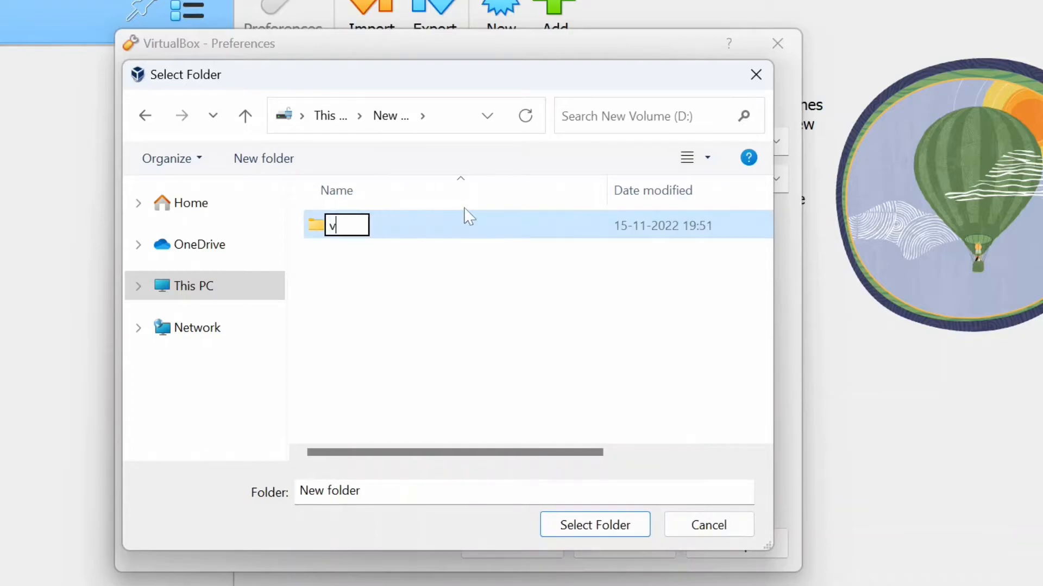
type("irtual_machines")
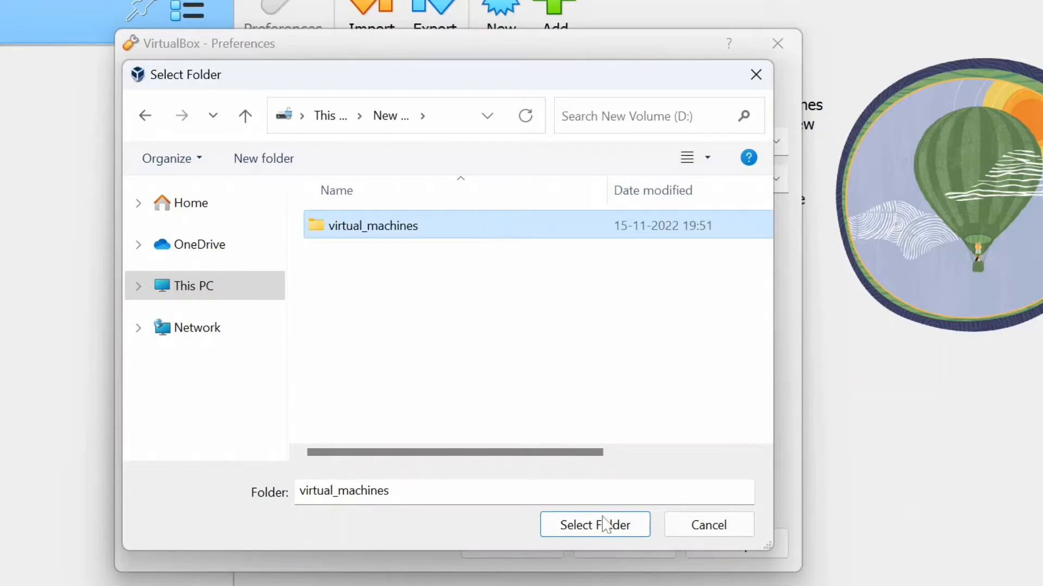
mouse_move(594, 525)
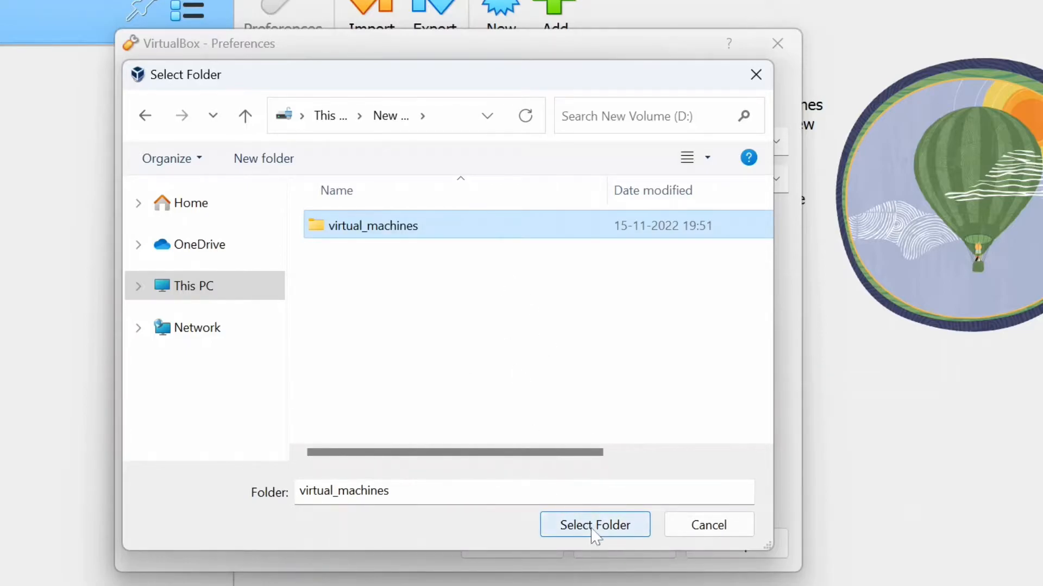
left_click(594, 525)
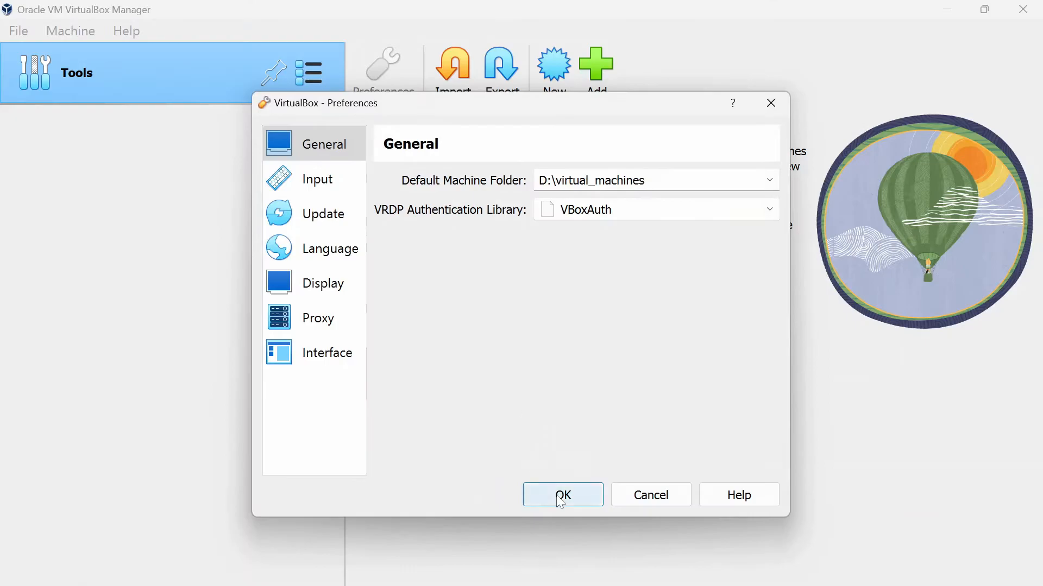
left_click(563, 495)
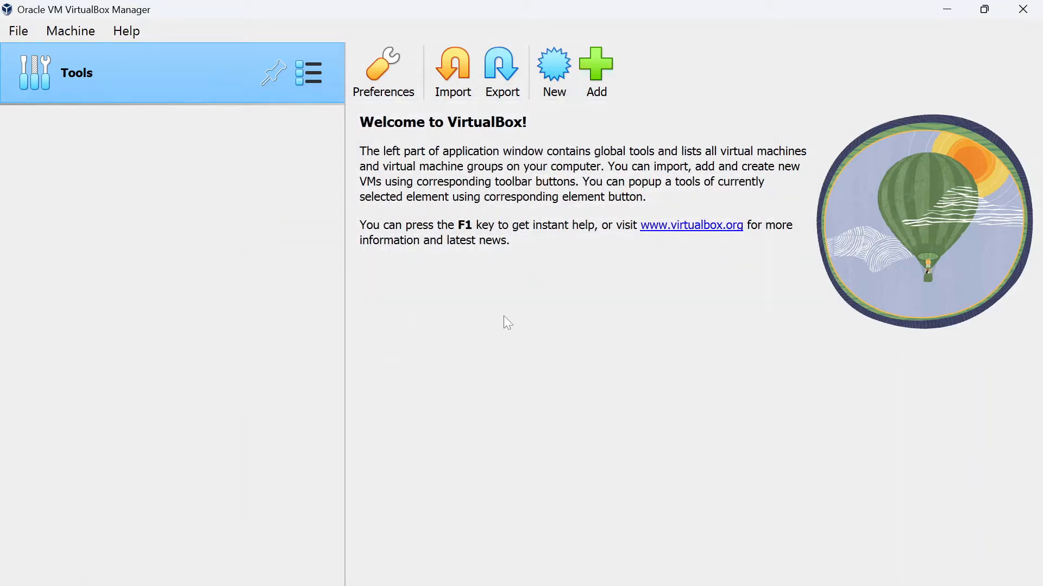
mouse_move(194, 287)
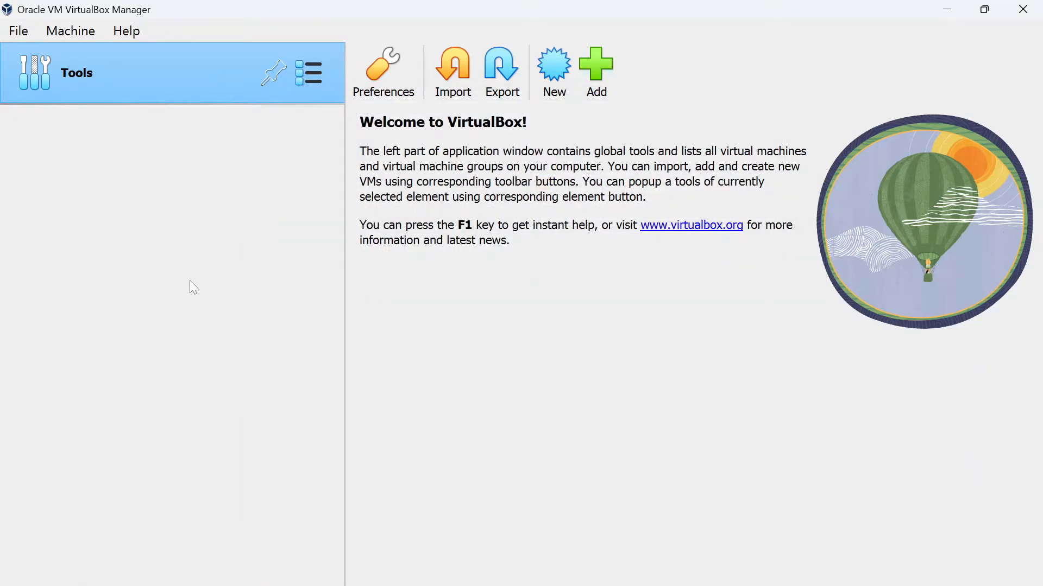
mouse_move(190, 226)
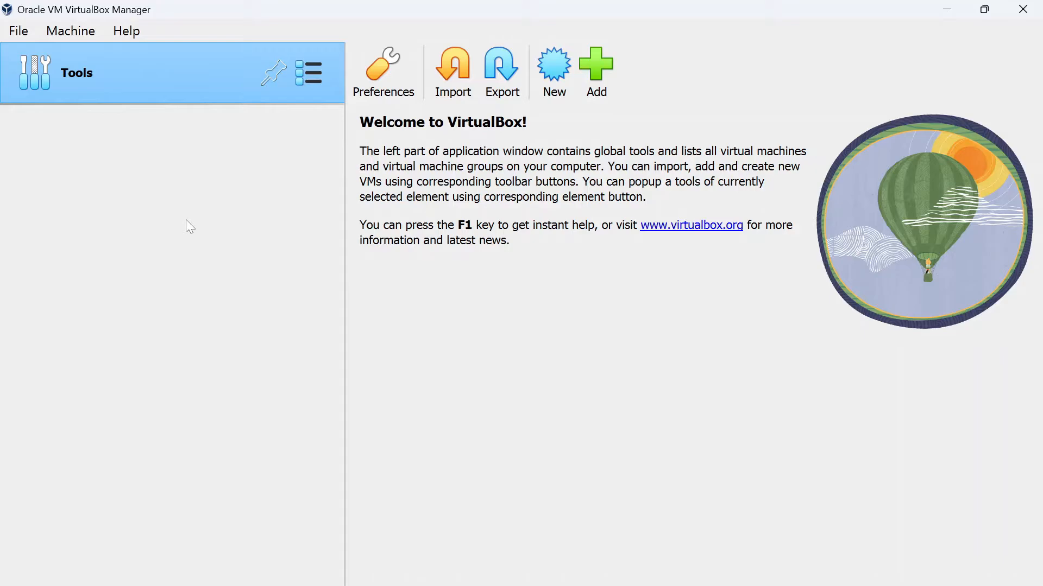
mouse_move(417, 342)
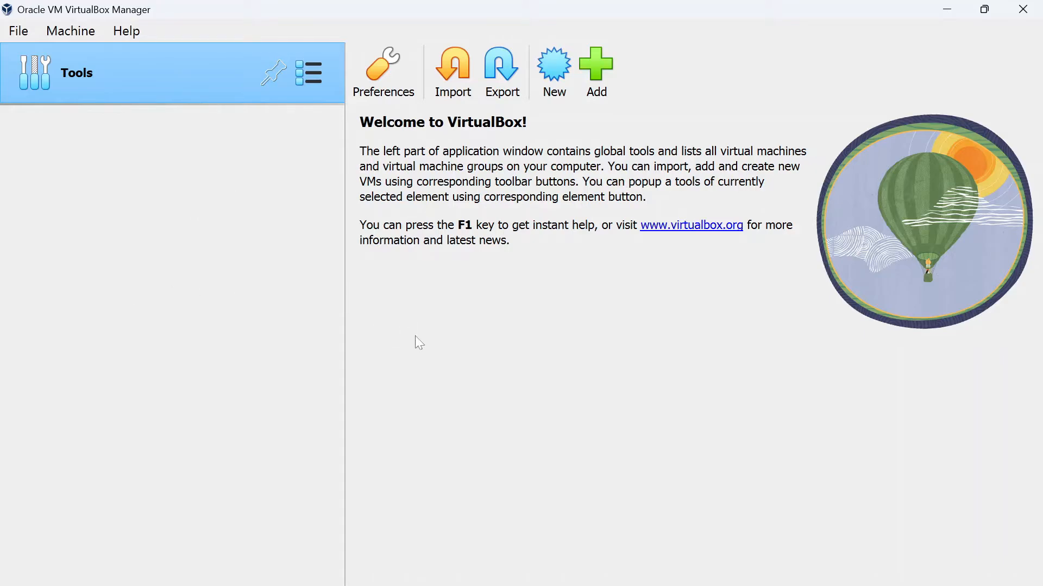
mouse_move(430, 309)
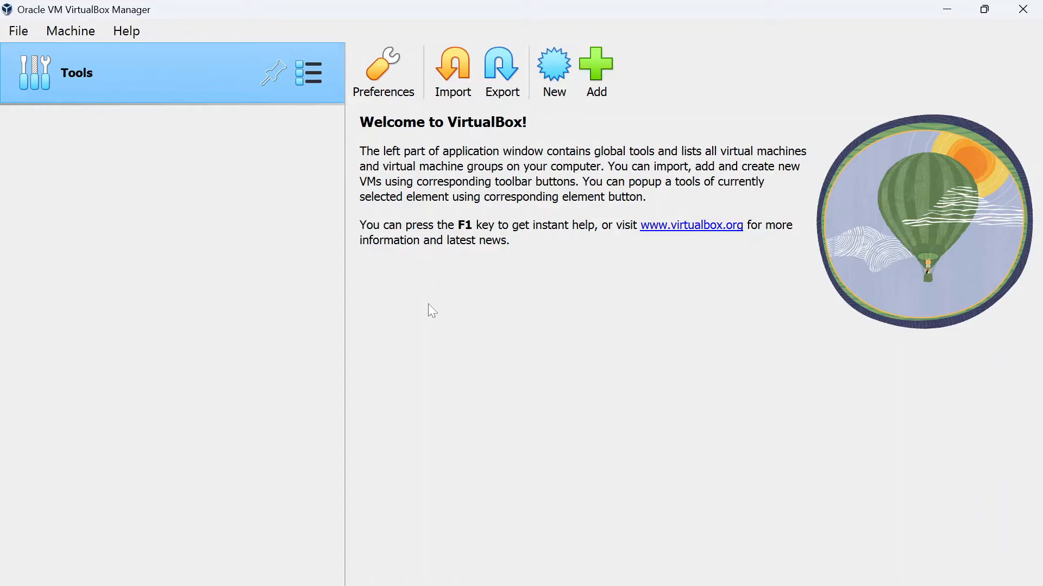
mouse_move(658, 325)
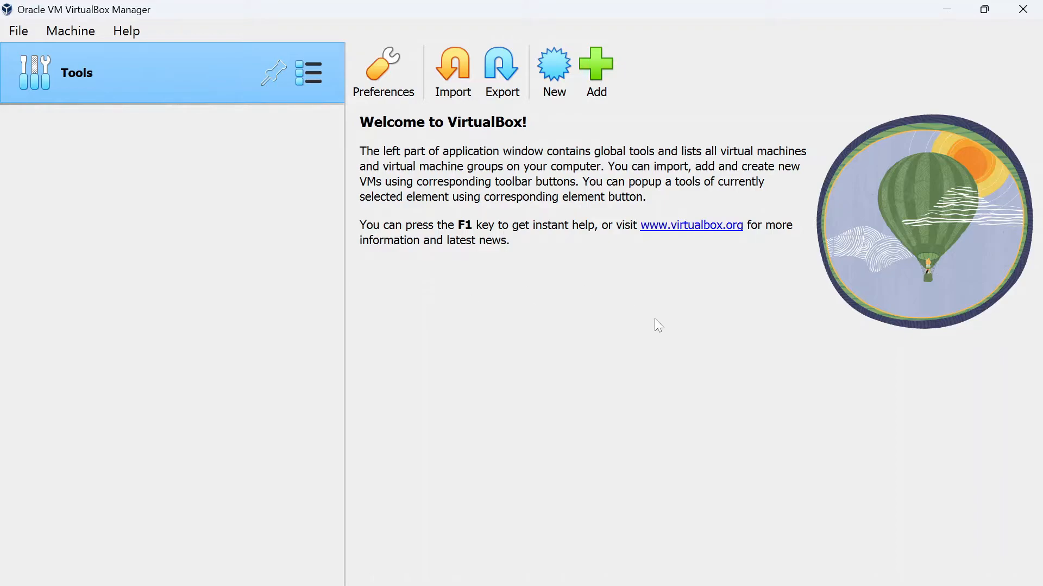
Go to cloudera.com in a new tab and search the site for 'hdp sandbox'
left_click(691, 225)
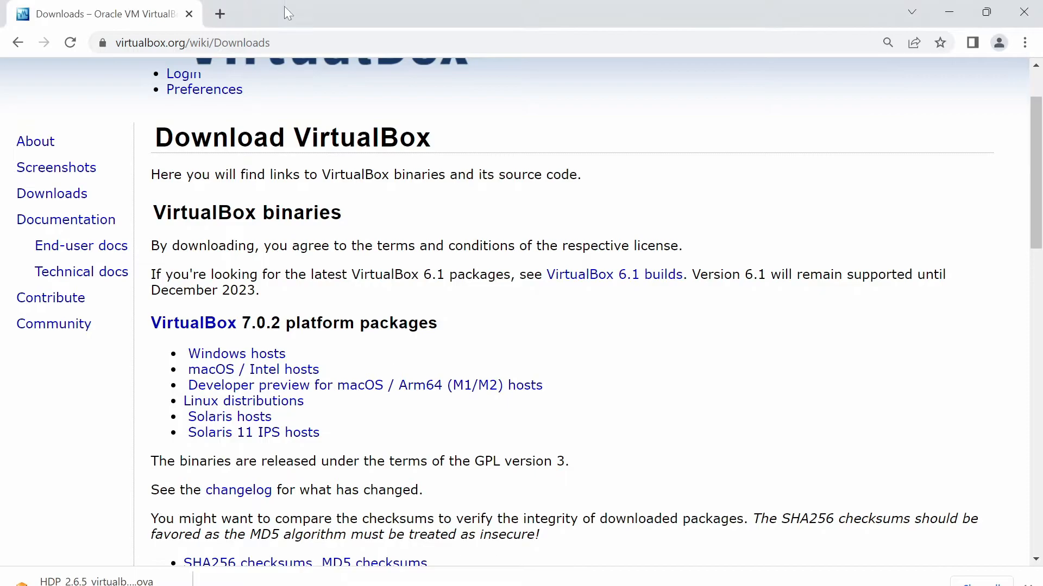
type("cloudera.com/#")
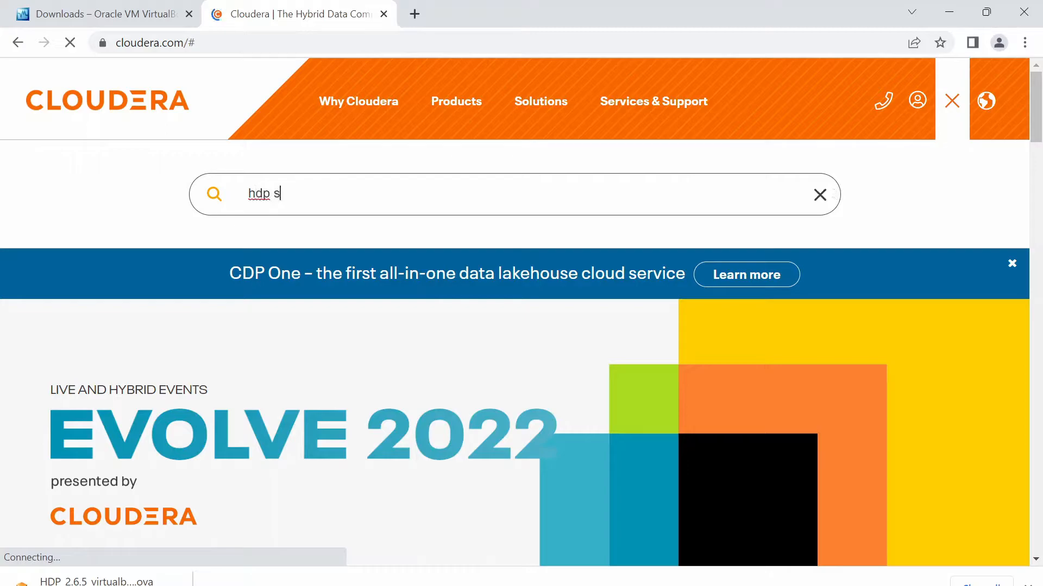
type("andbox")
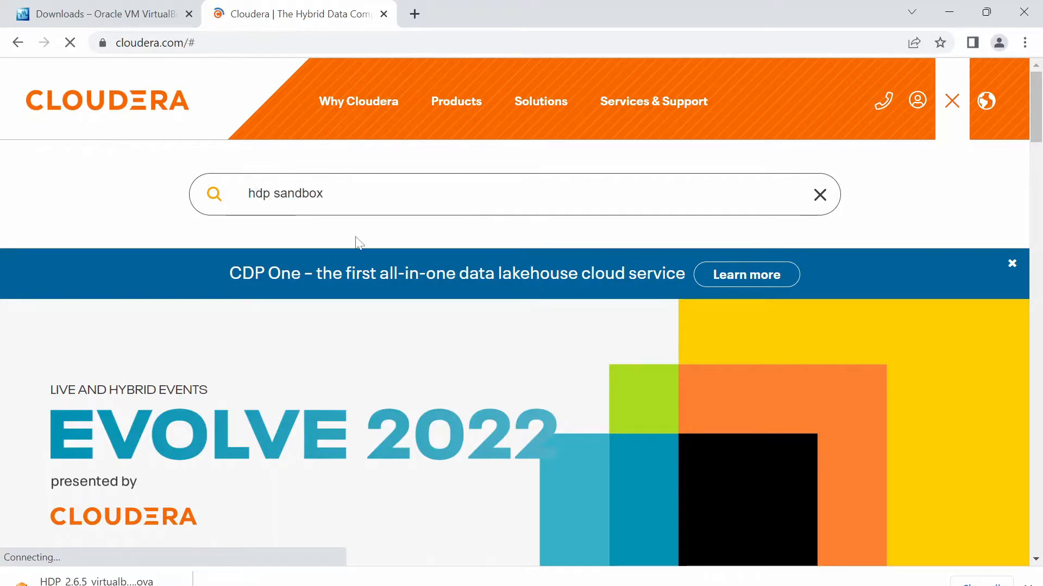
key("Return")
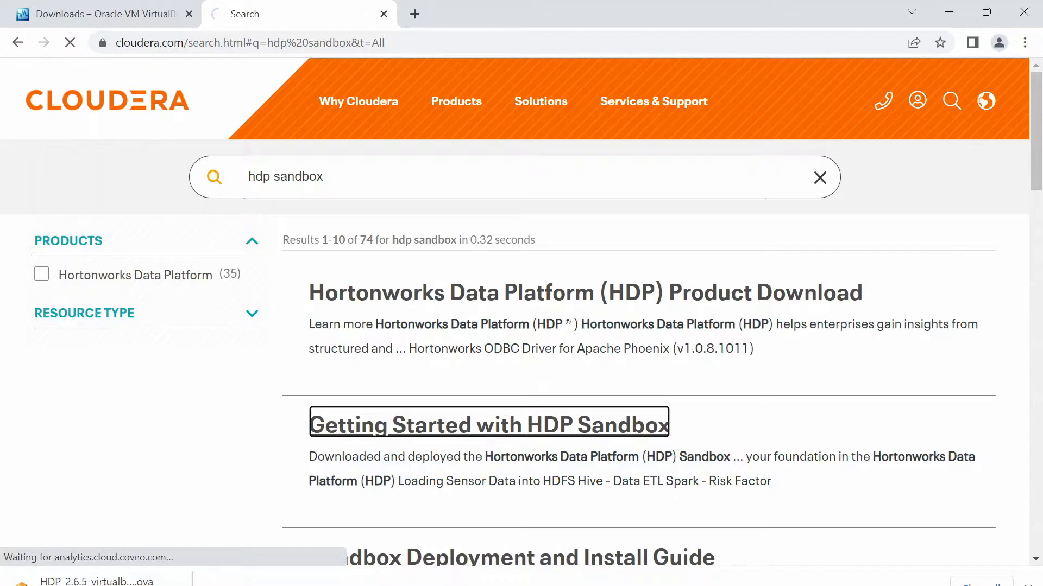
Open Getting Started with HDP Sandbox and go to Download Sandbox
left_click(488, 425)
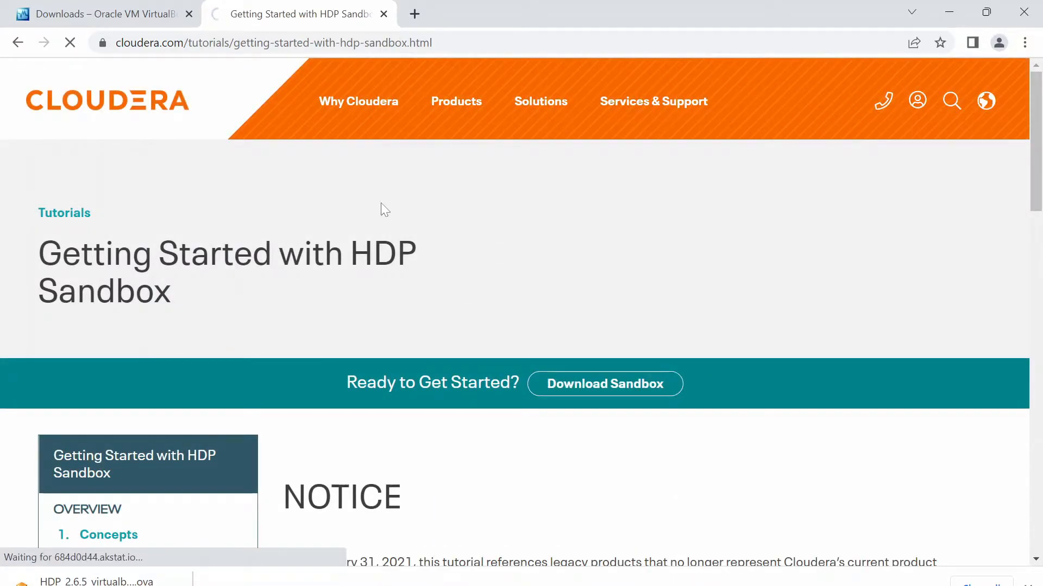
left_click(605, 383)
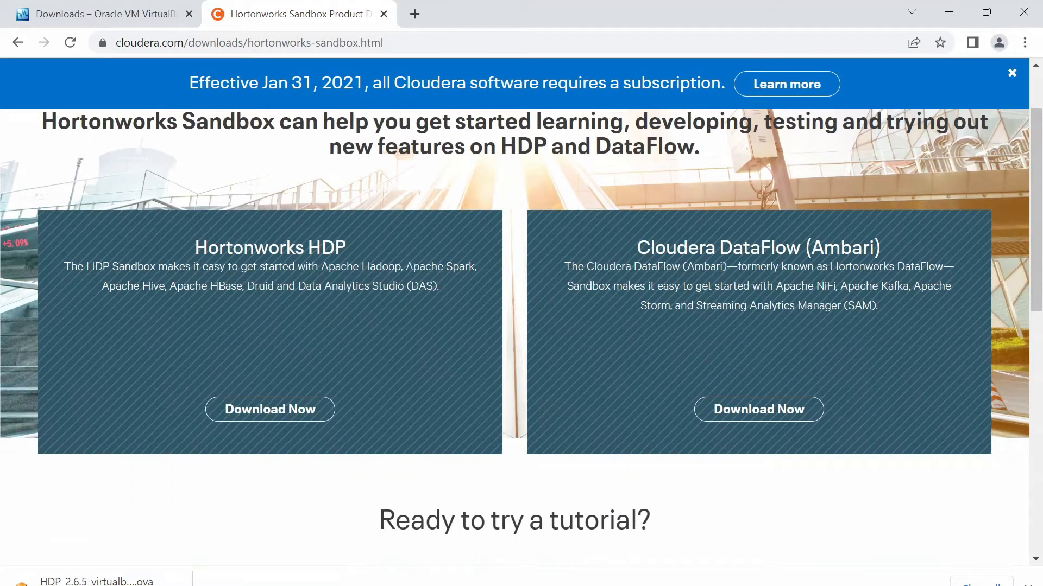
mouse_move(271, 410)
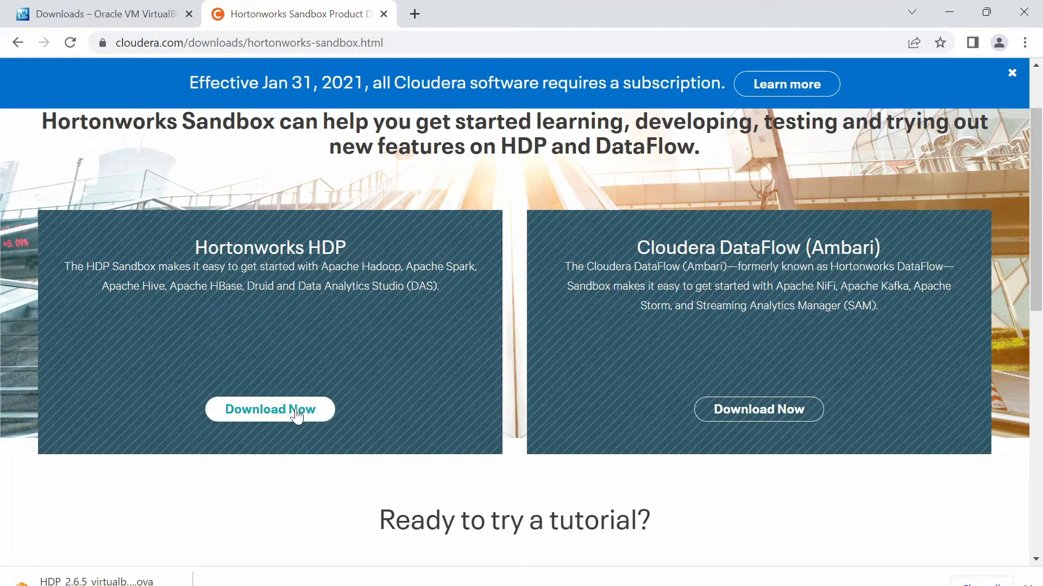
Start the Hortonworks HDP download with Virtualbox as the installation type
left_click(270, 409)
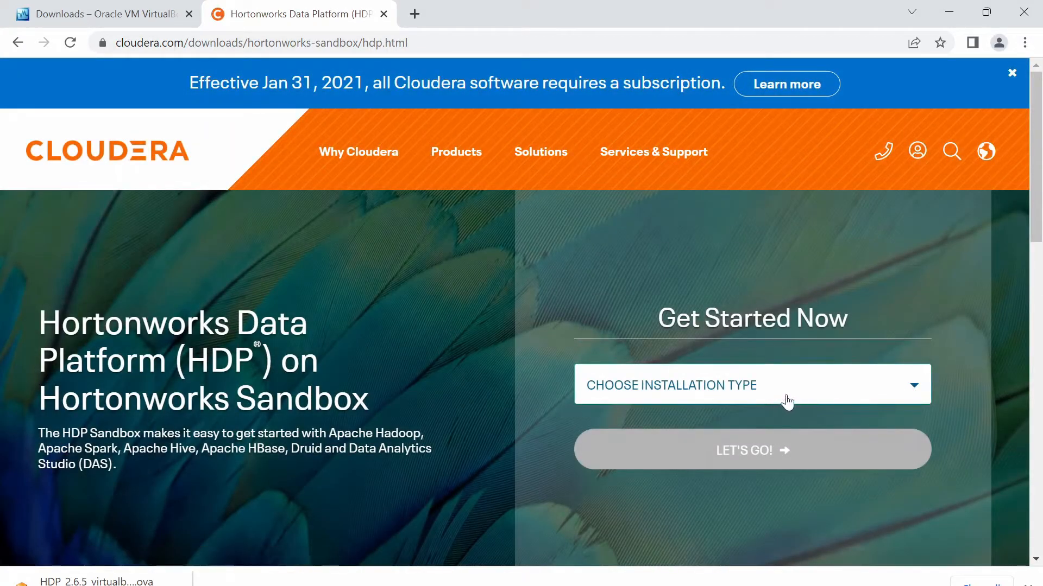
left_click(752, 384)
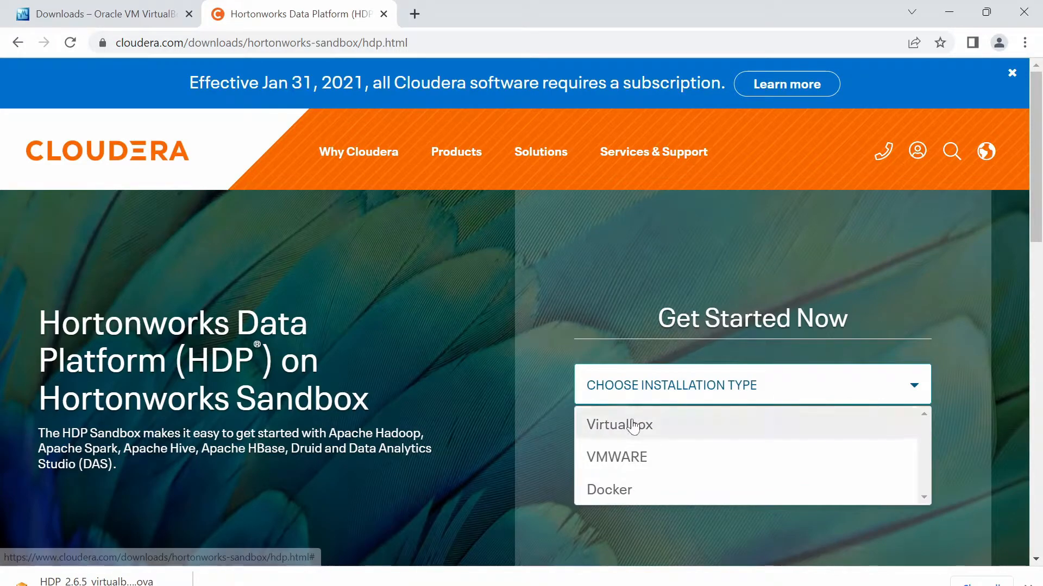
left_click(618, 425)
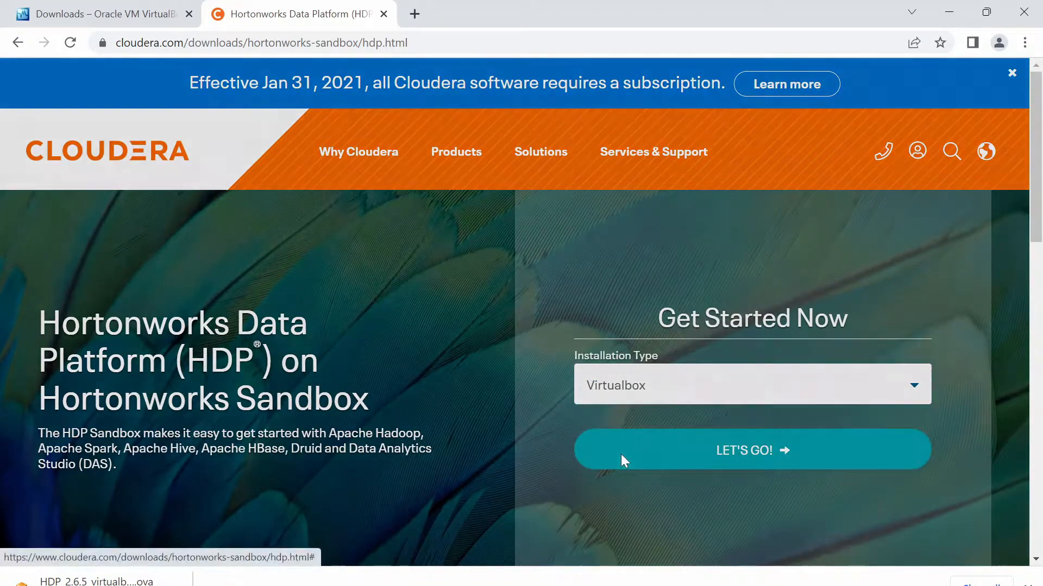
left_click(752, 449)
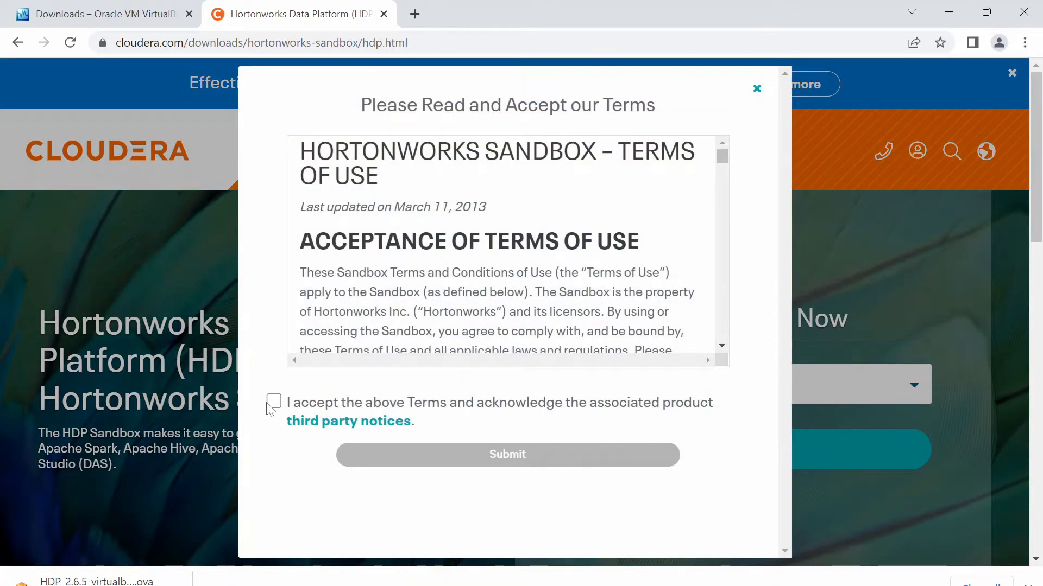
Accept the Hortonworks Sandbox terms of use and submit
left_click(274, 402)
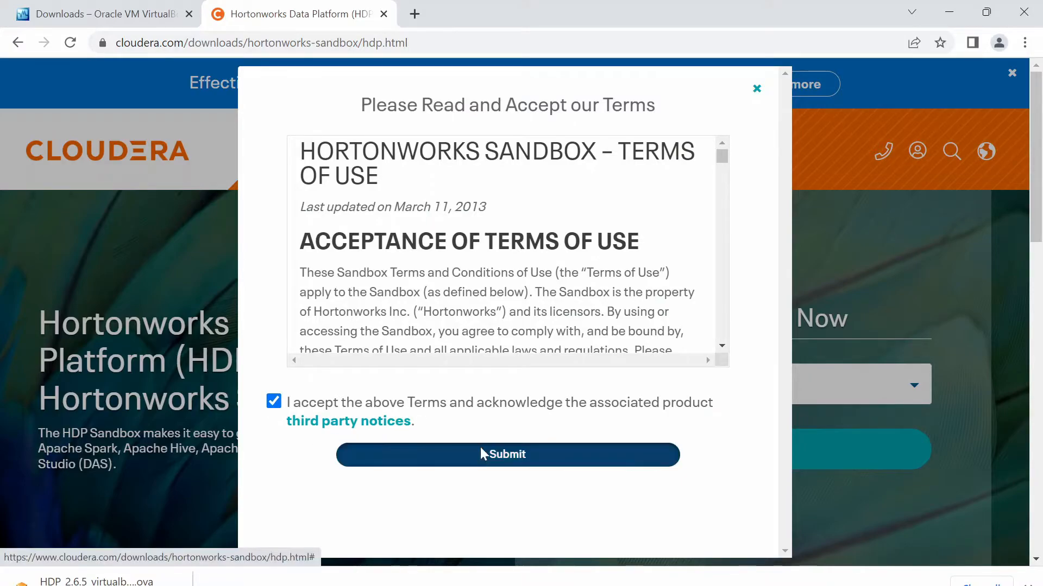
left_click(507, 454)
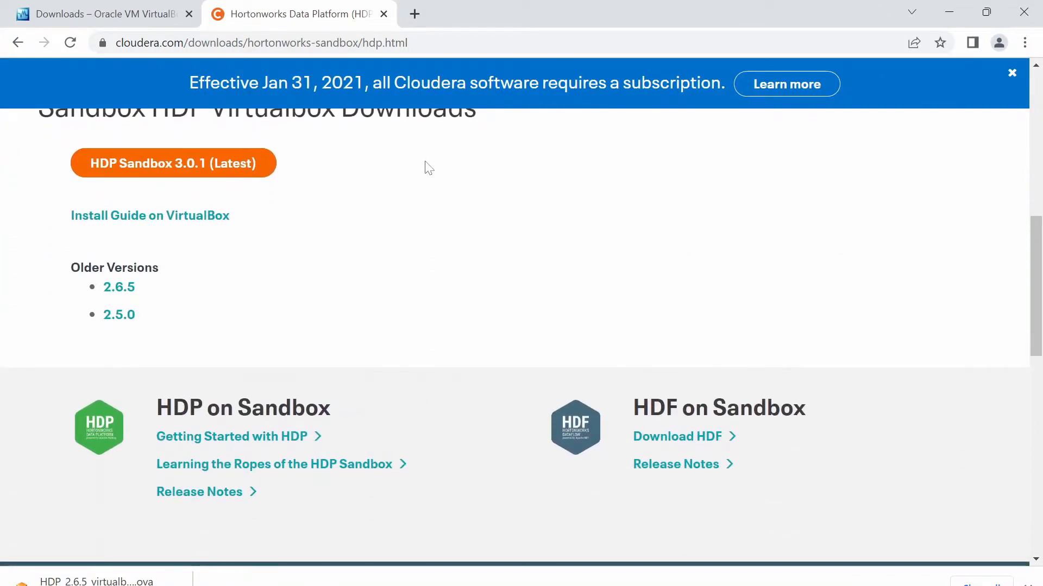
mouse_move(484, 230)
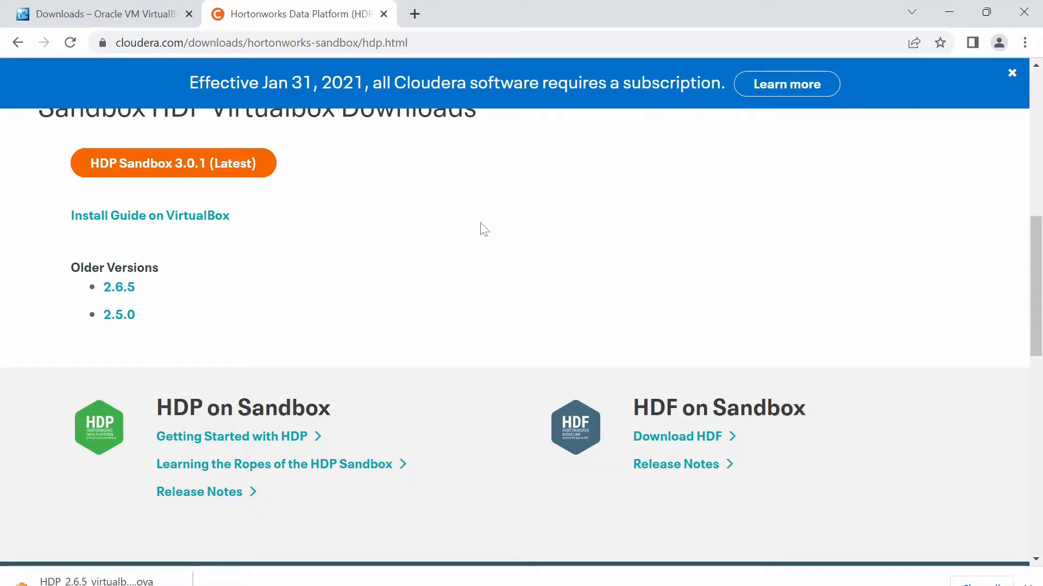
mouse_move(448, 269)
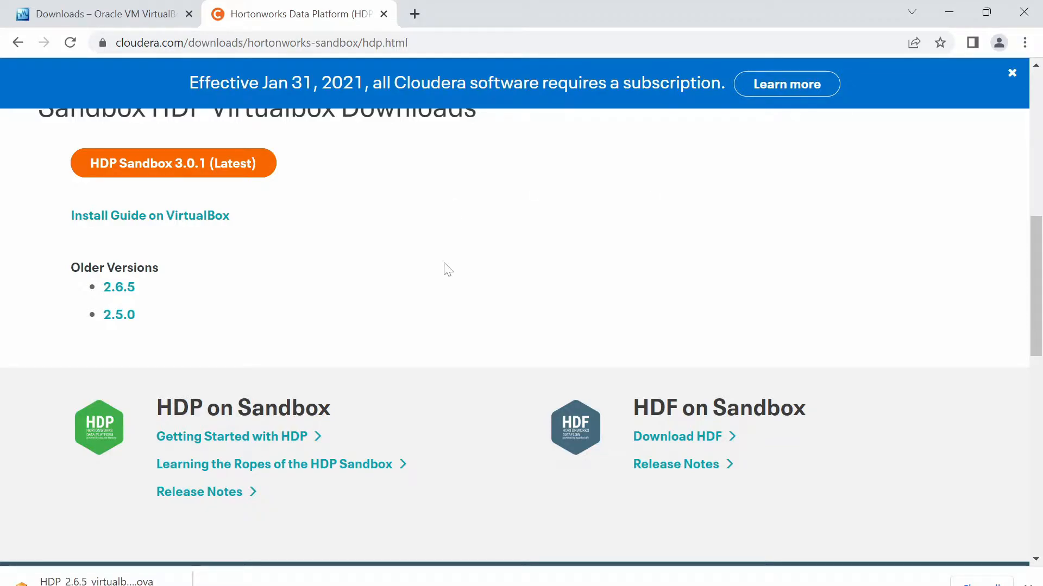
mouse_move(470, 205)
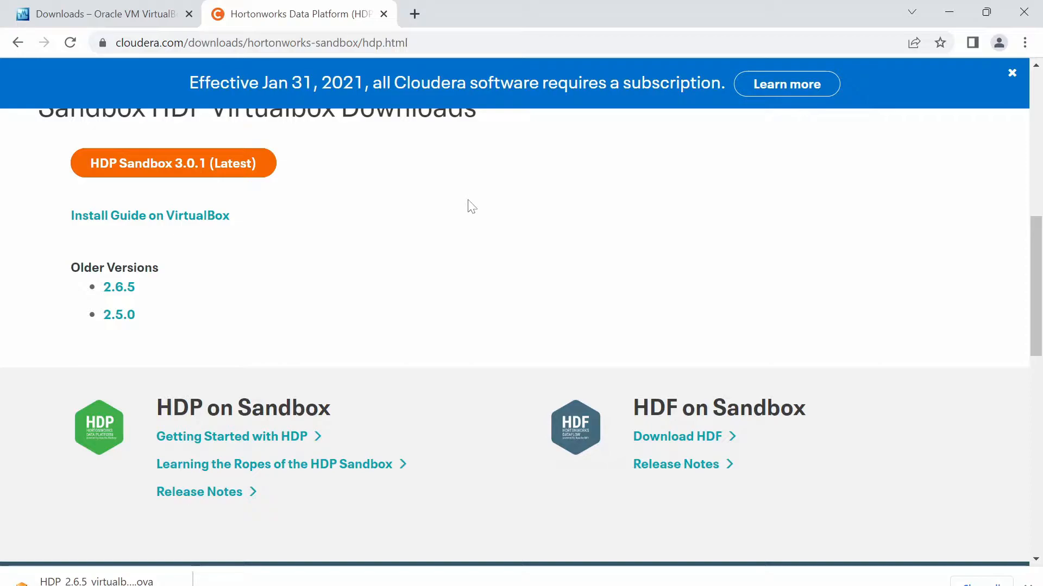
mouse_move(251, 218)
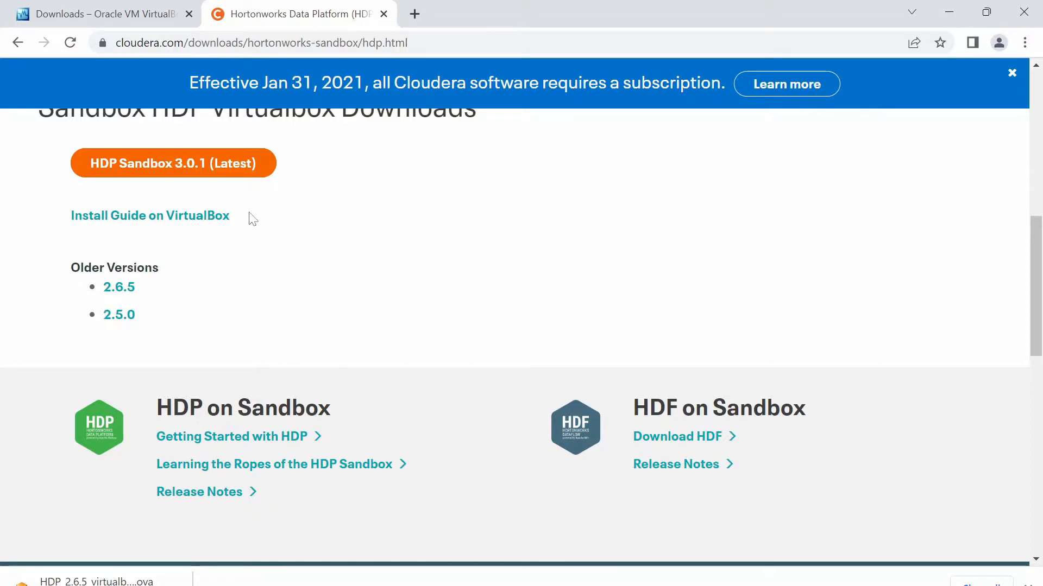
mouse_move(206, 183)
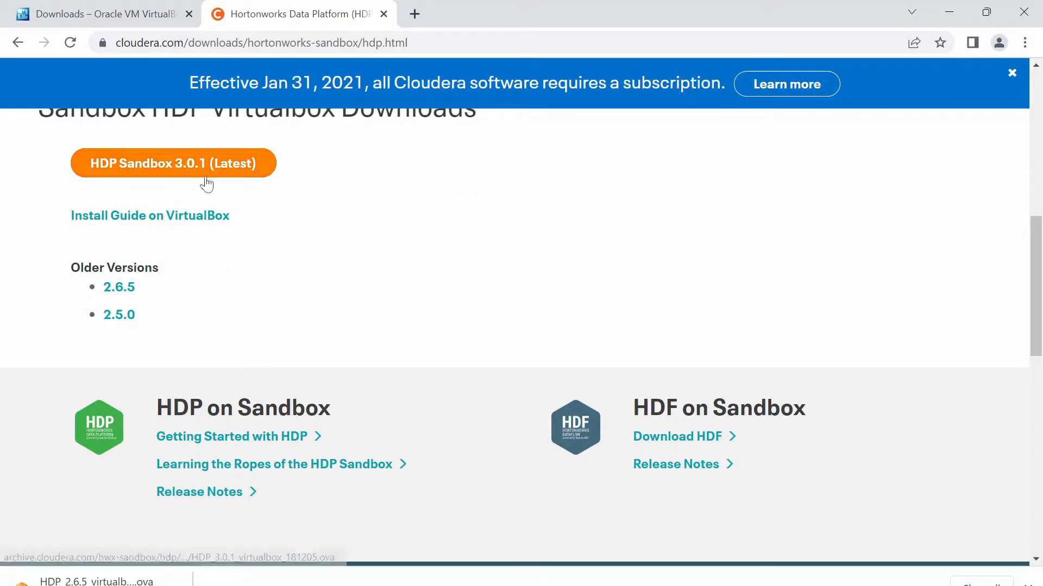
mouse_move(250, 184)
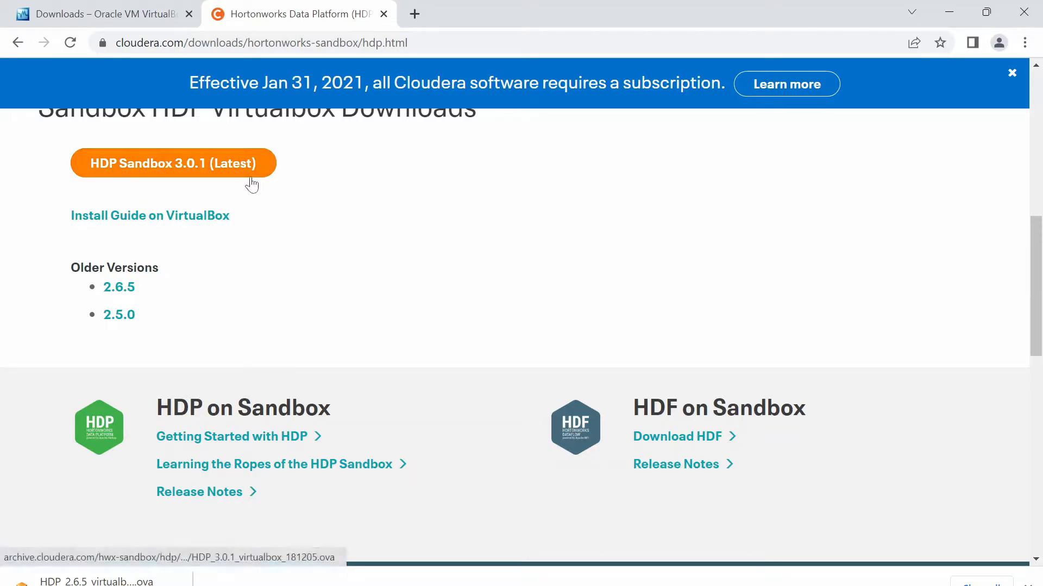
mouse_move(145, 301)
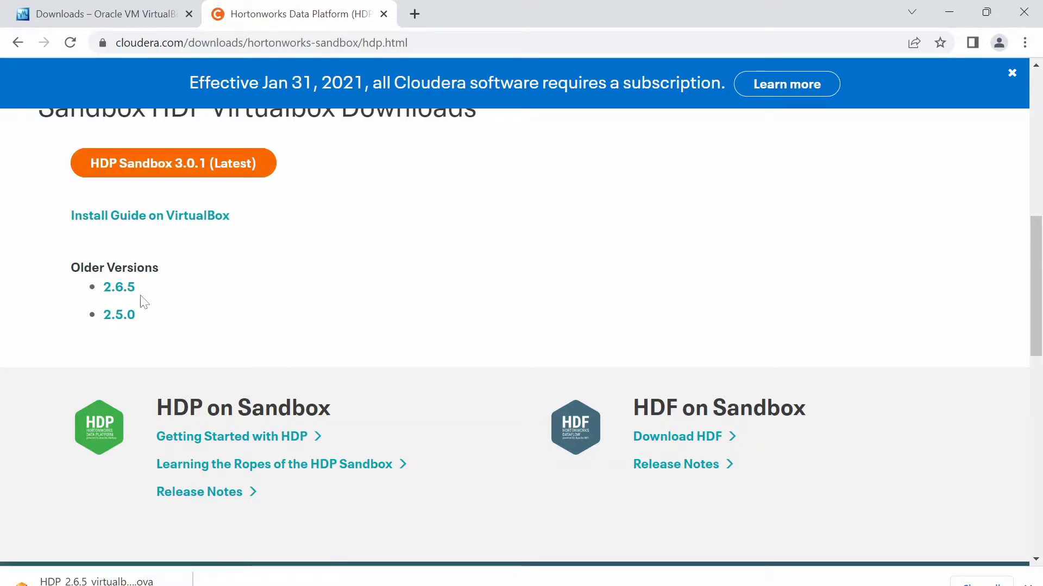
mouse_move(141, 295)
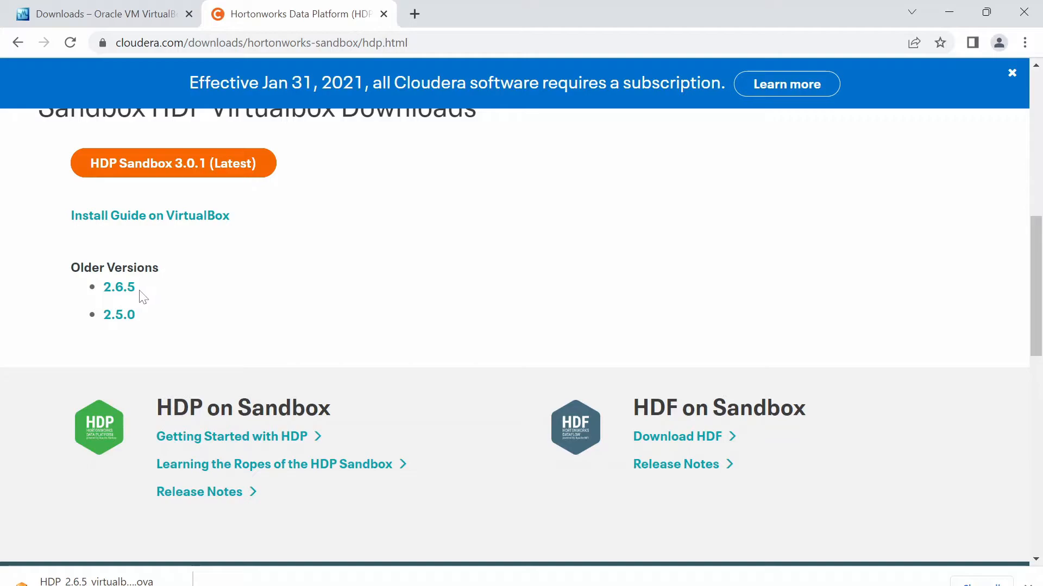
mouse_move(119, 287)
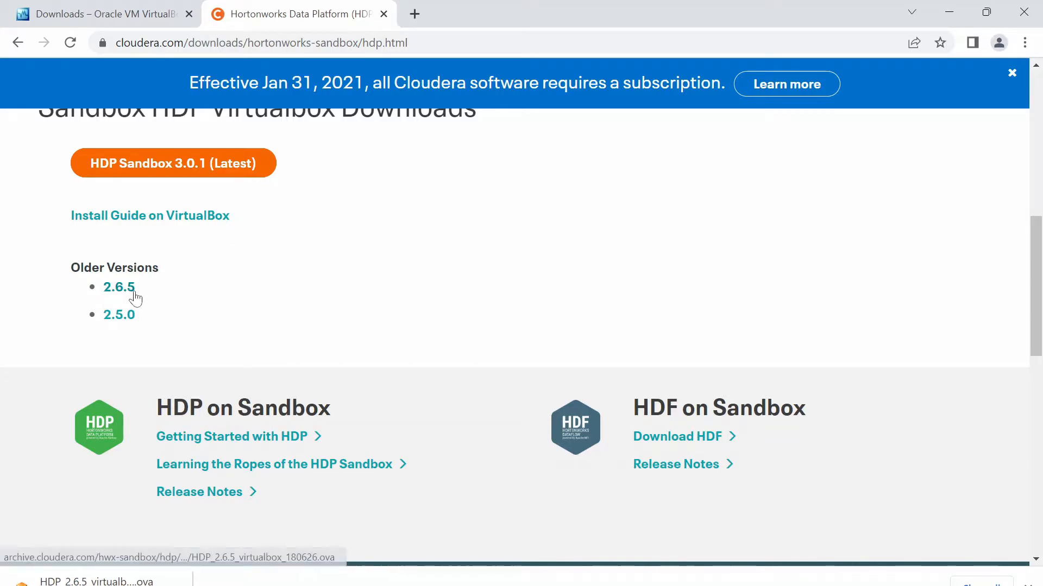
mouse_move(171, 291)
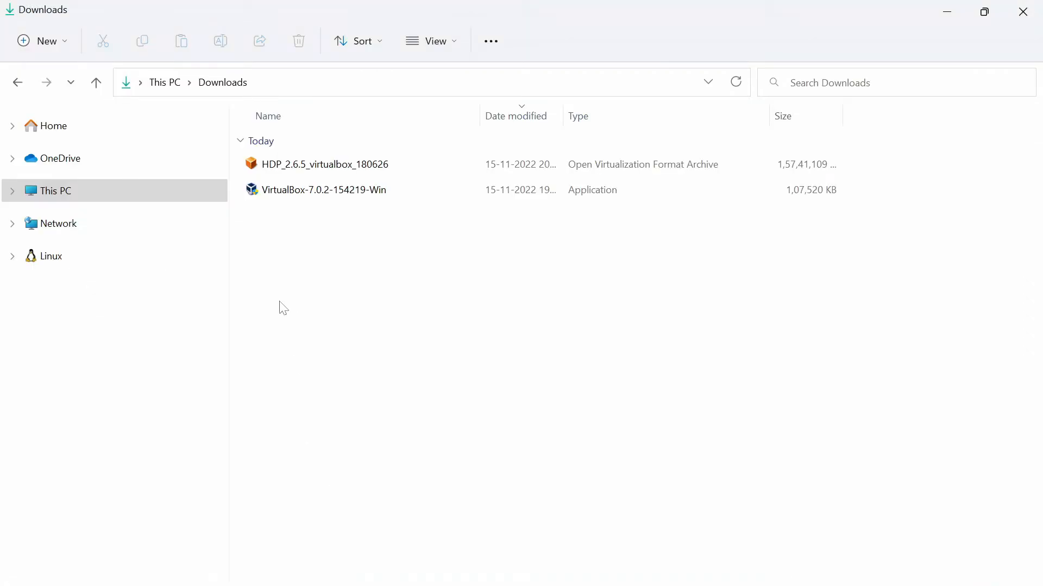
mouse_move(471, 289)
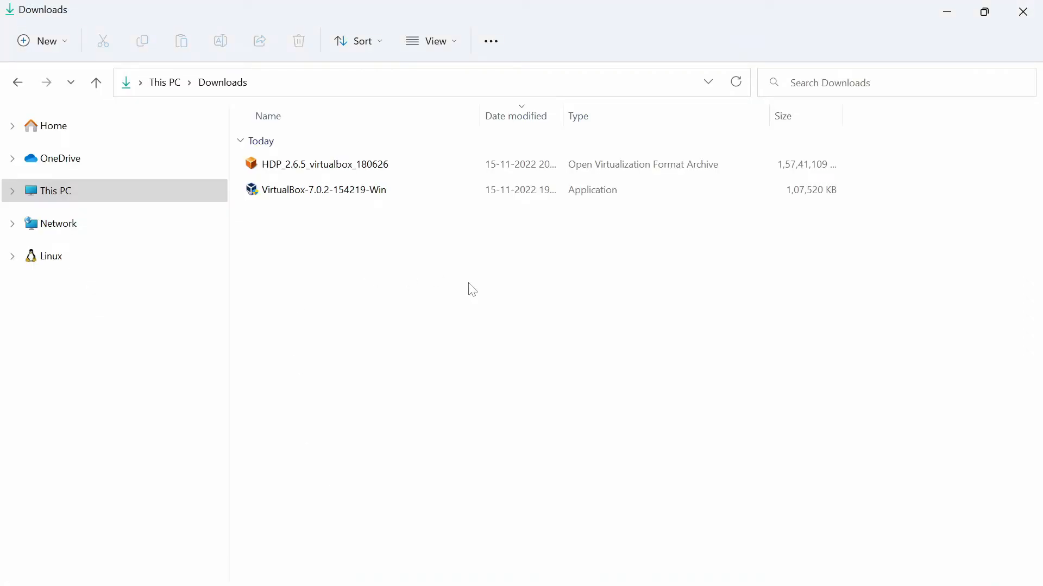
Copy the HDP_2.6.5 .ova from Downloads and navigate to New Volume (D:)
left_click(324, 164)
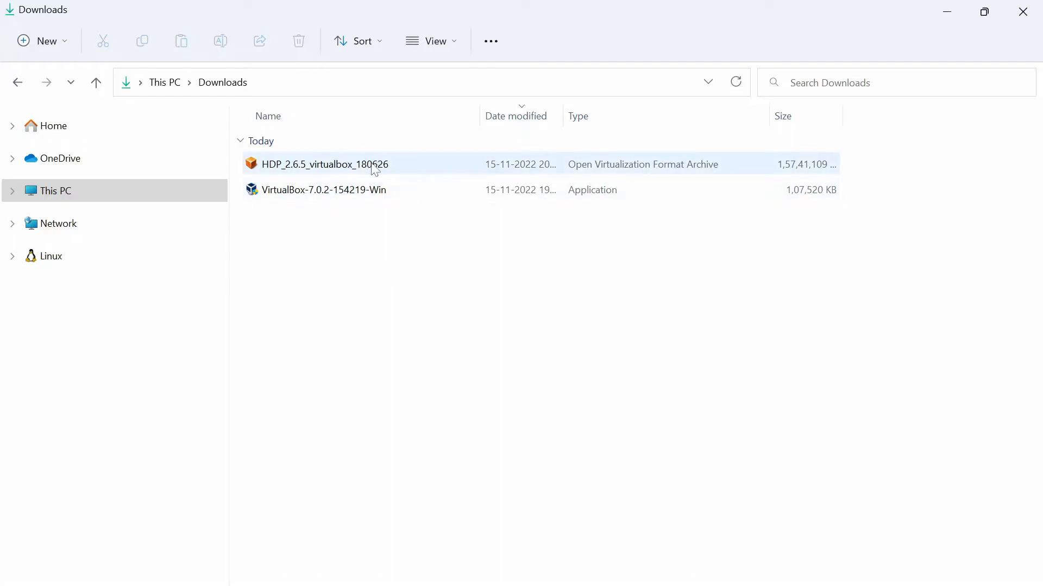
left_click(324, 164)
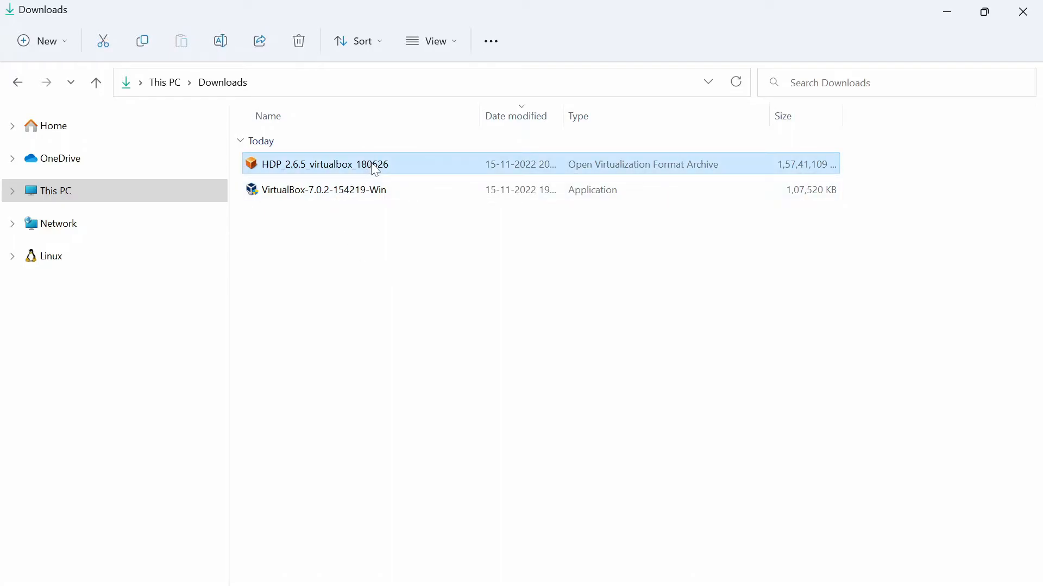
right_click(325, 164)
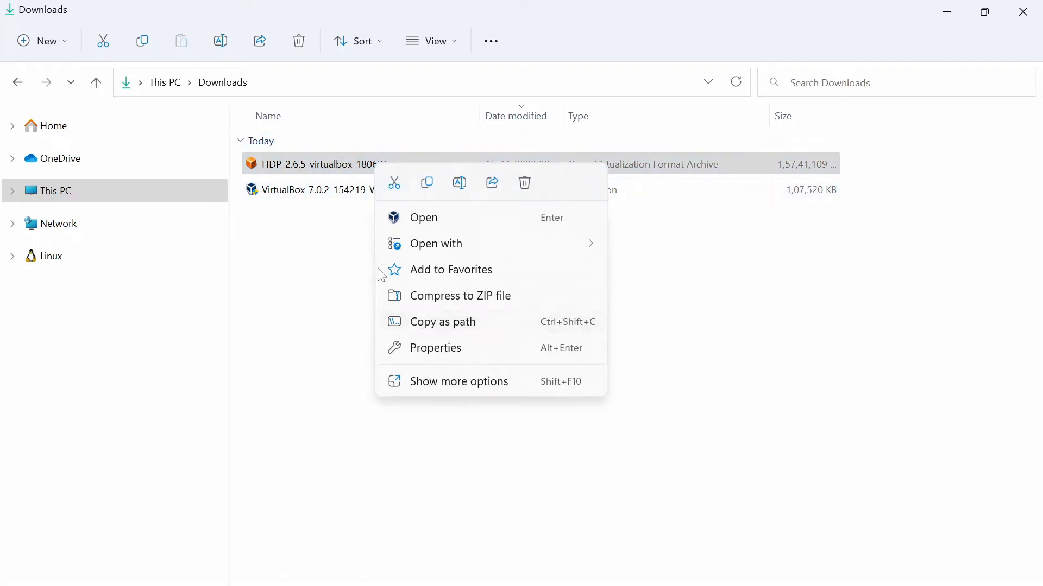
mouse_move(394, 185)
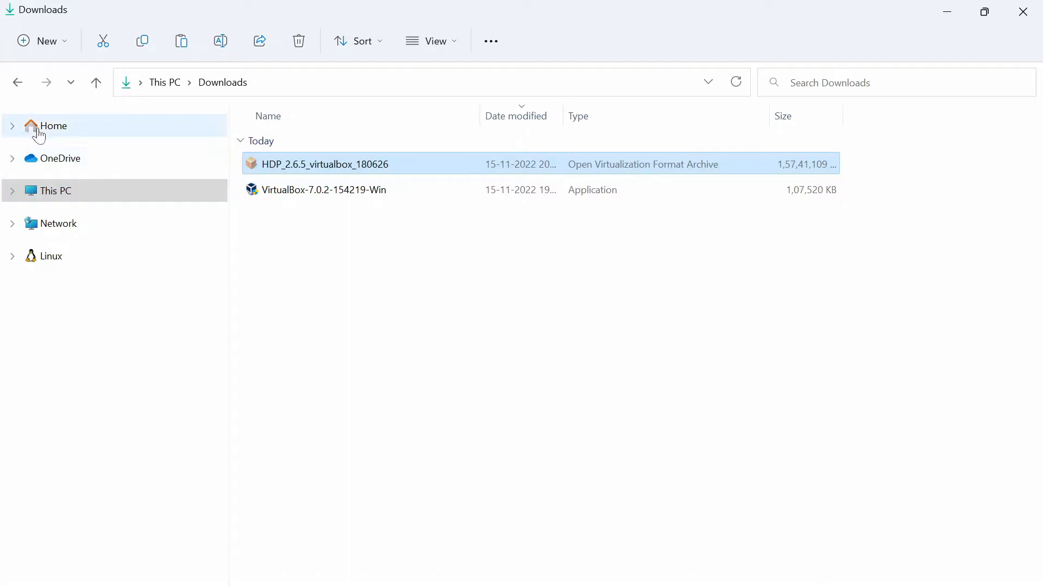
left_click(53, 191)
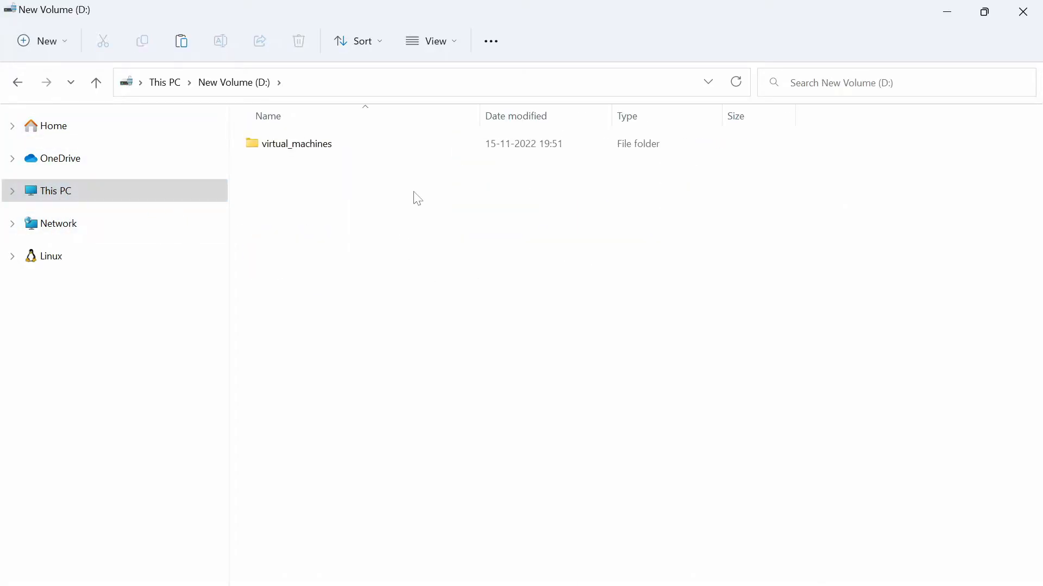
Paste the .ova into virtual_machines and start its import with Finish in Import Virtual Appliance
double_click(297, 143)
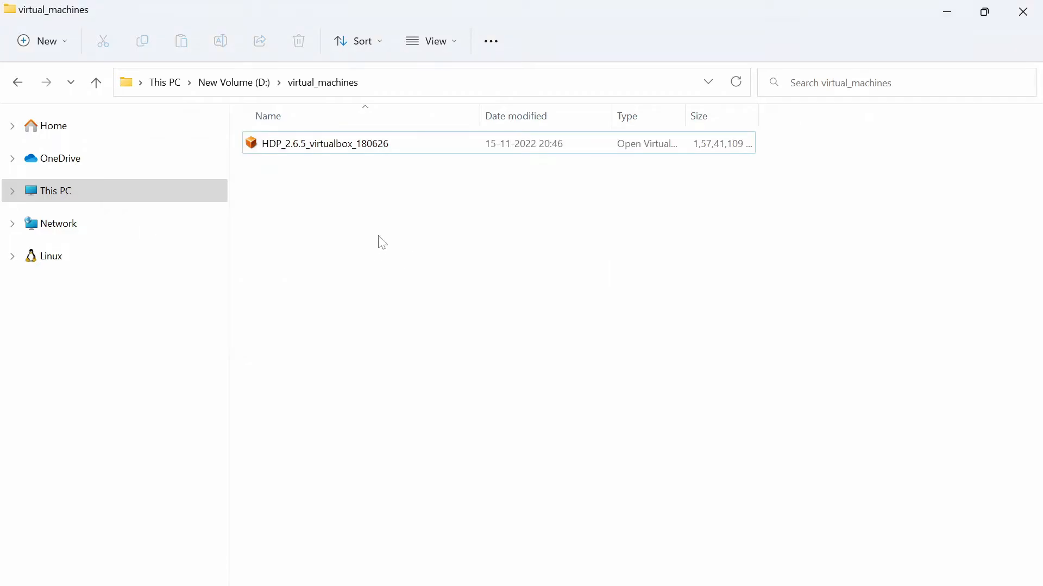
mouse_move(380, 182)
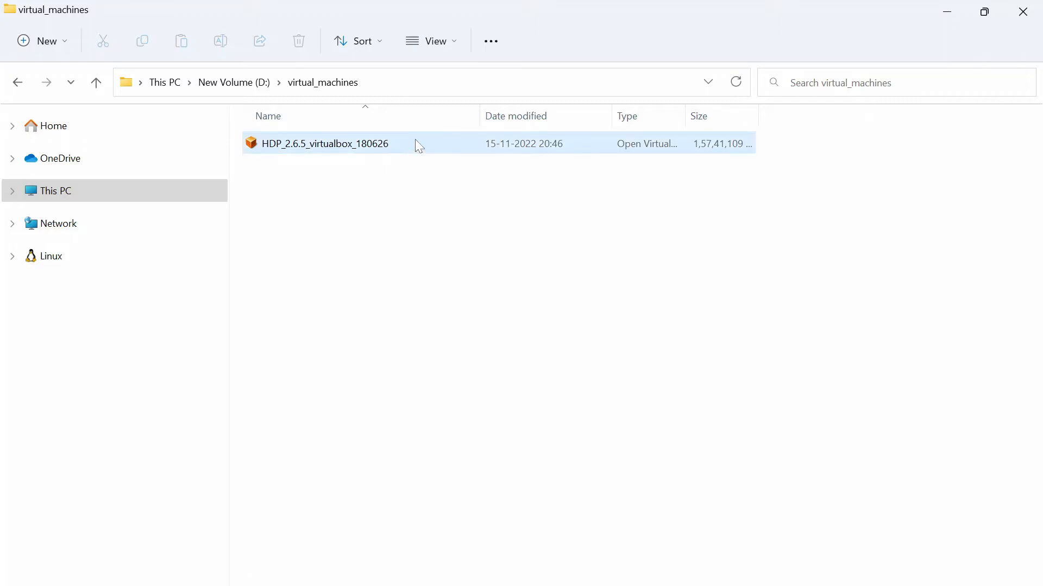
double_click(323, 143)
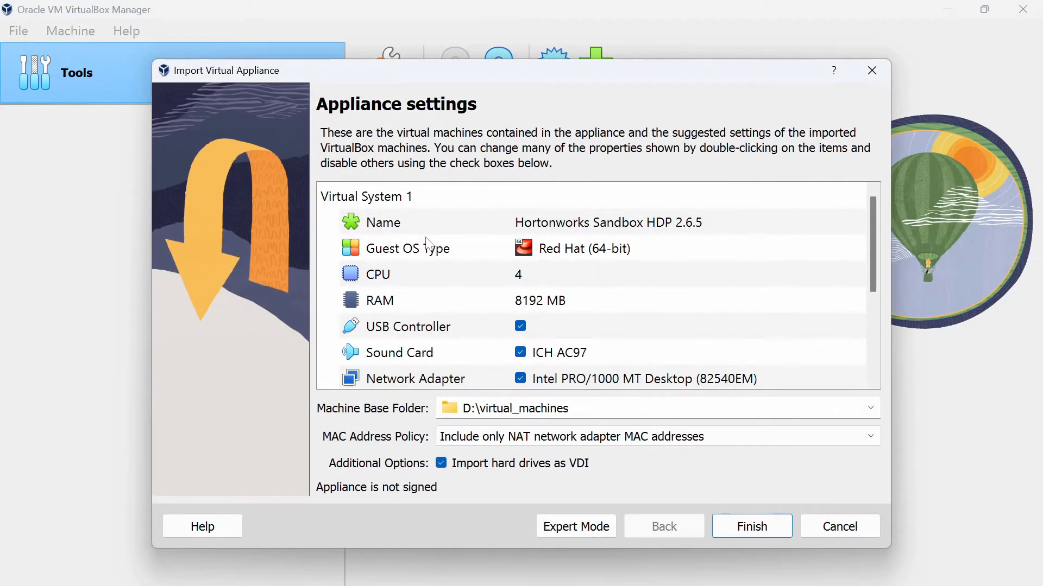
mouse_move(672, 357)
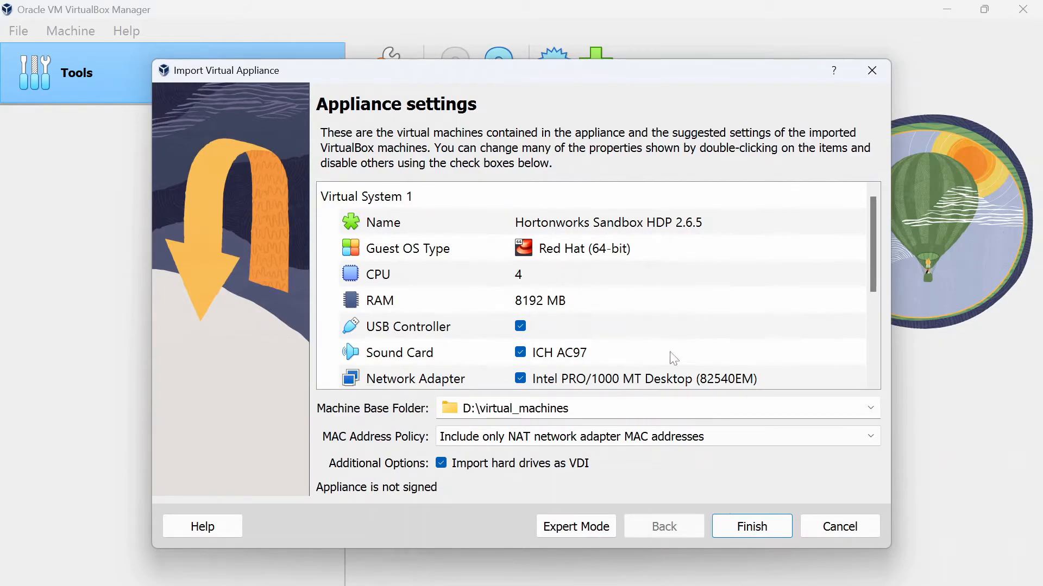
left_click(838, 526)
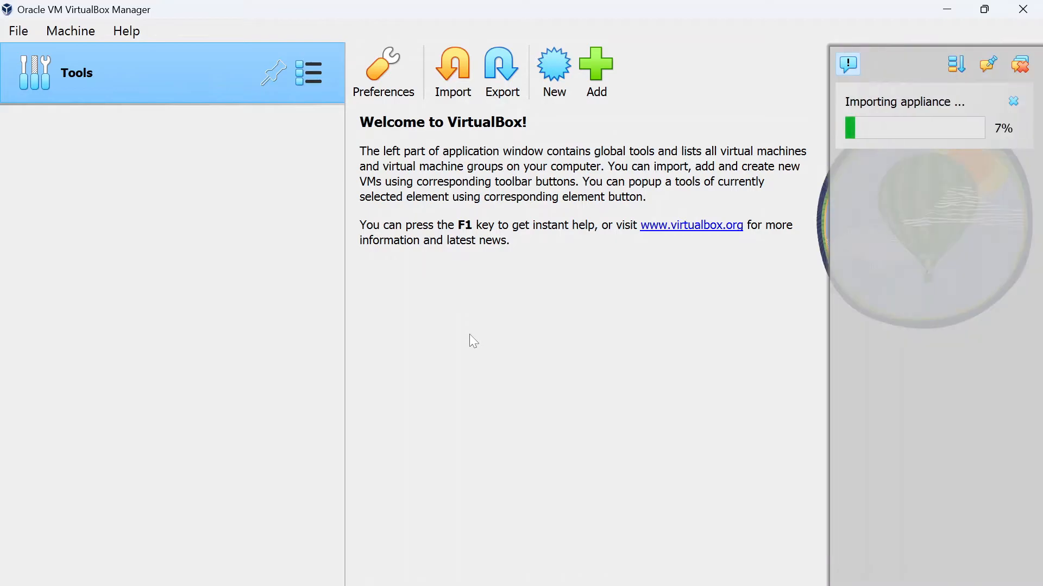
mouse_move(528, 206)
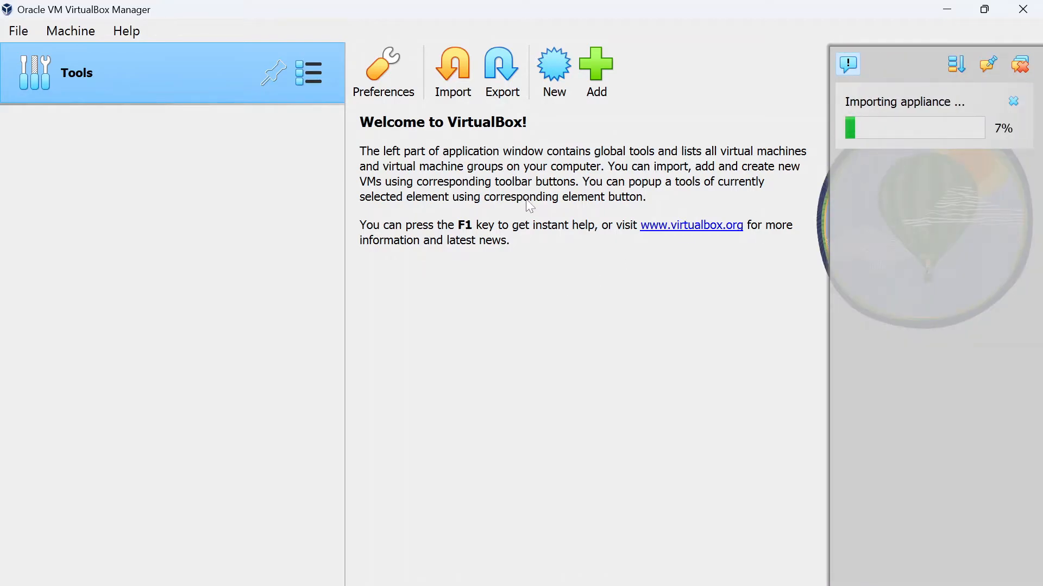
mouse_move(633, 126)
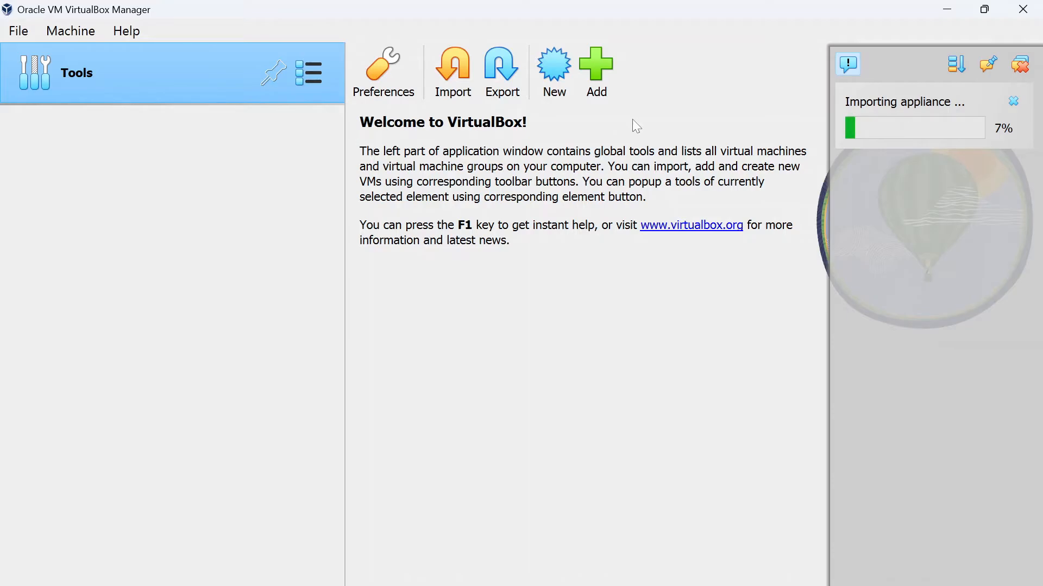
mouse_move(684, 125)
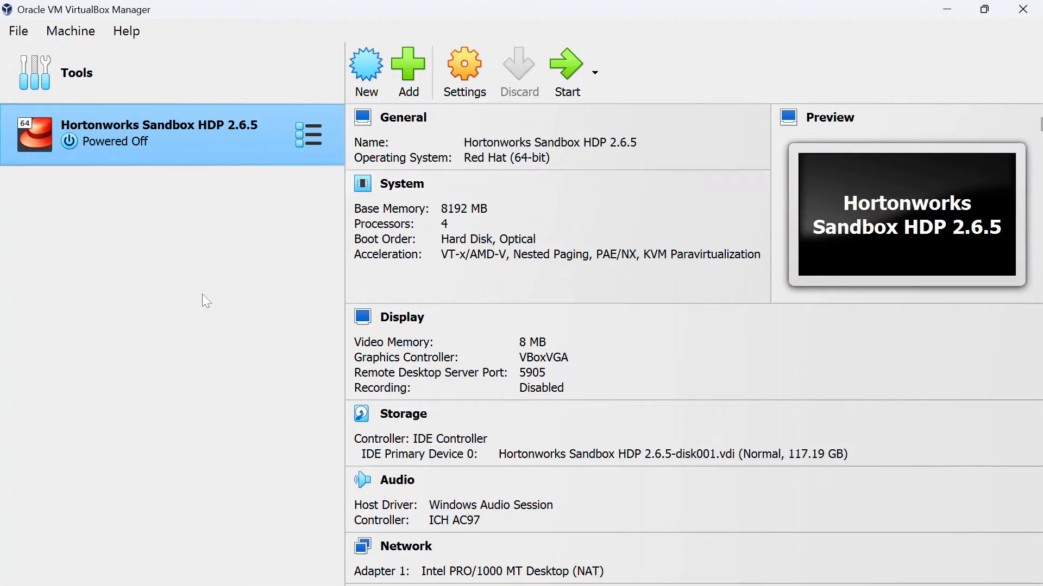
mouse_move(181, 158)
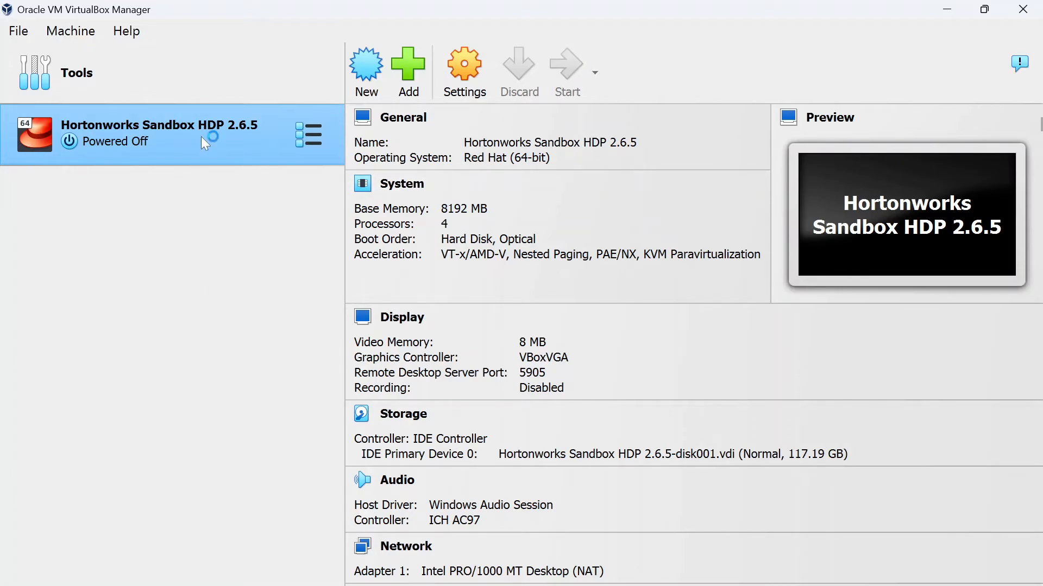
Start the Hortonworks Sandbox HDP 2.6.5 machine and wait until it shows Running
left_click(565, 71)
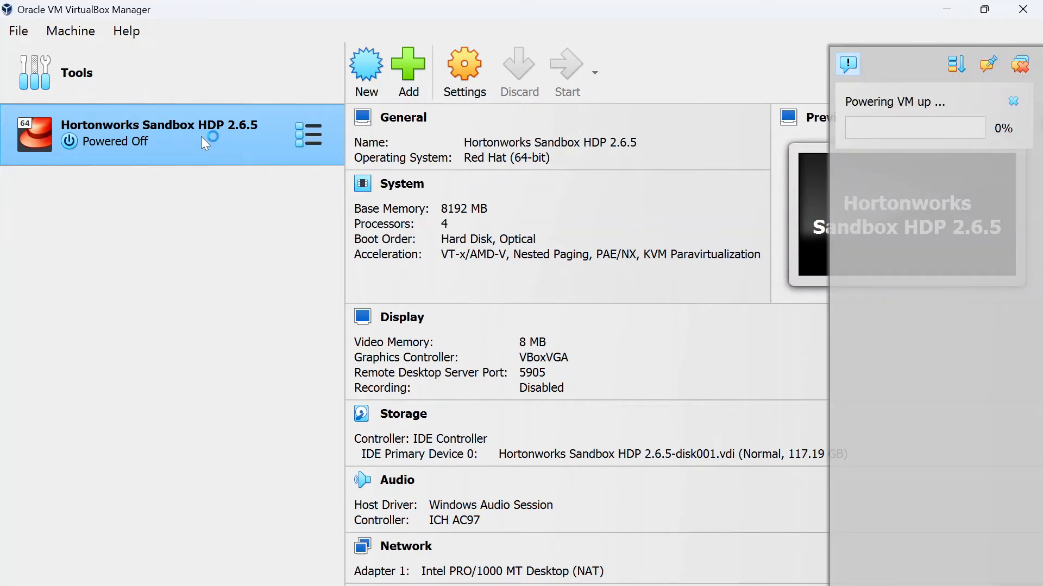
mouse_move(714, 214)
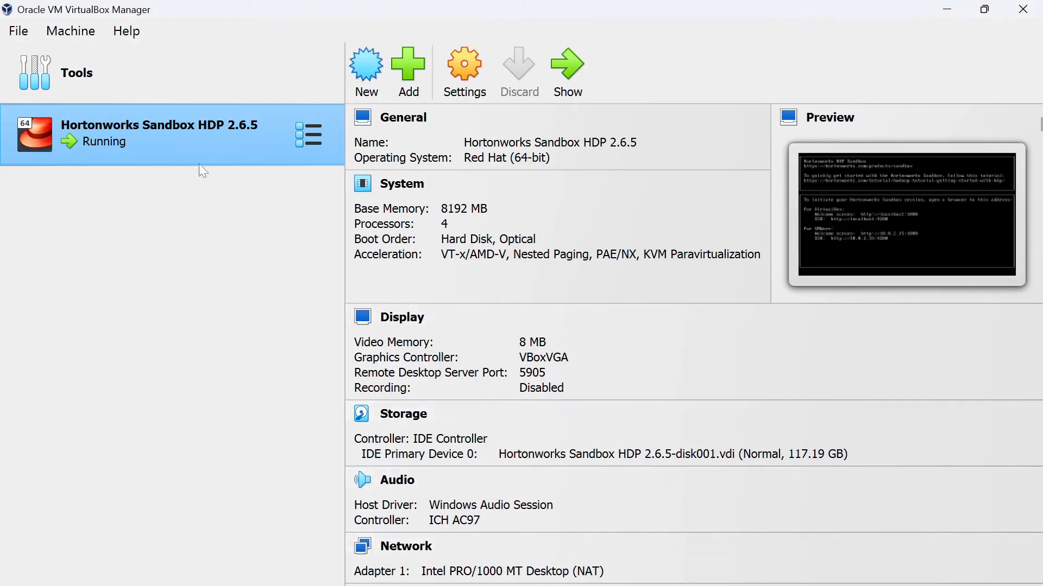
left_click(566, 72)
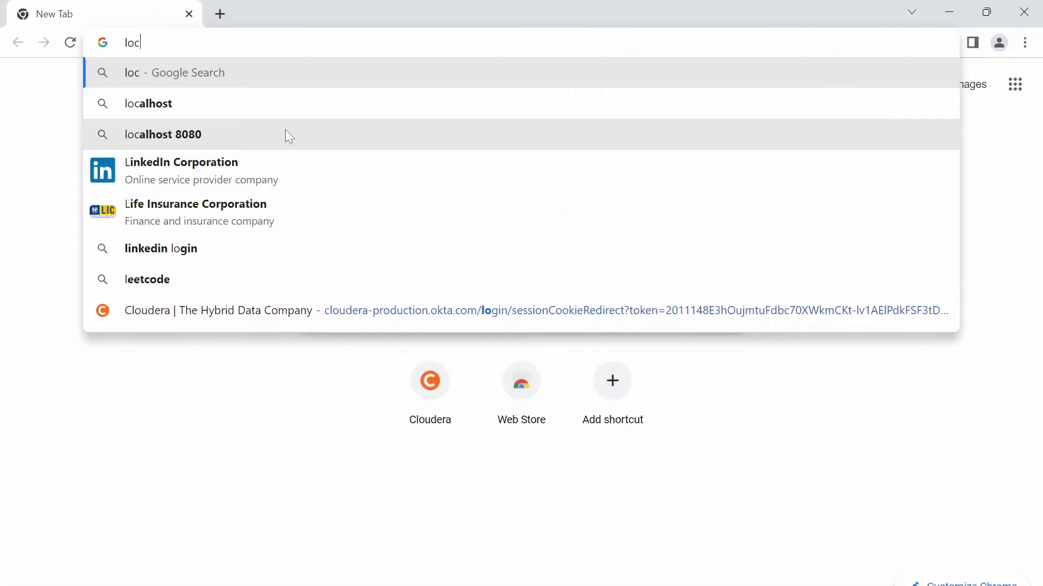
Launch the dashboard from the localhost:1080 sandbox splash page to reach the Ambari sign-in
type("alhost:1080/splash.html")
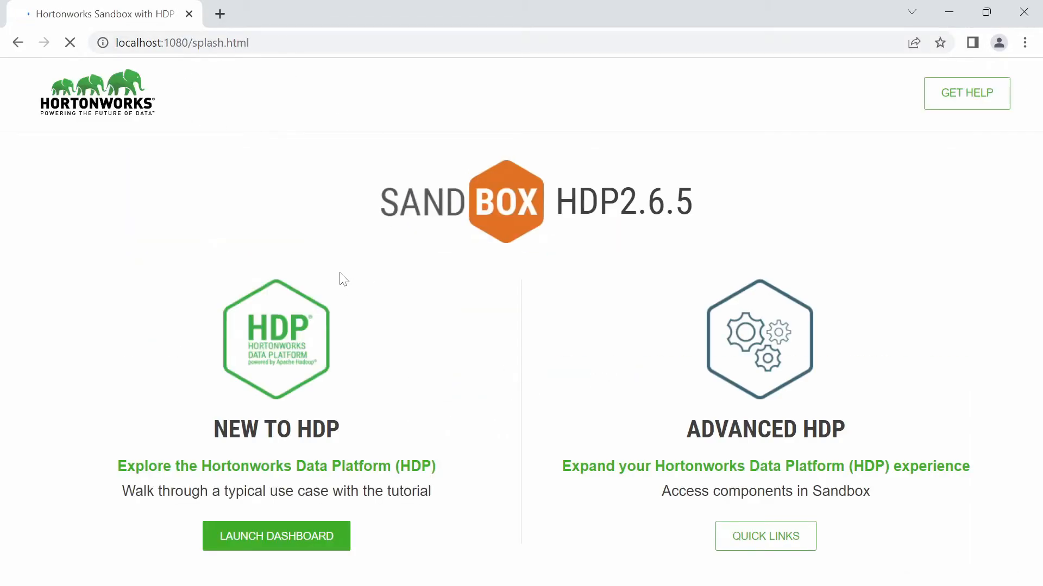
left_click(274, 535)
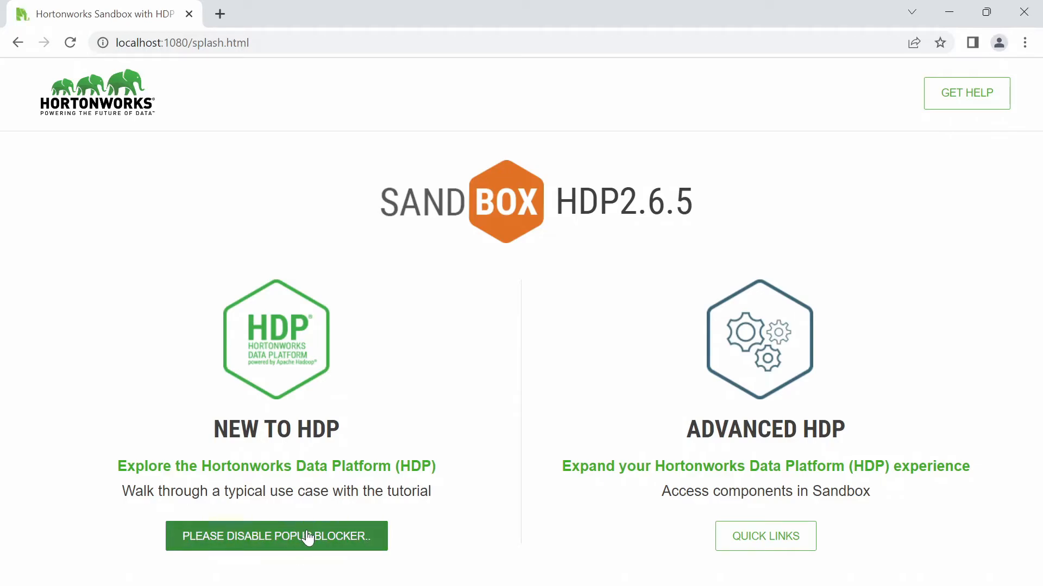
left_click(276, 536)
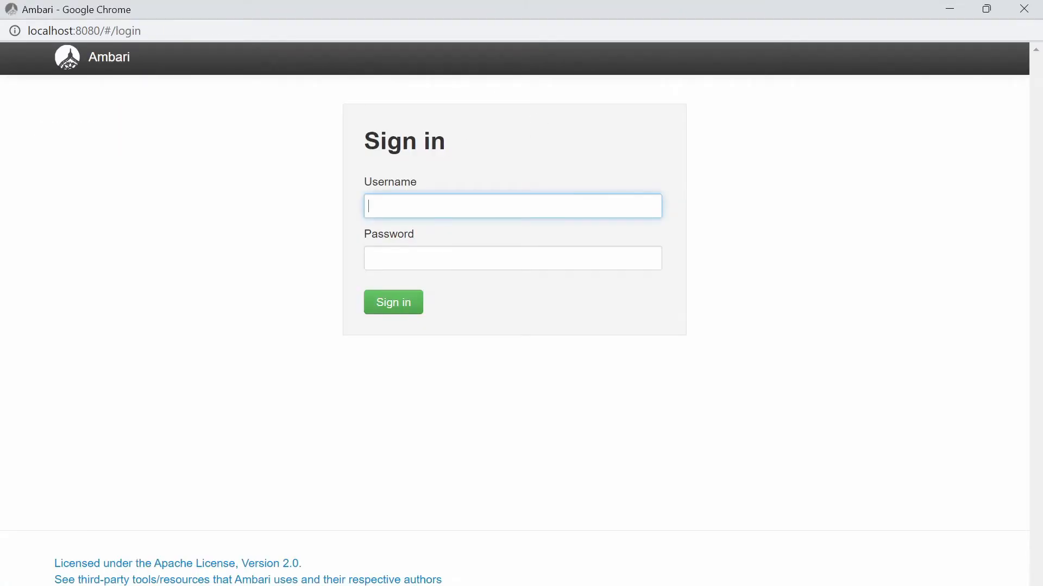
Sign in to Ambari as maria_dev and let the dashboard load
type("mar")
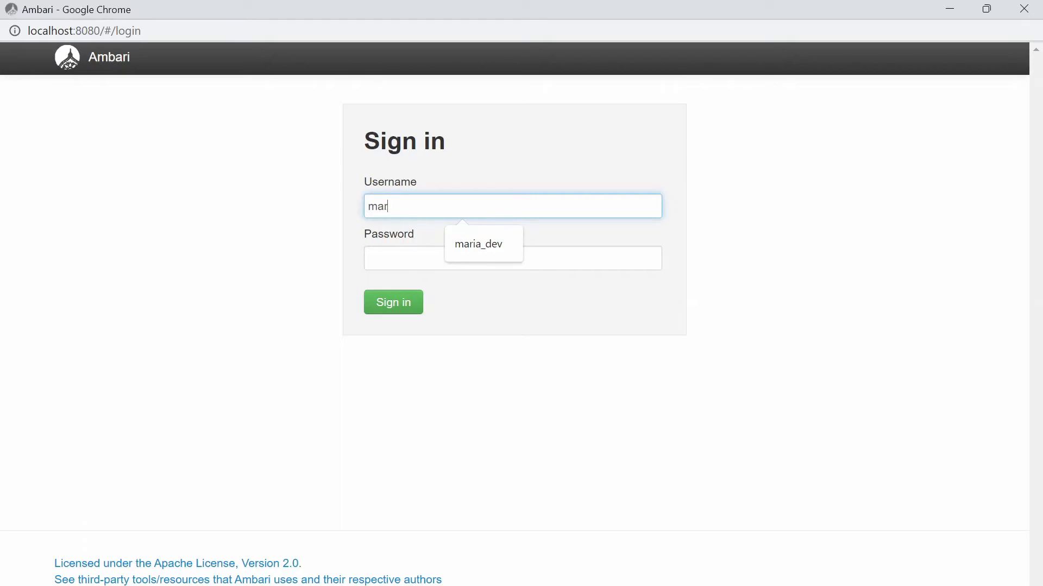
left_click(478, 244)
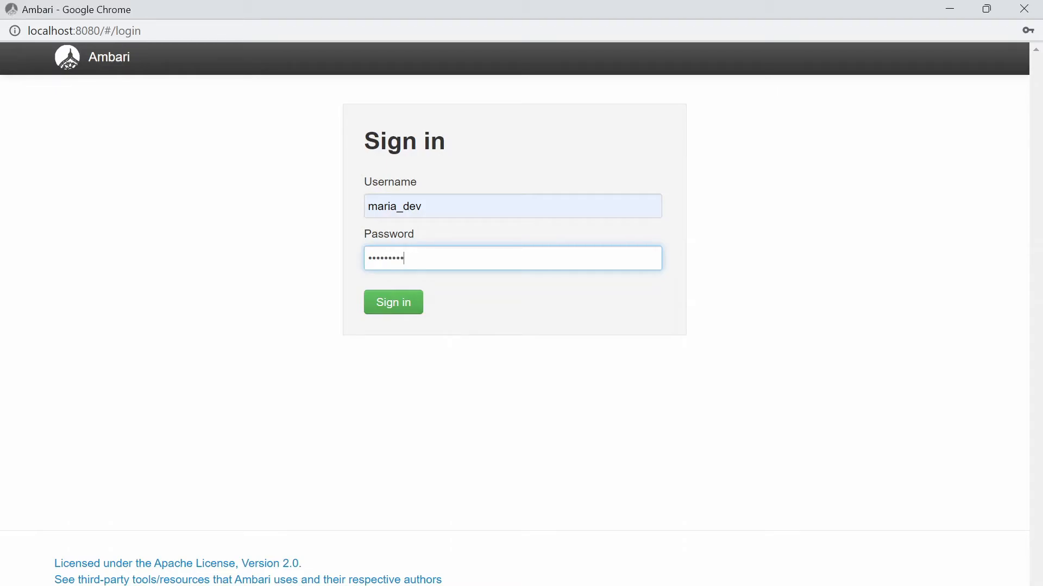
left_click(393, 302)
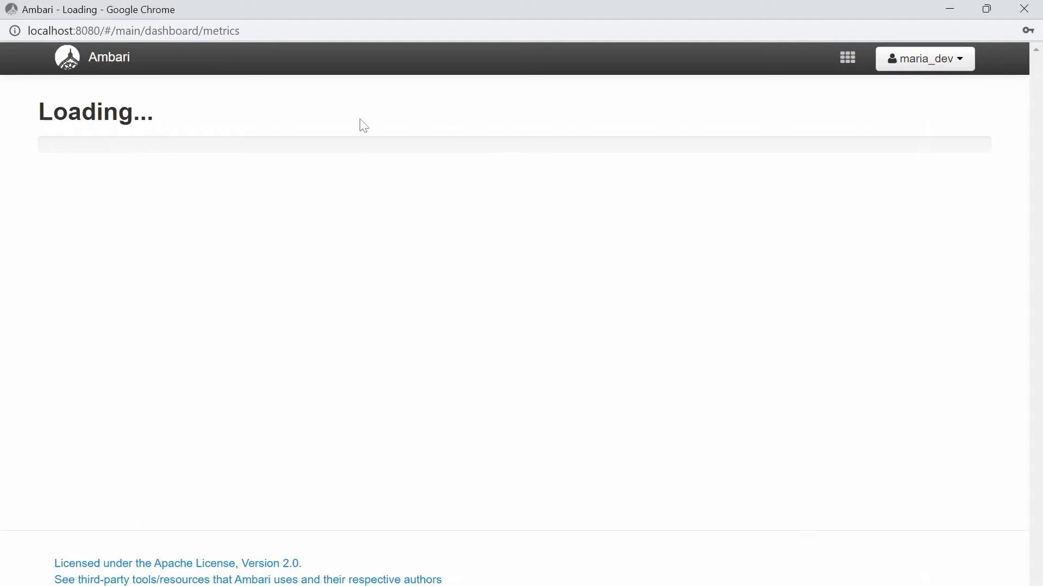
mouse_move(399, 130)
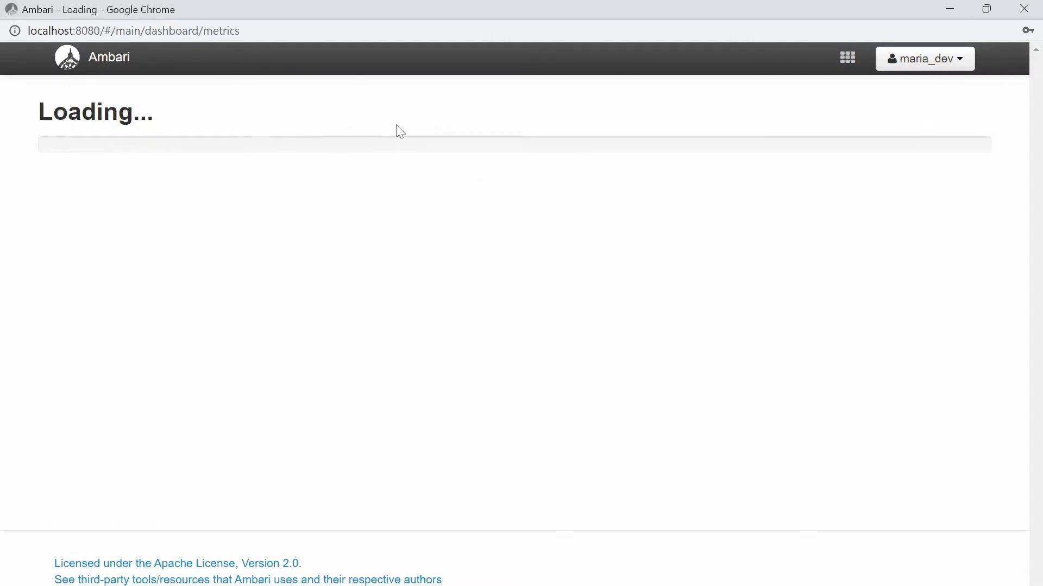
mouse_move(431, 99)
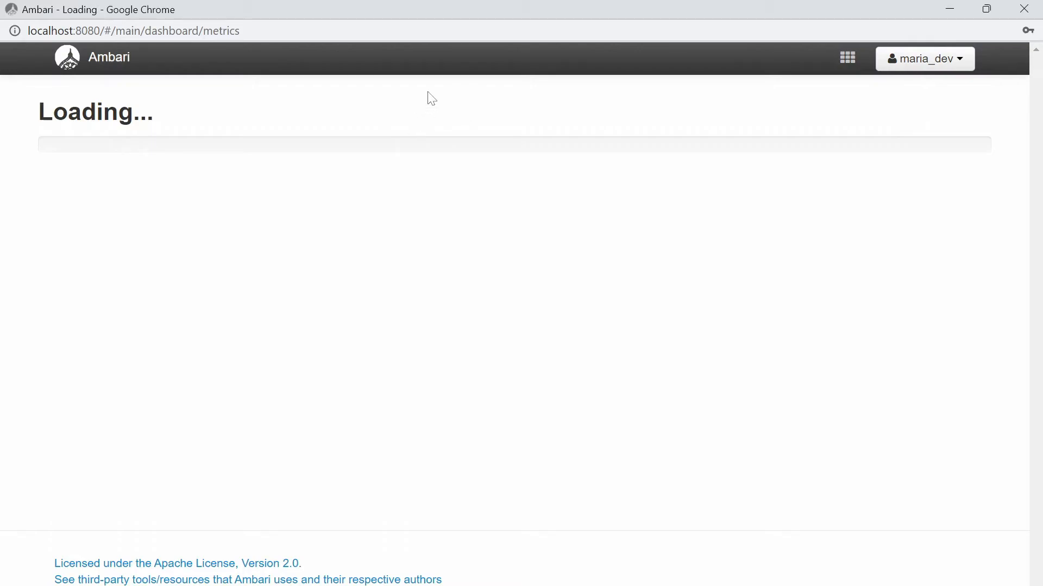
mouse_move(543, 134)
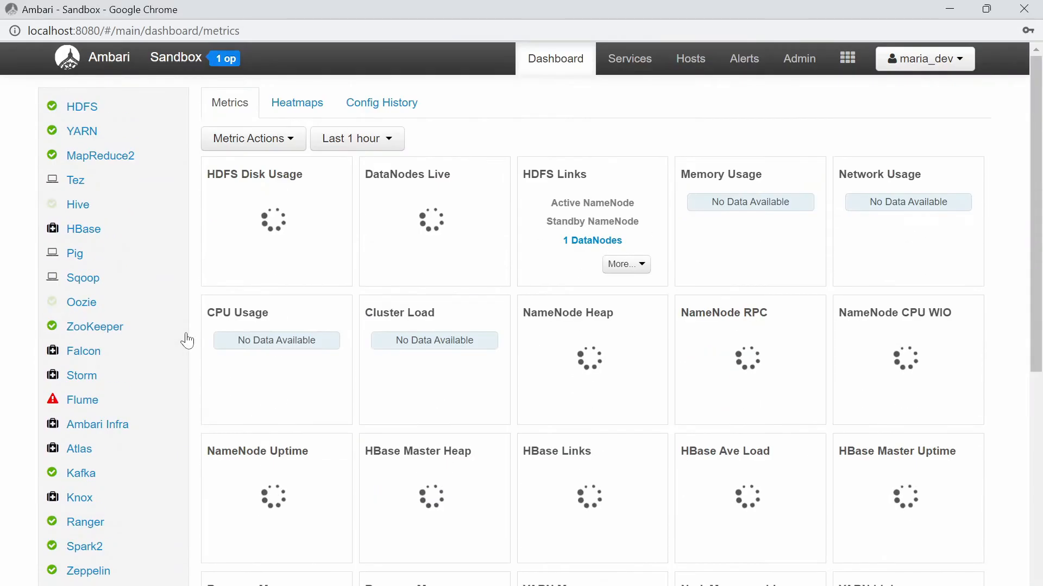
mouse_move(717, 85)
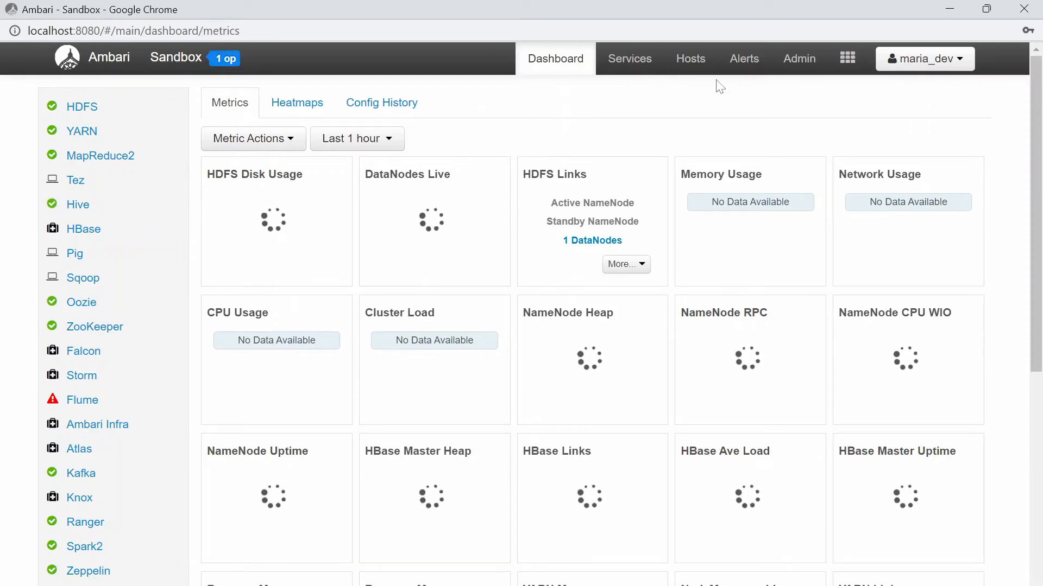
Review the Admin Stack and Versions list of installed services from HDFS to Druid
left_click(798, 58)
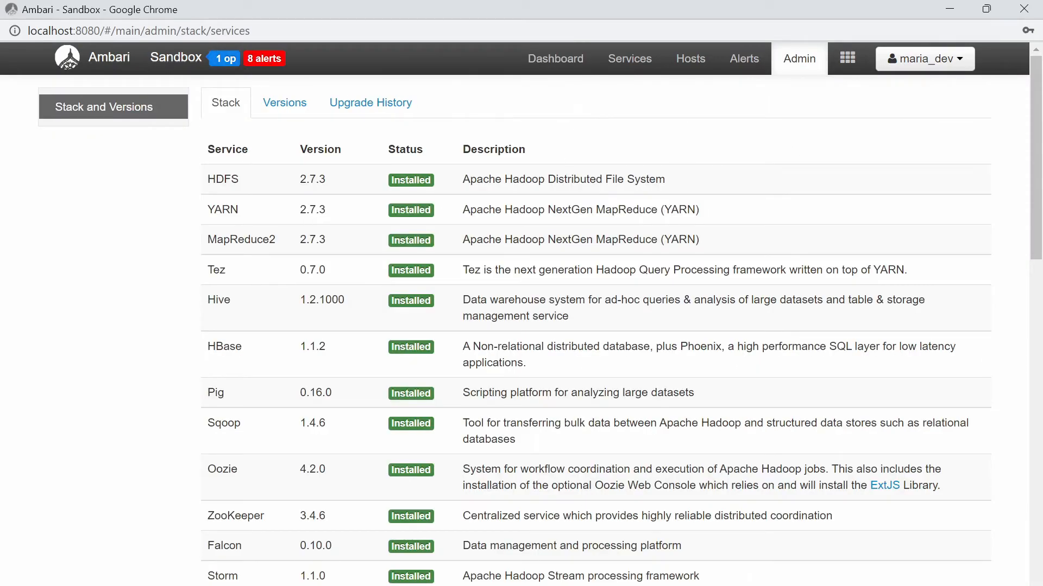
scroll("down", 3)
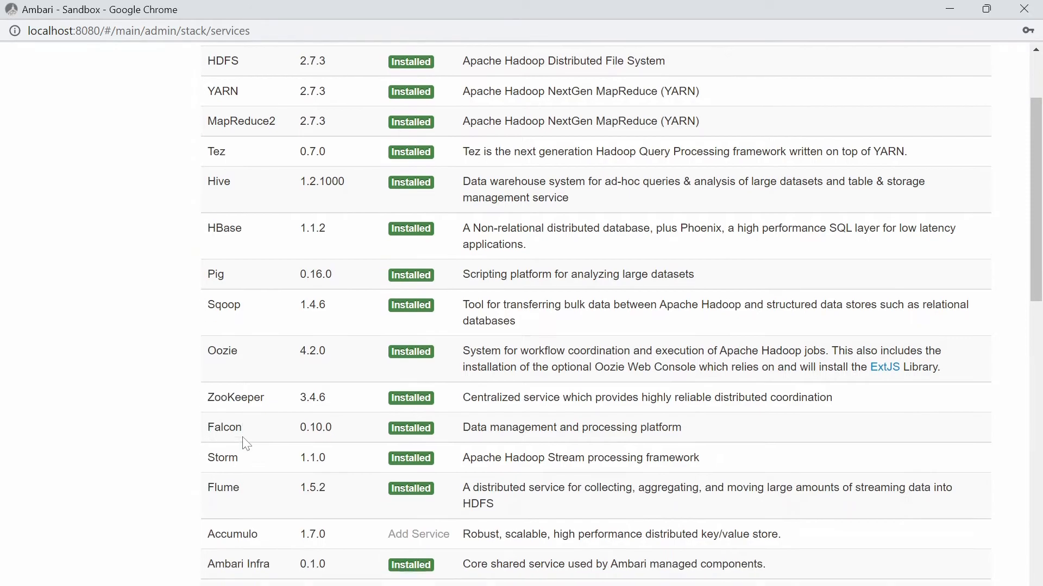
scroll("down", 3)
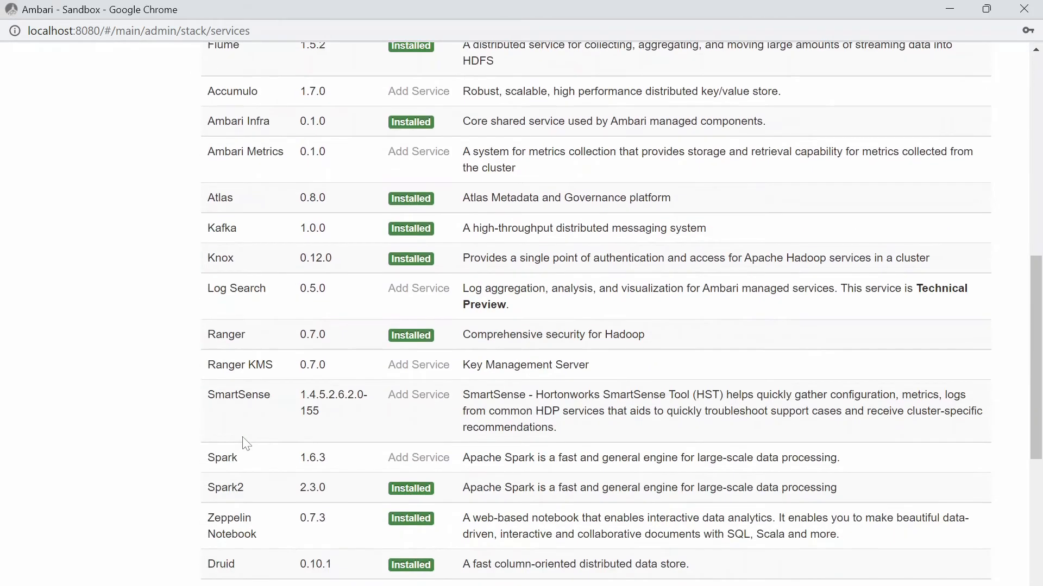
scroll("up", 3)
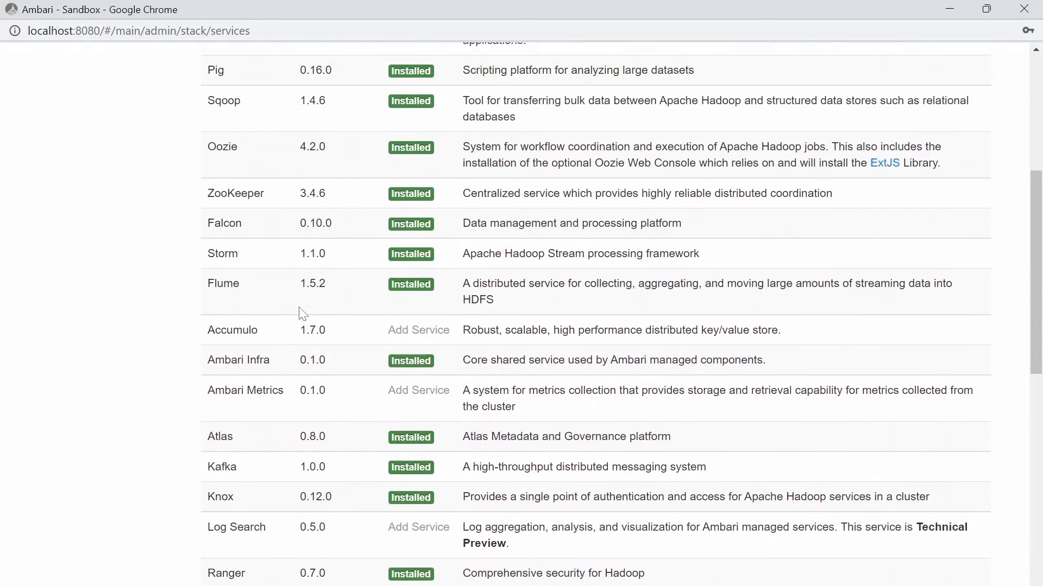
scroll("up", 3)
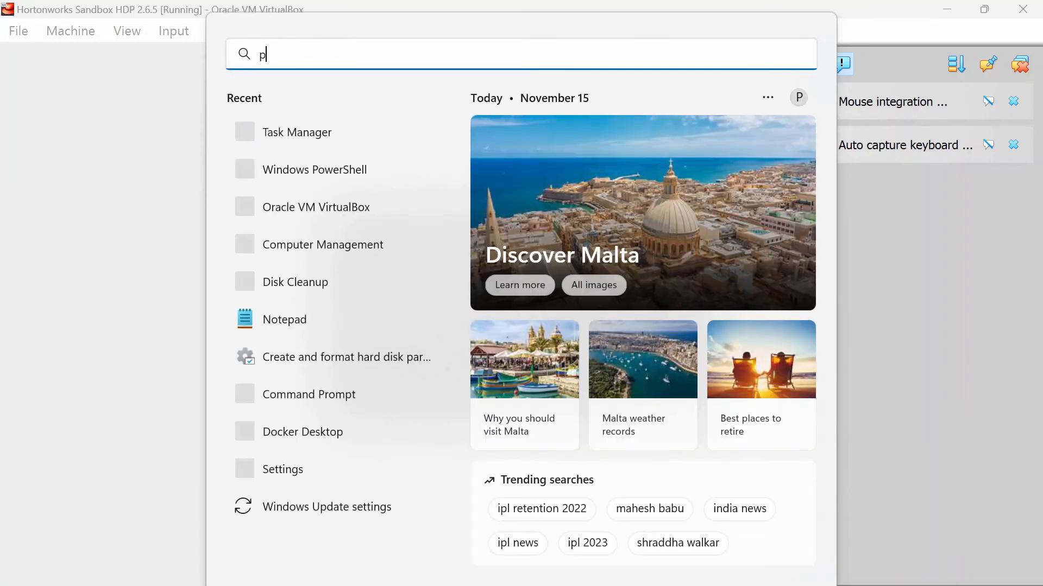
Launch Windows PowerShell from the Start search
type("owe")
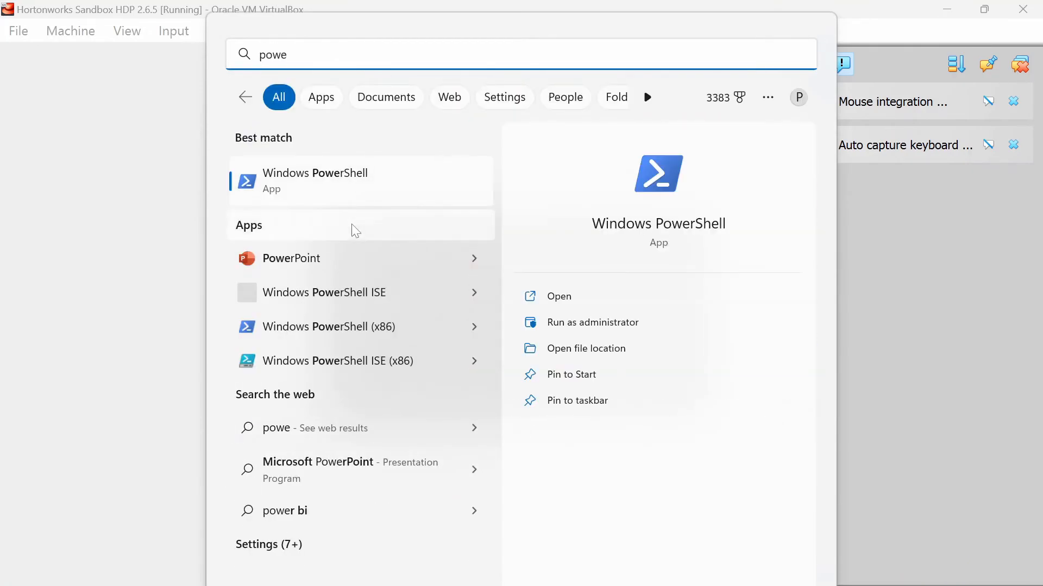
left_click(560, 295)
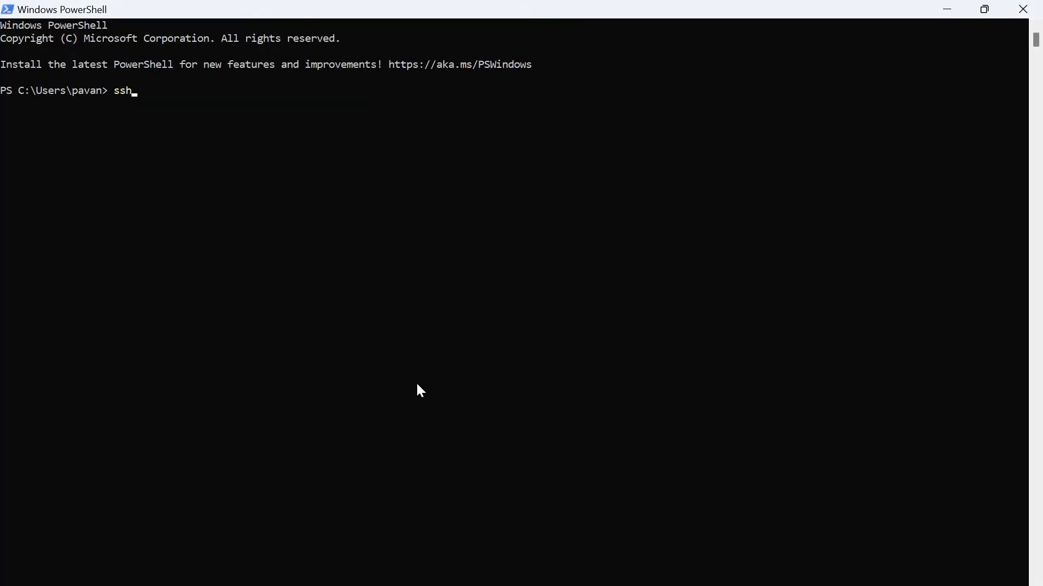
type("root")
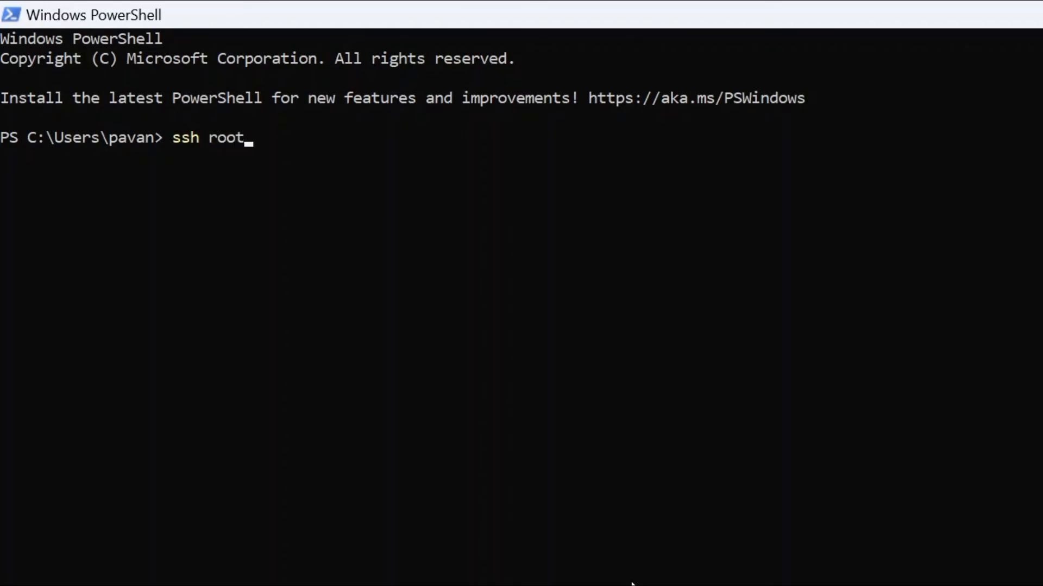
type("@127")
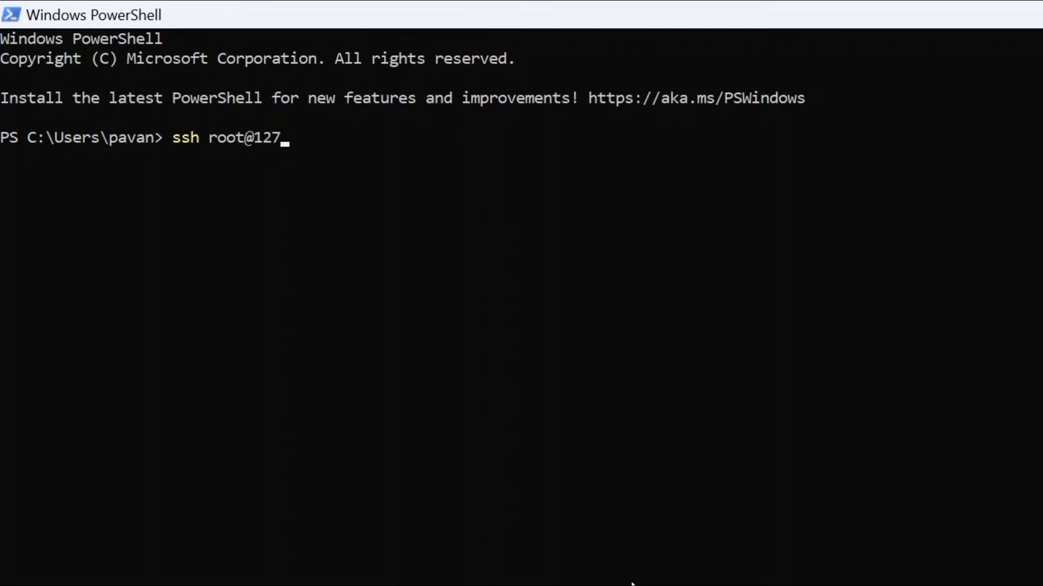
type(".0.0")
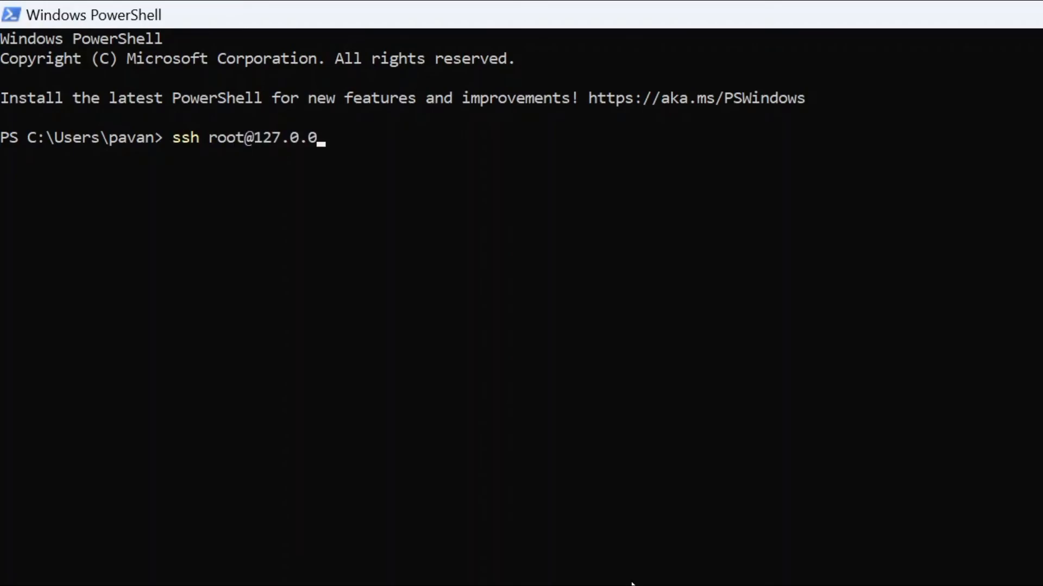
type("1")
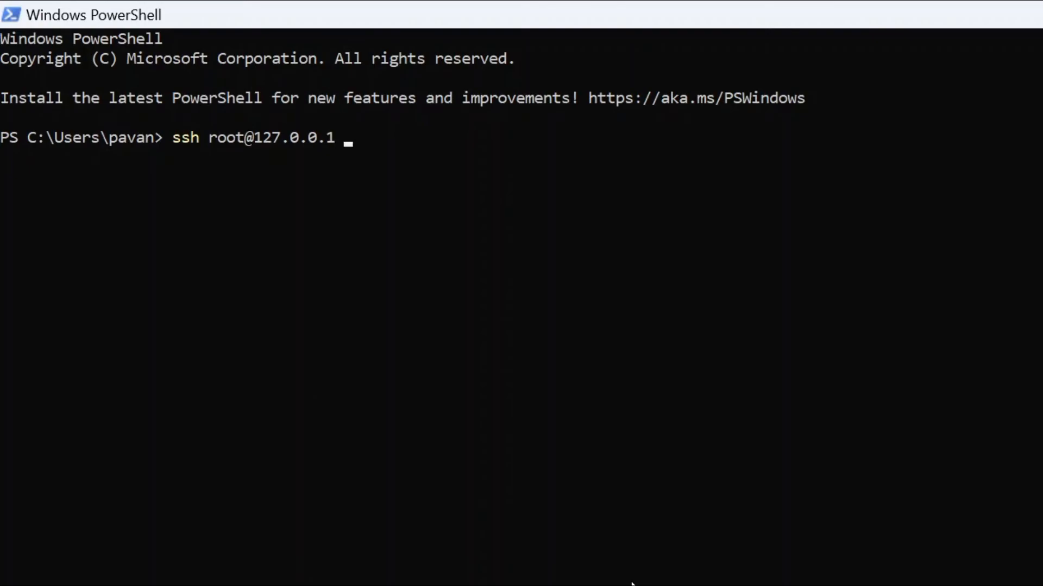
type("-p 222")
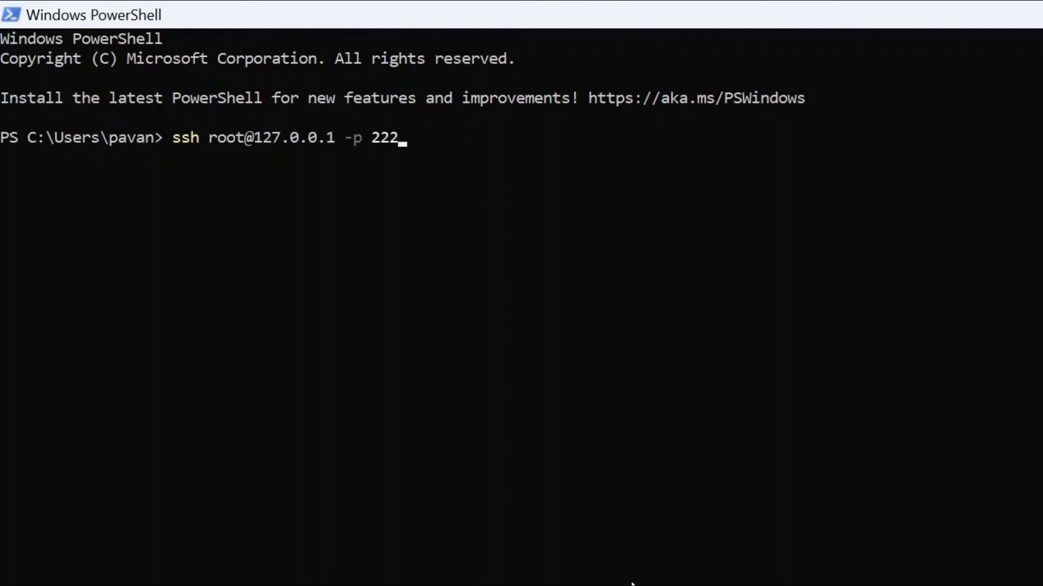
key("Return")
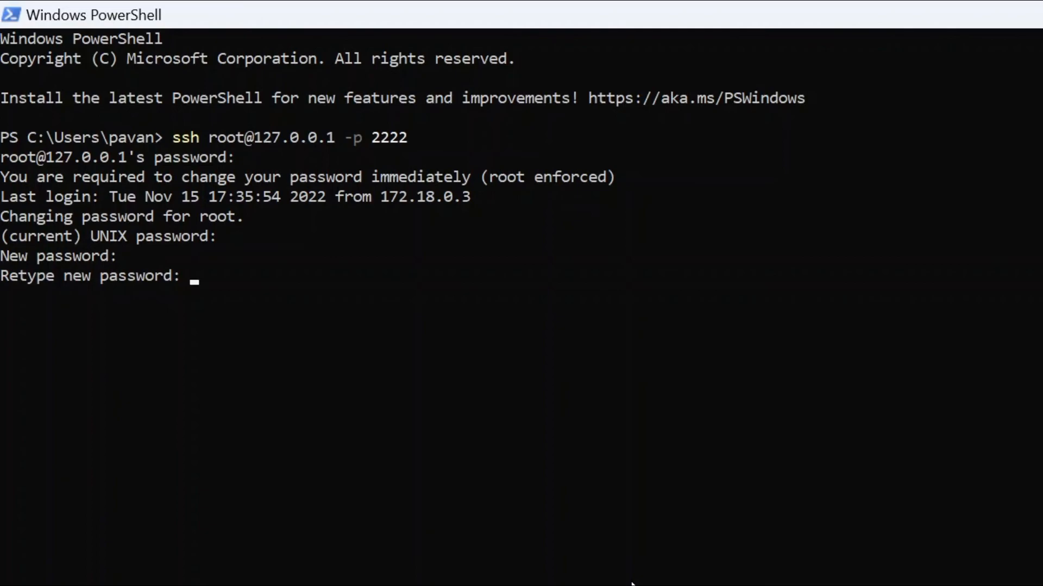
Confirm the new root password and start the Hive shell
key("Return")
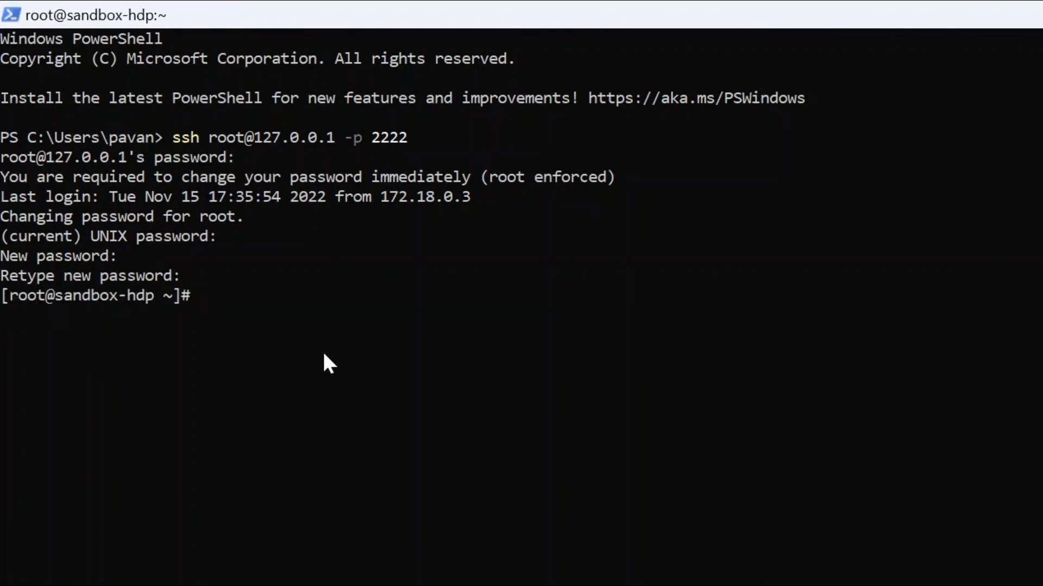
mouse_move(313, 305)
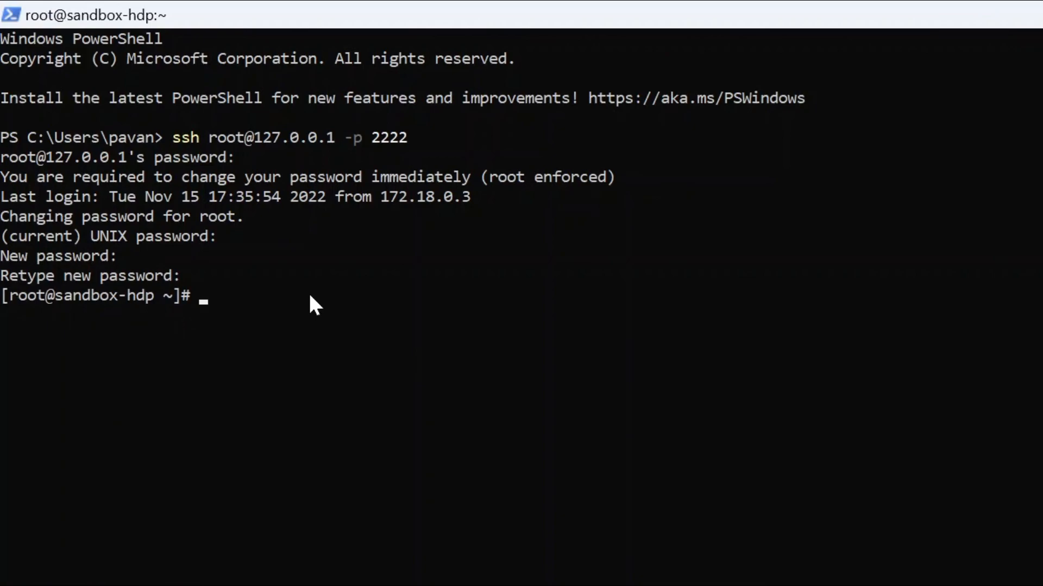
type("hive")
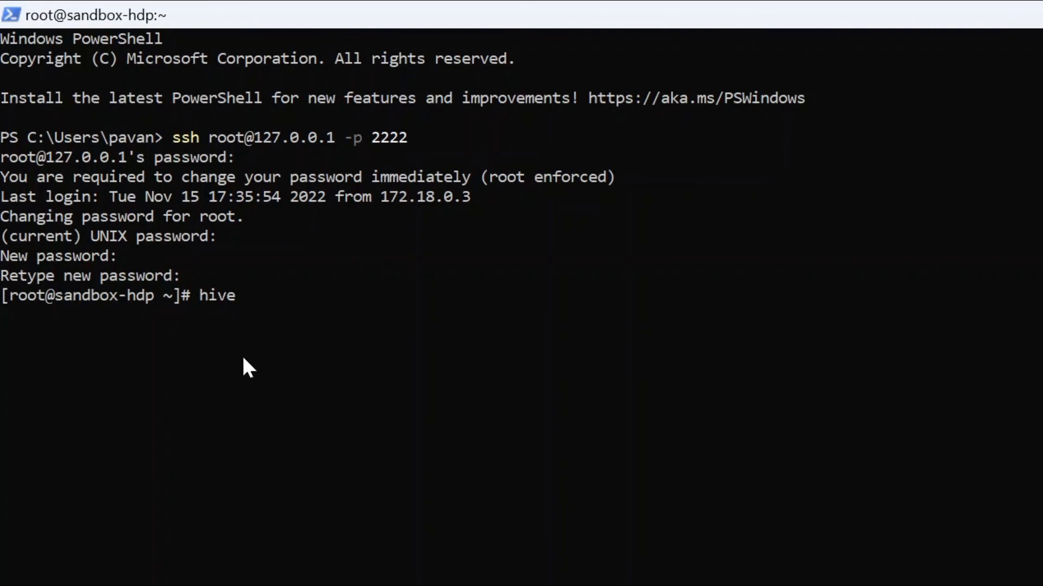
mouse_move(323, 308)
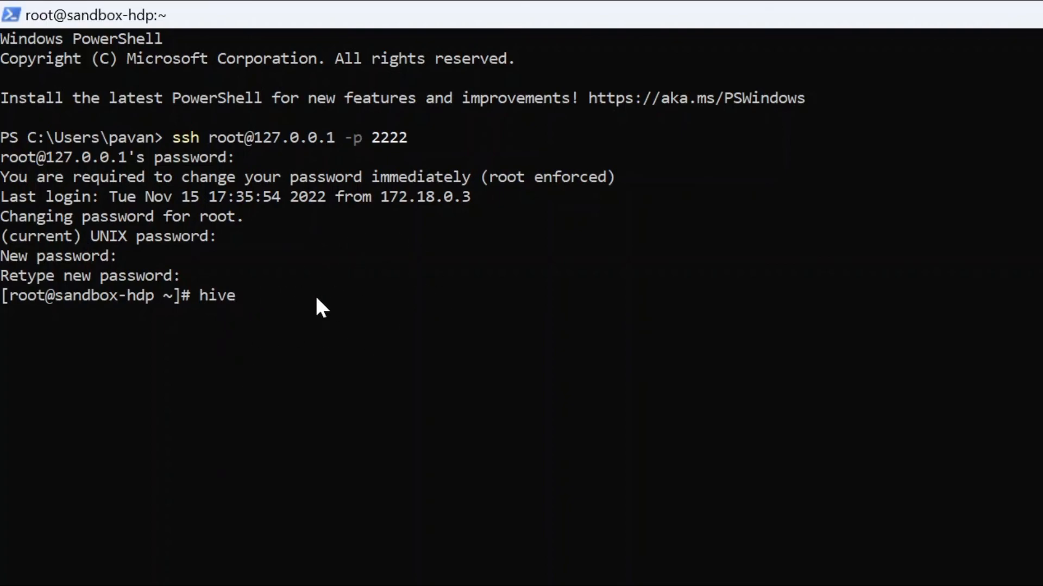
mouse_move(278, 323)
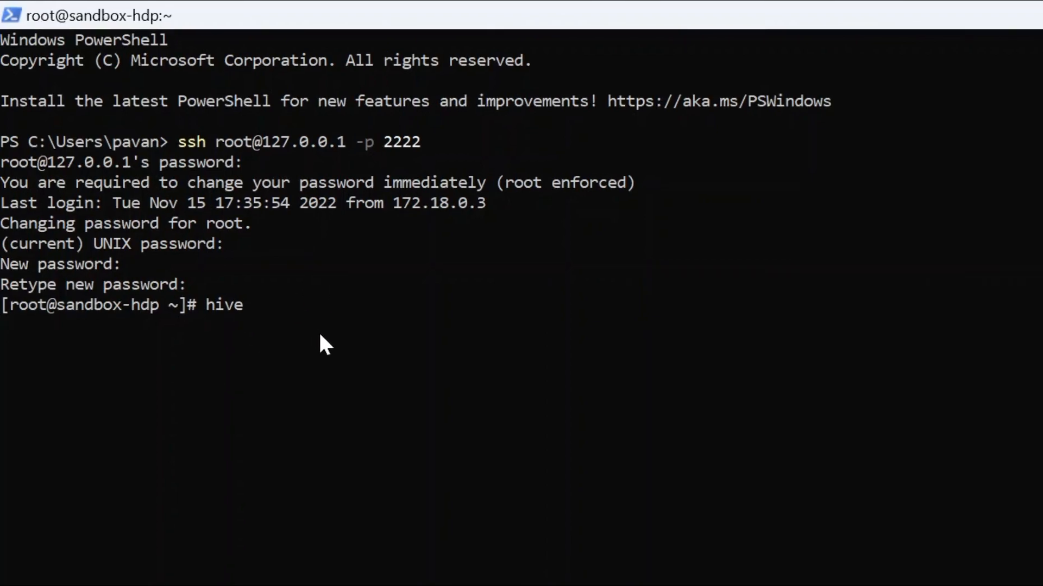
key("Return")
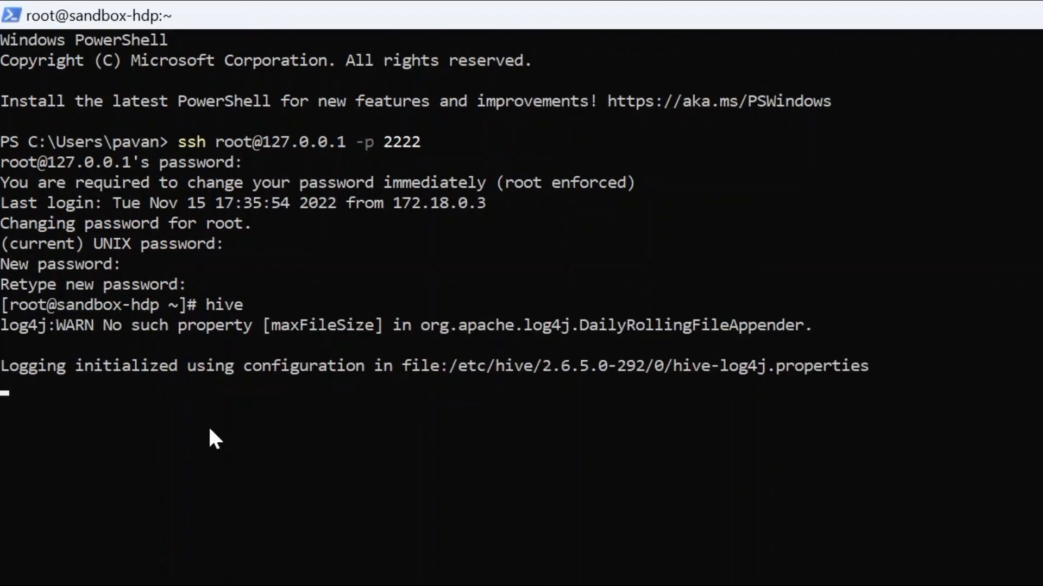
mouse_move(336, 351)
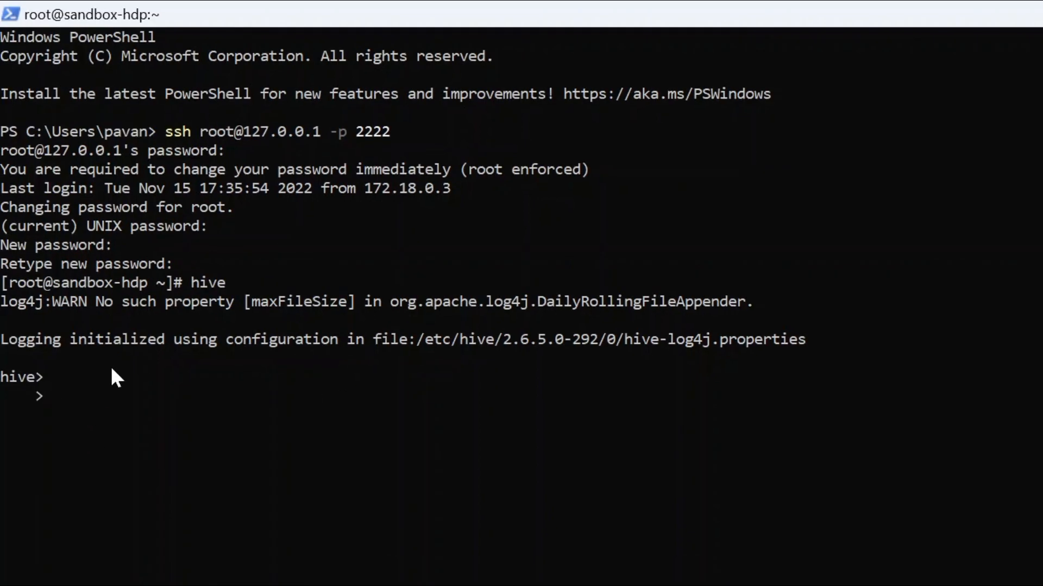
Run 'show databases;' to list the default and foodmart databases
type("show")
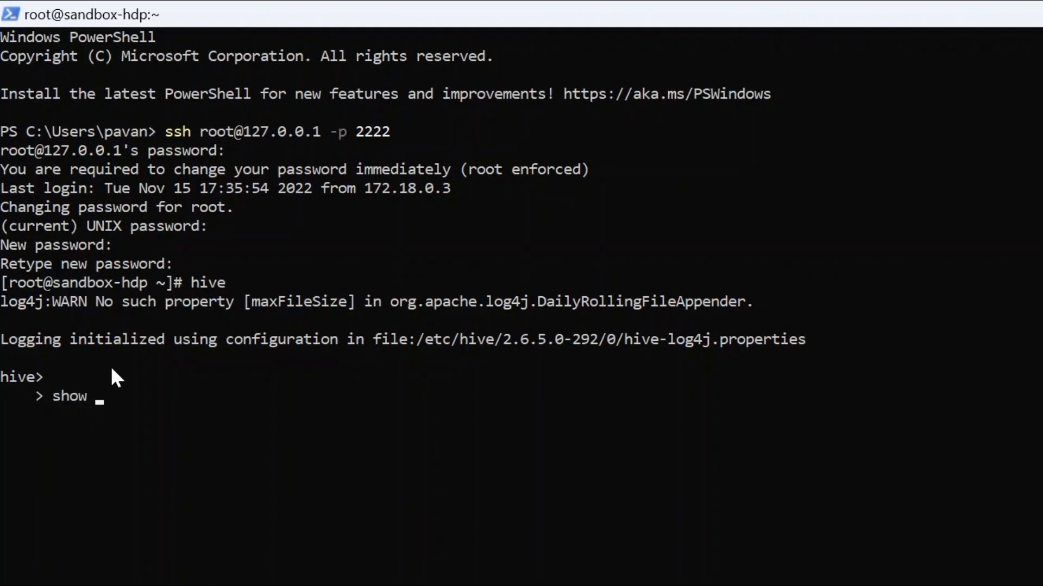
type("databases")
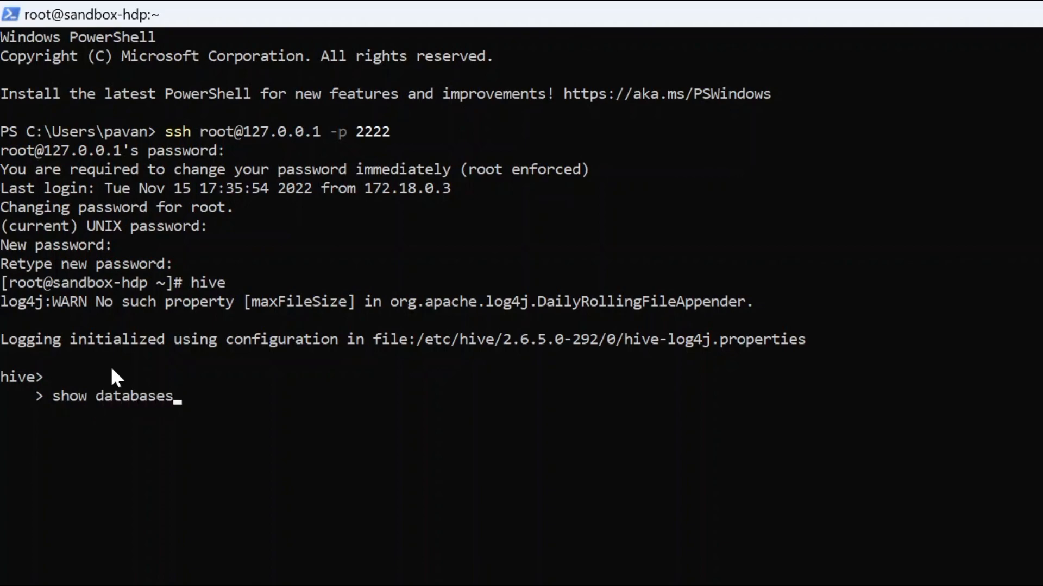
key("Return")
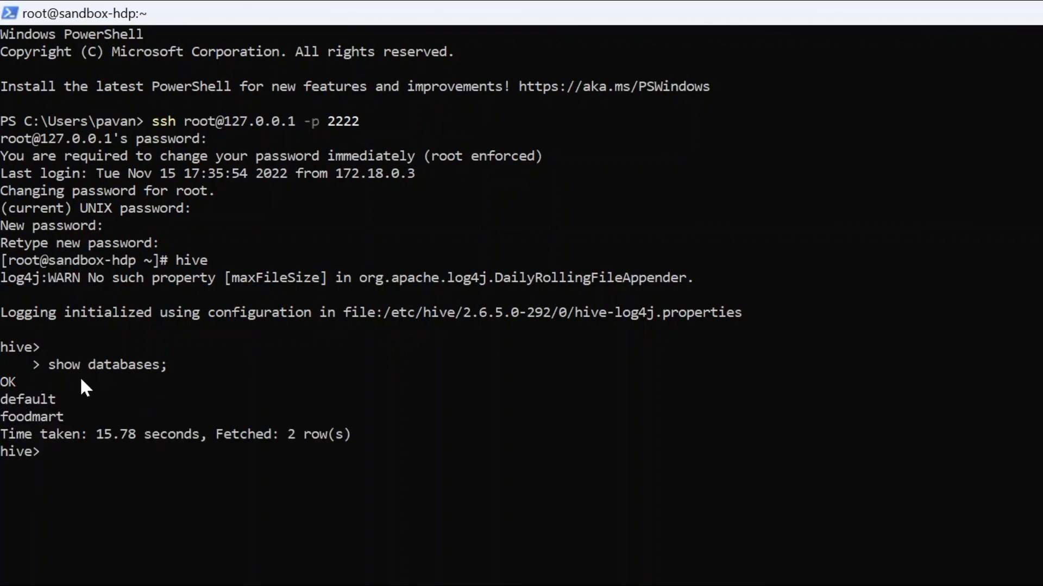
mouse_move(26, 413)
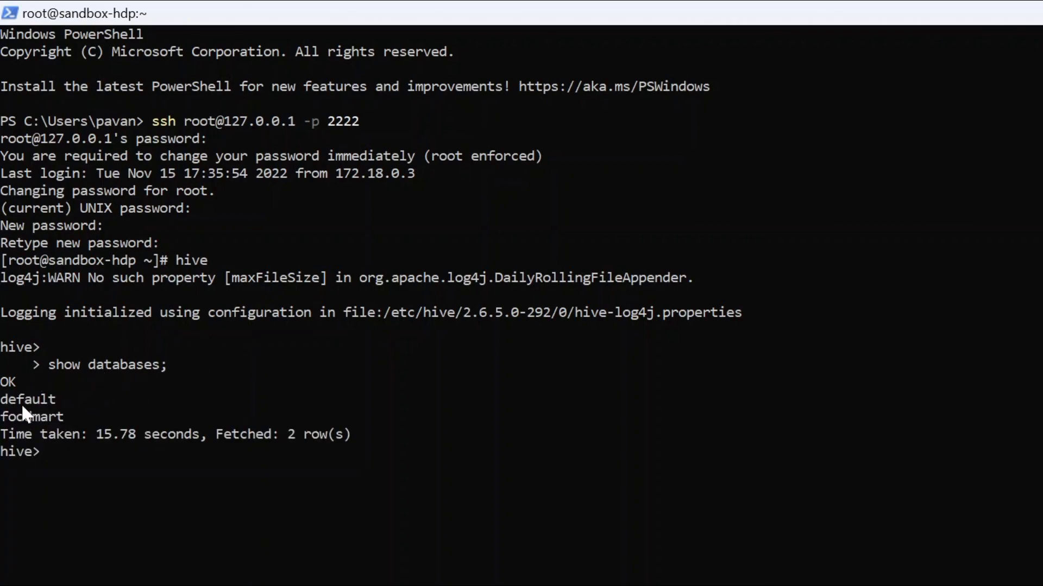
mouse_move(165, 502)
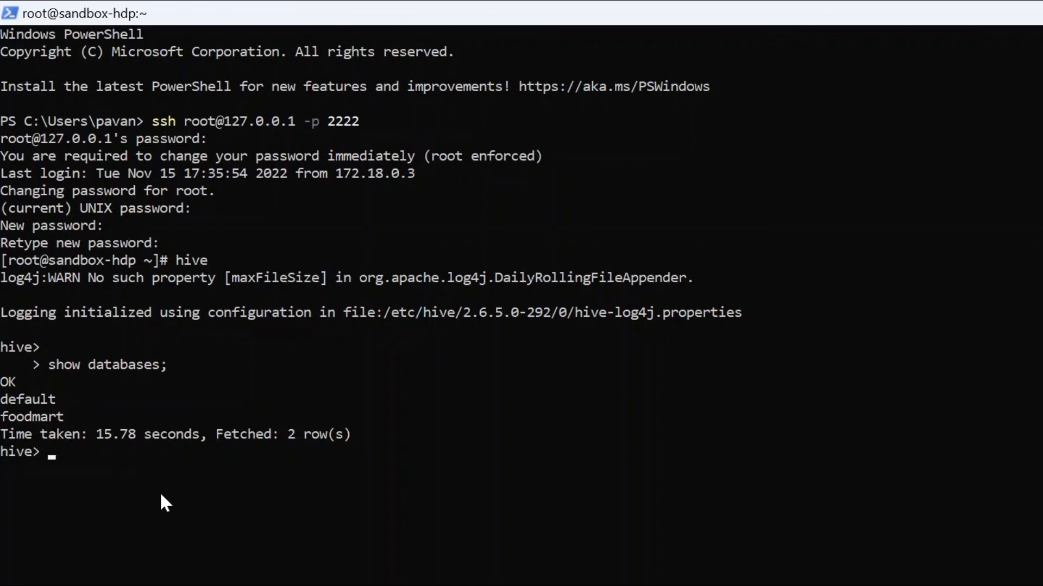